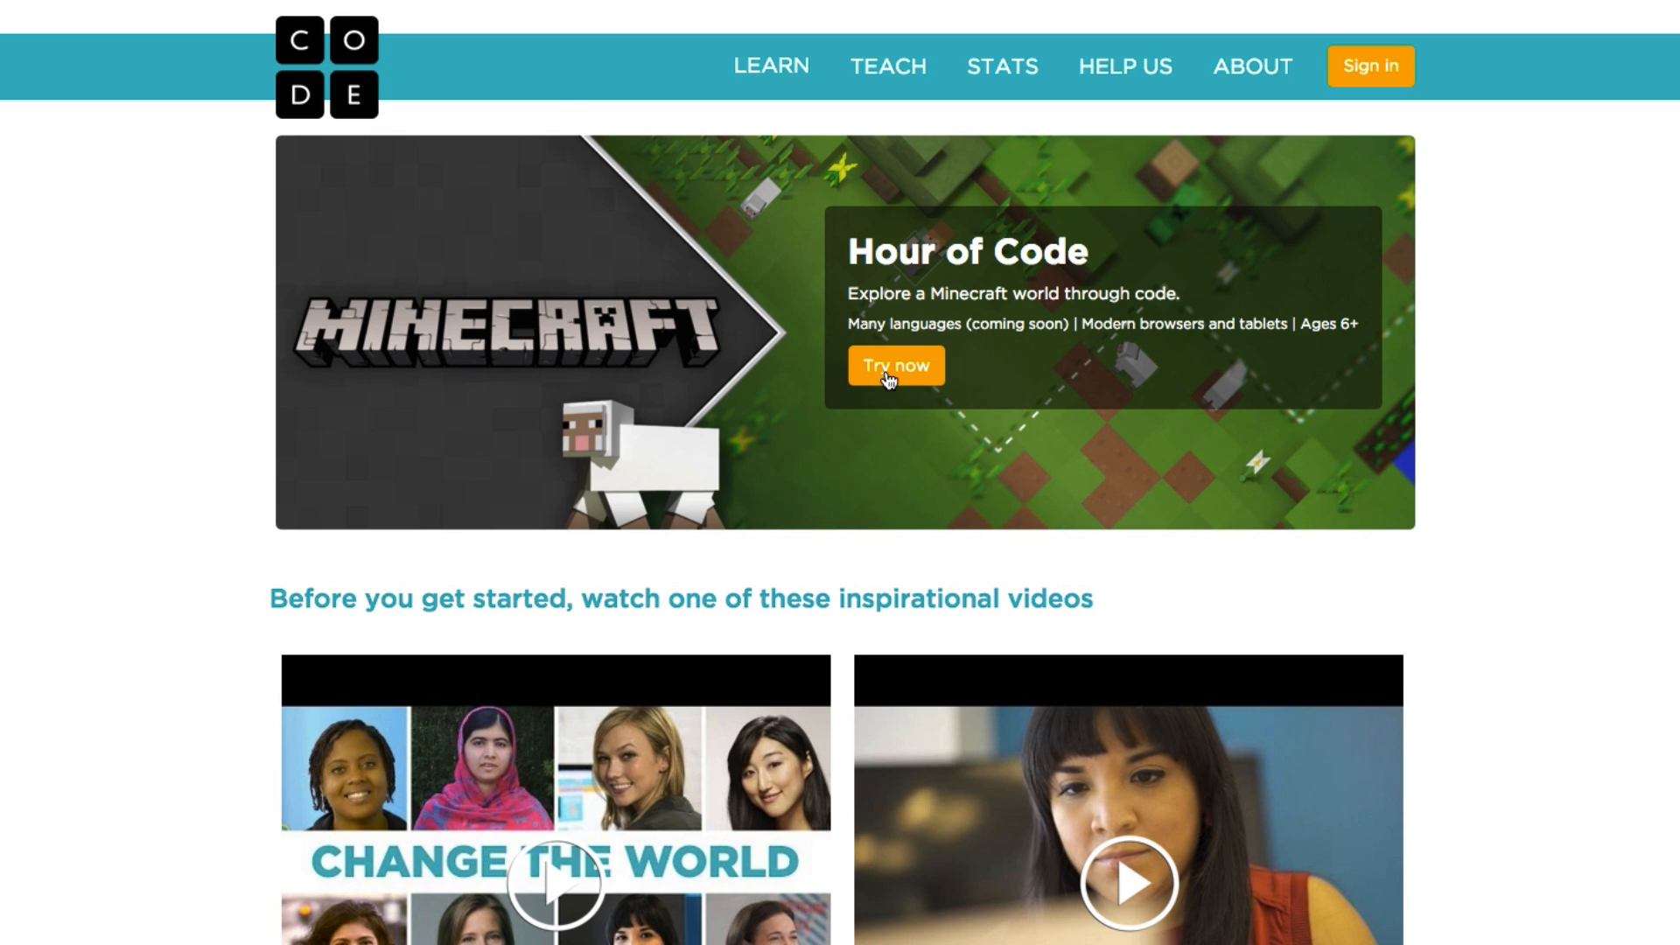
# Step: Start the Minecraft Hour of Code from the Code.org home page banner
pyautogui.click(894, 366)
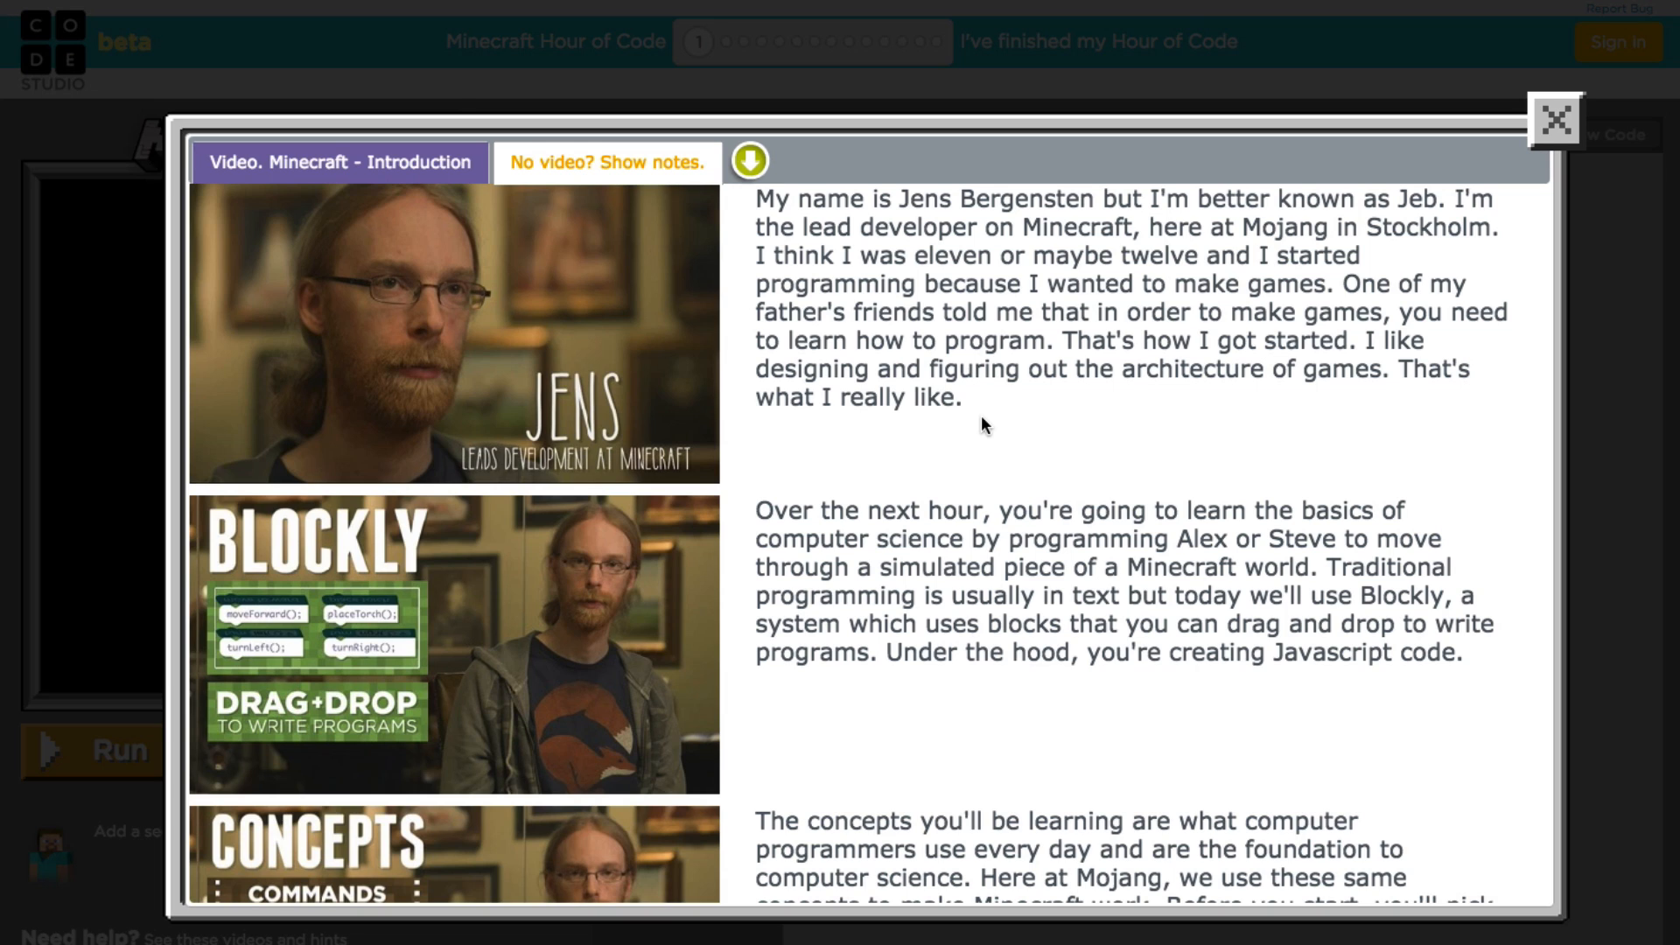
# Step: Choose Steve as the character and add a second move forward under the first in puzzle 1
pyautogui.click(1556, 119)
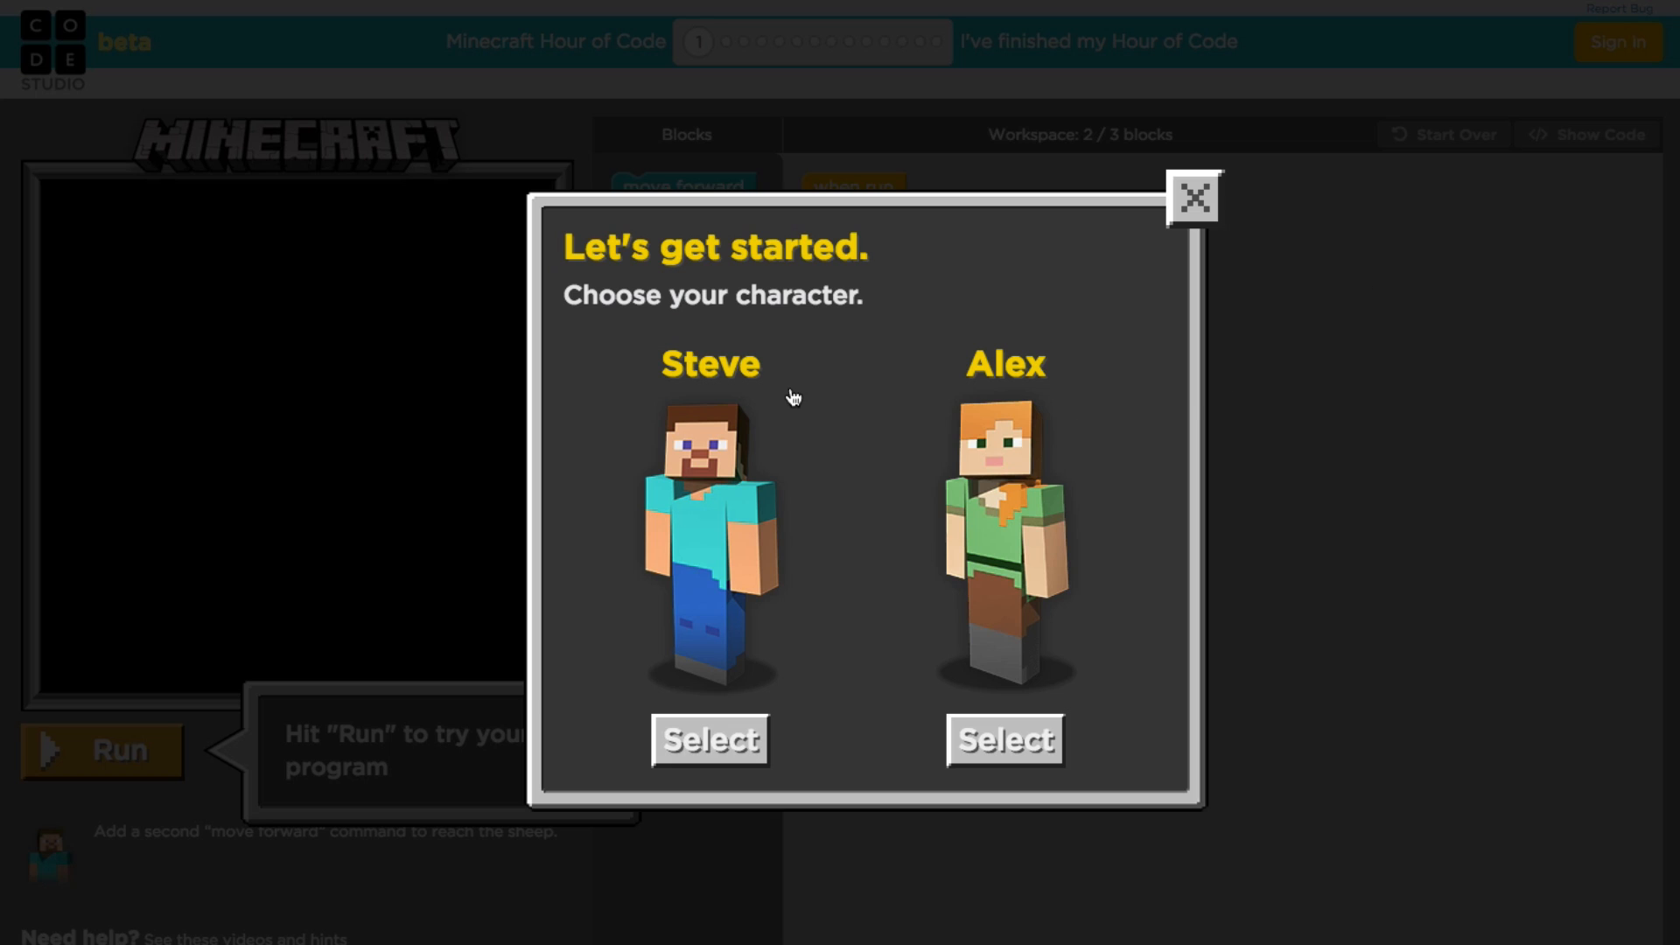
pyautogui.moveTo(709, 609)
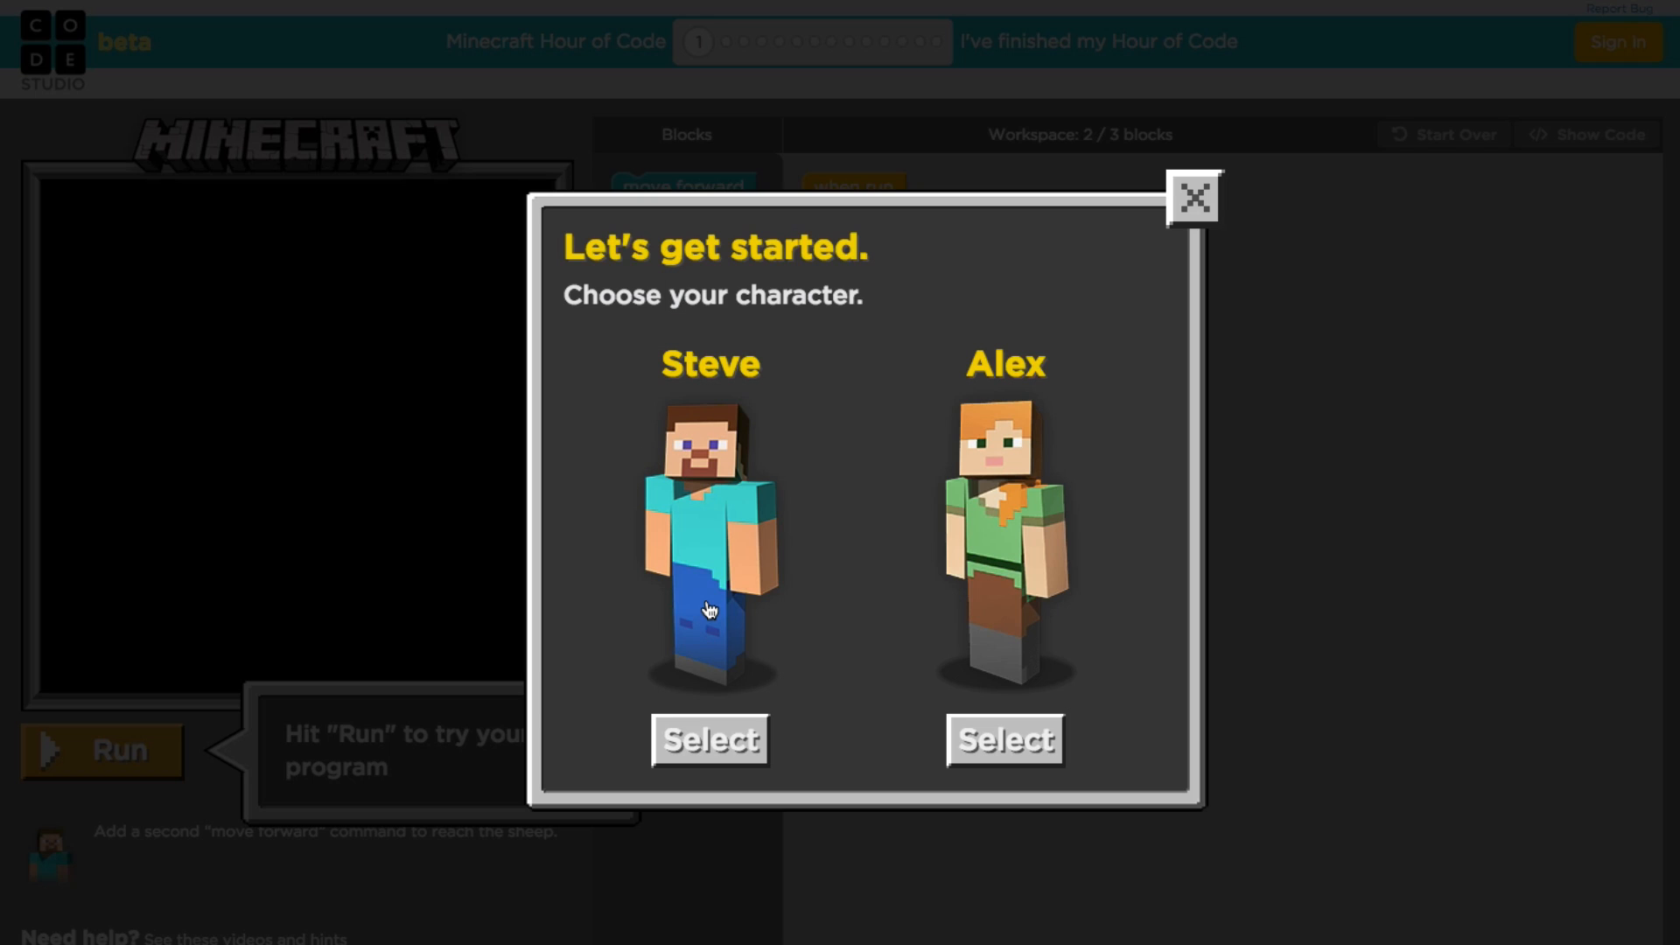
pyautogui.moveTo(697, 751)
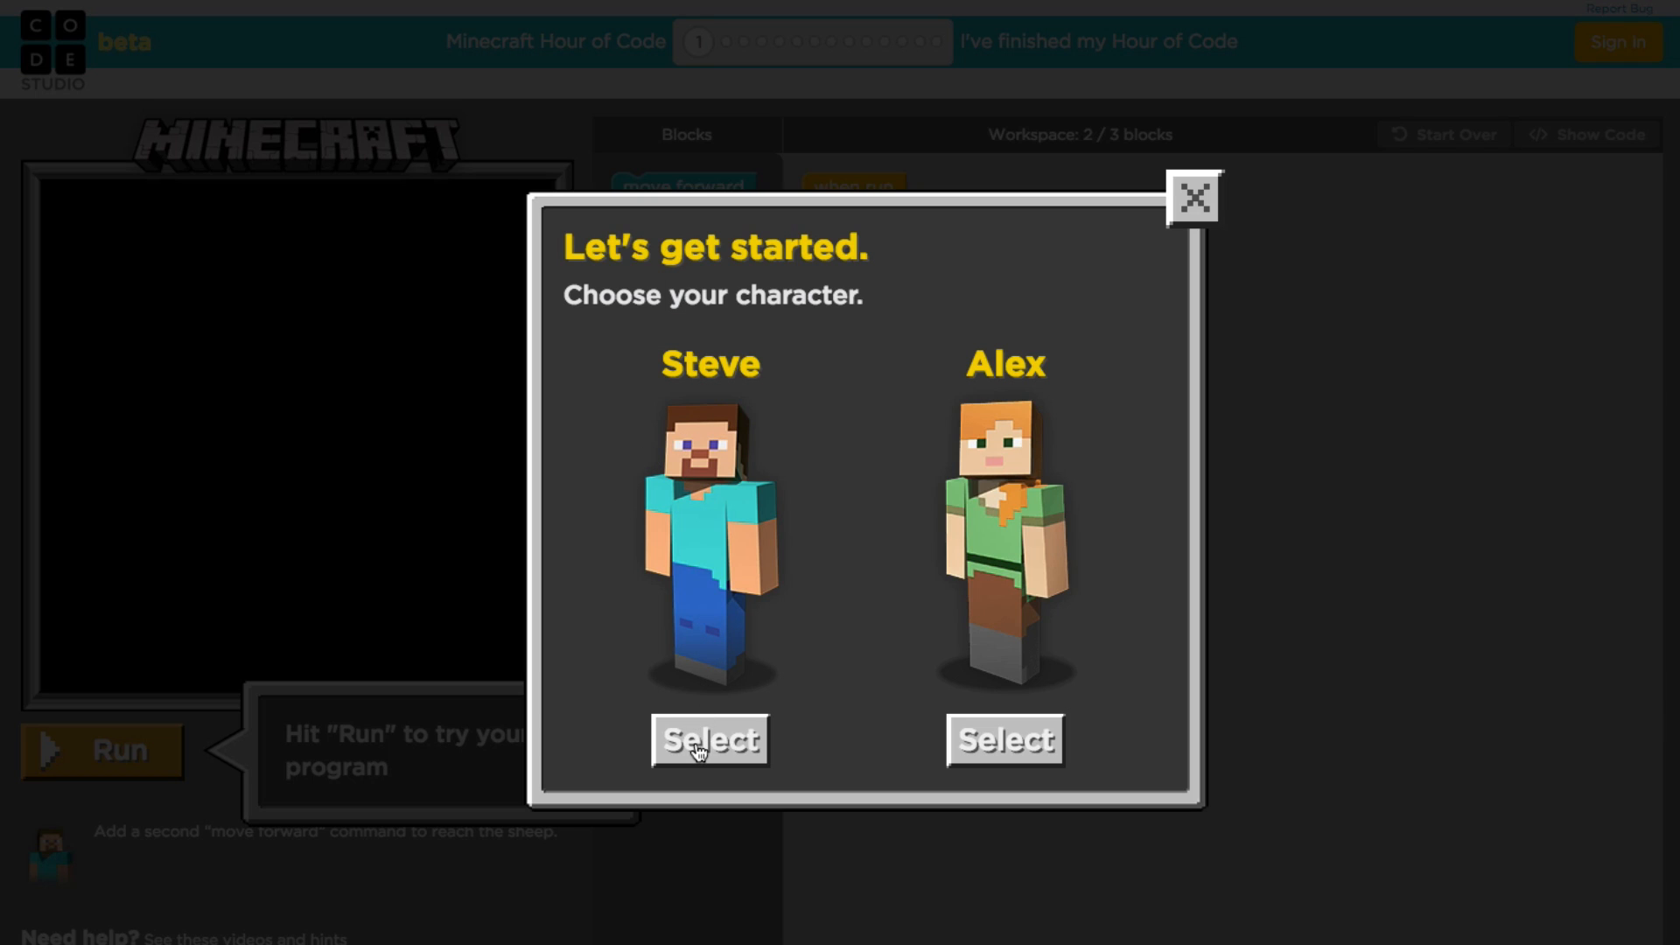
pyautogui.click(709, 739)
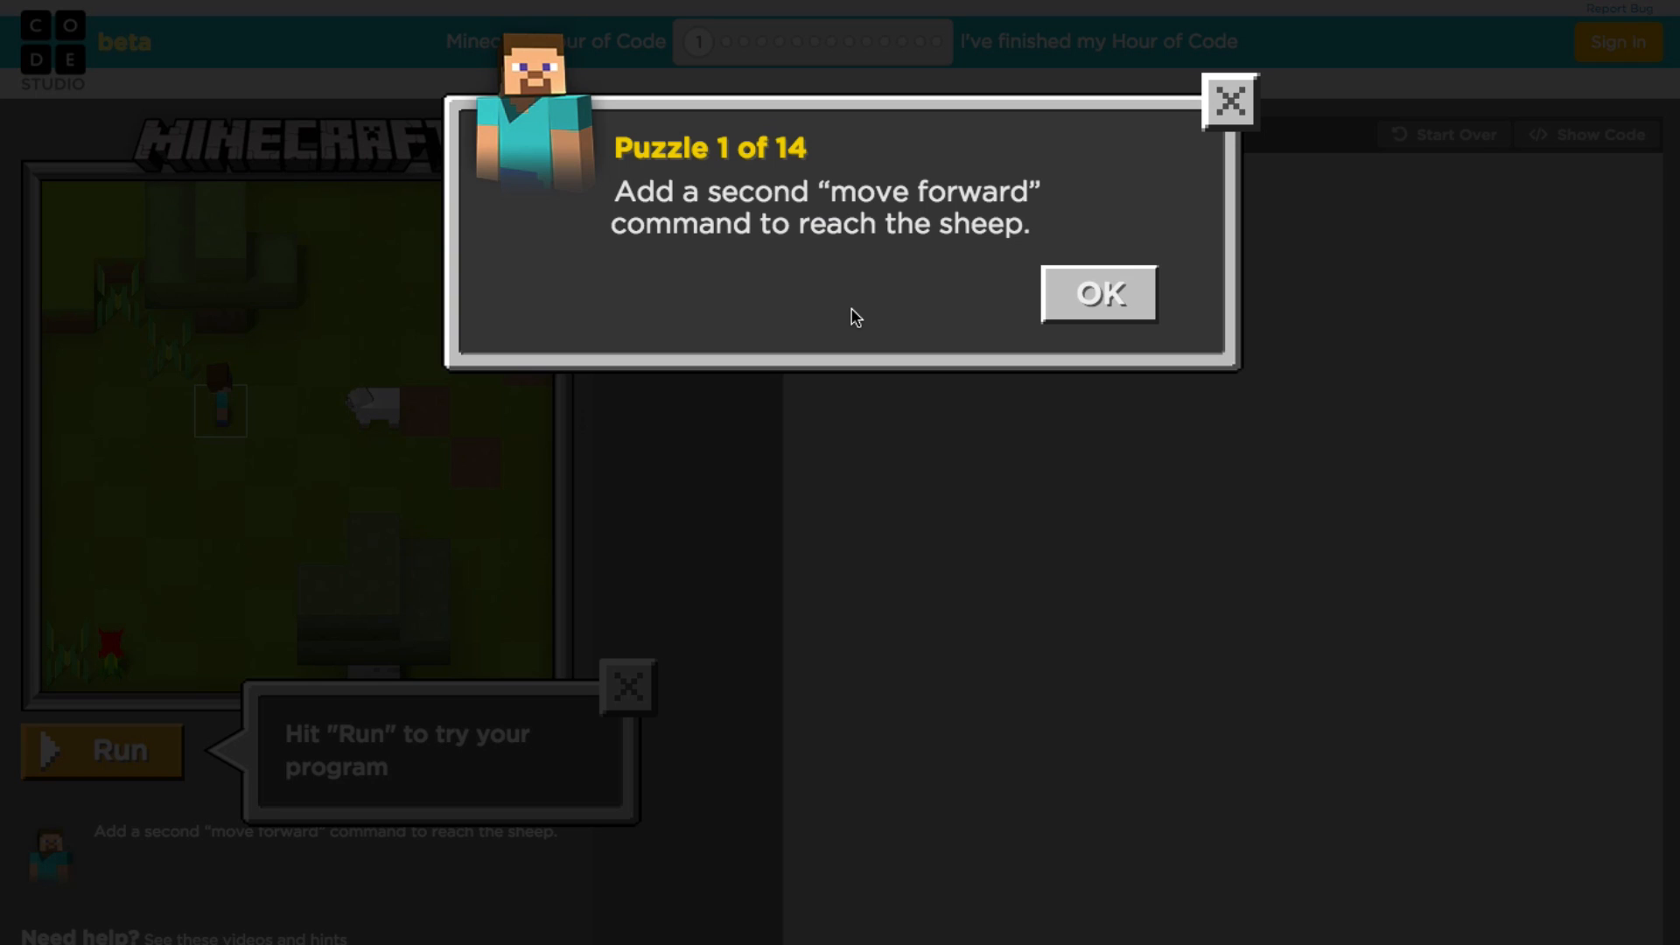
pyautogui.click(1098, 292)
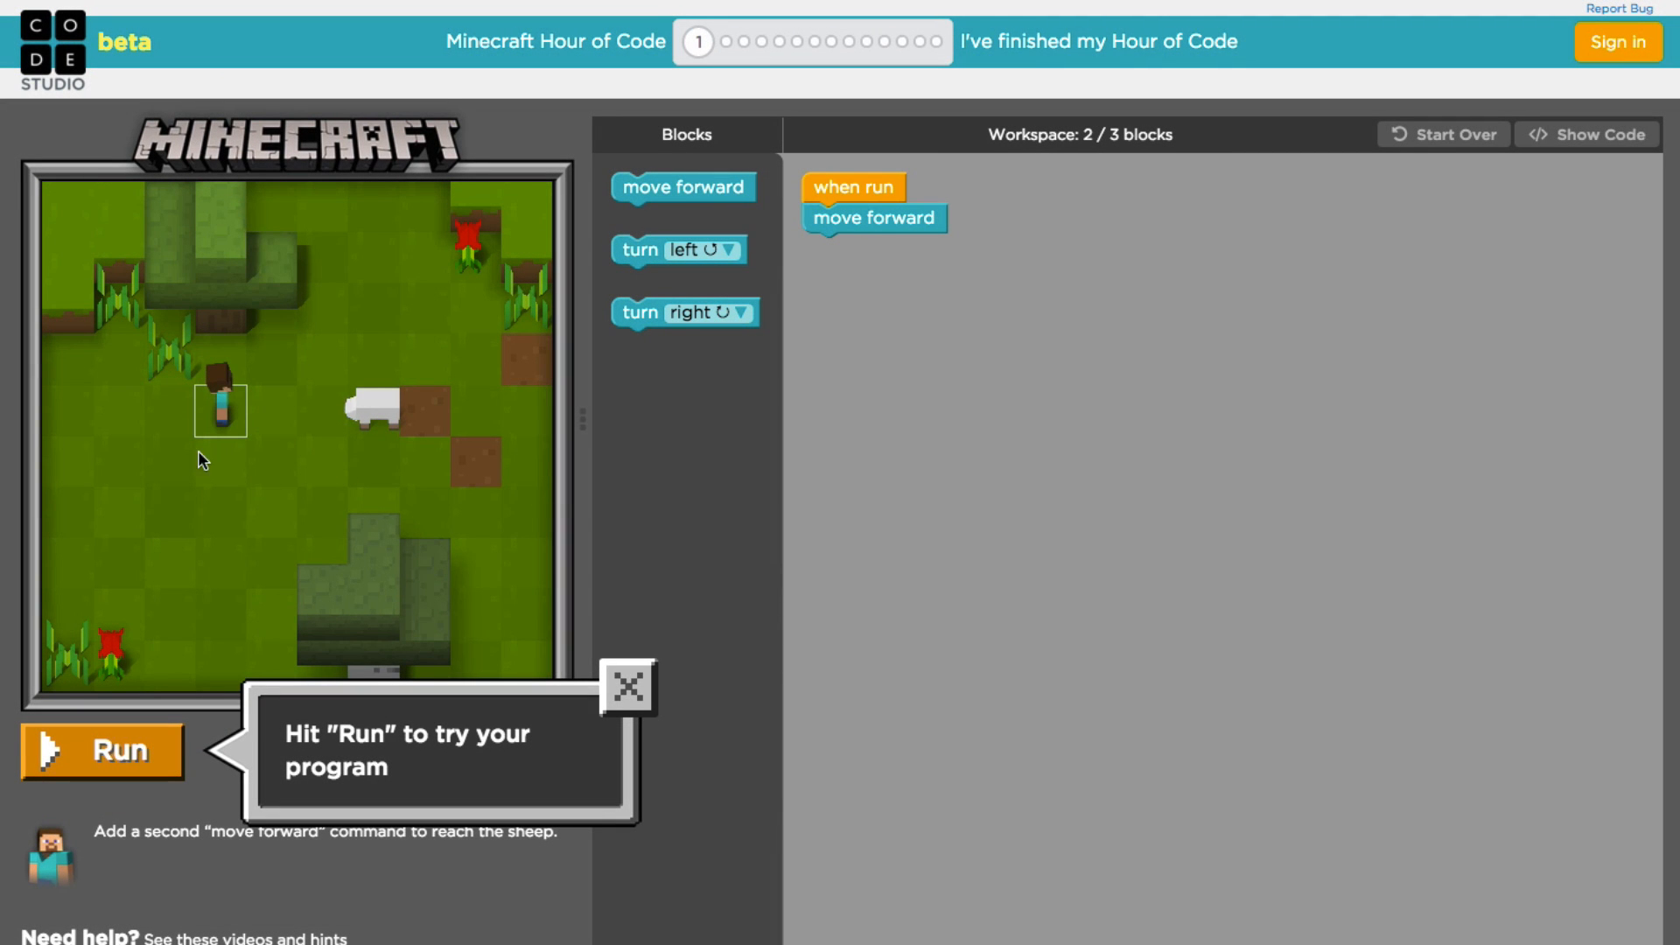
pyautogui.moveTo(177, 440)
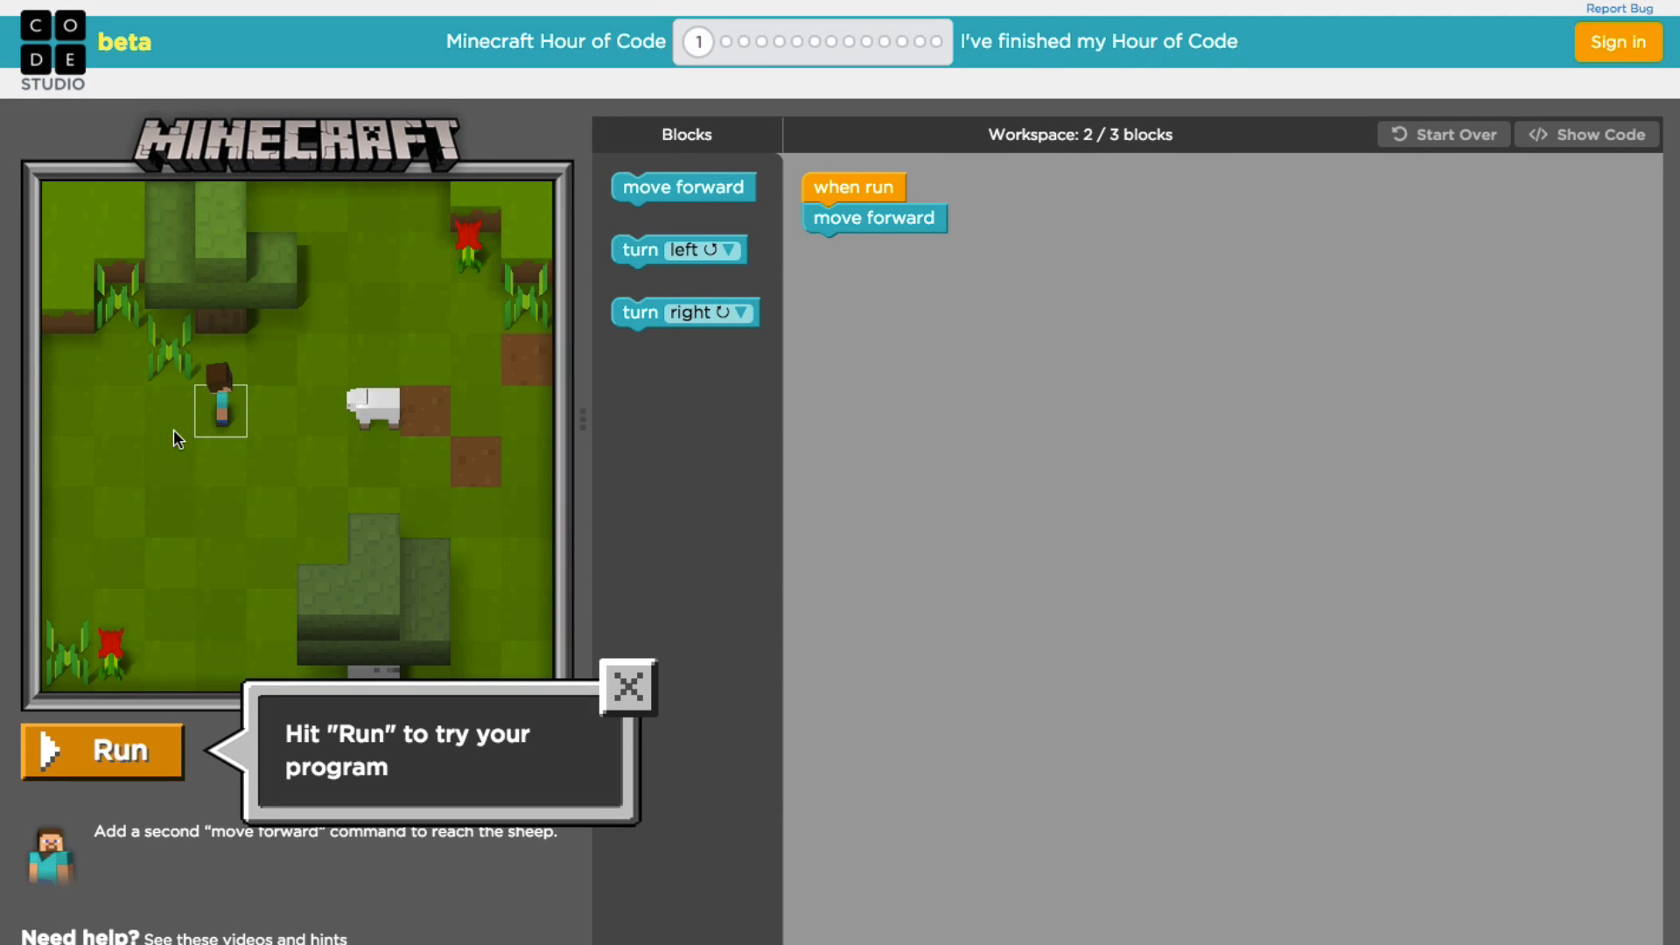
pyautogui.moveTo(383, 422)
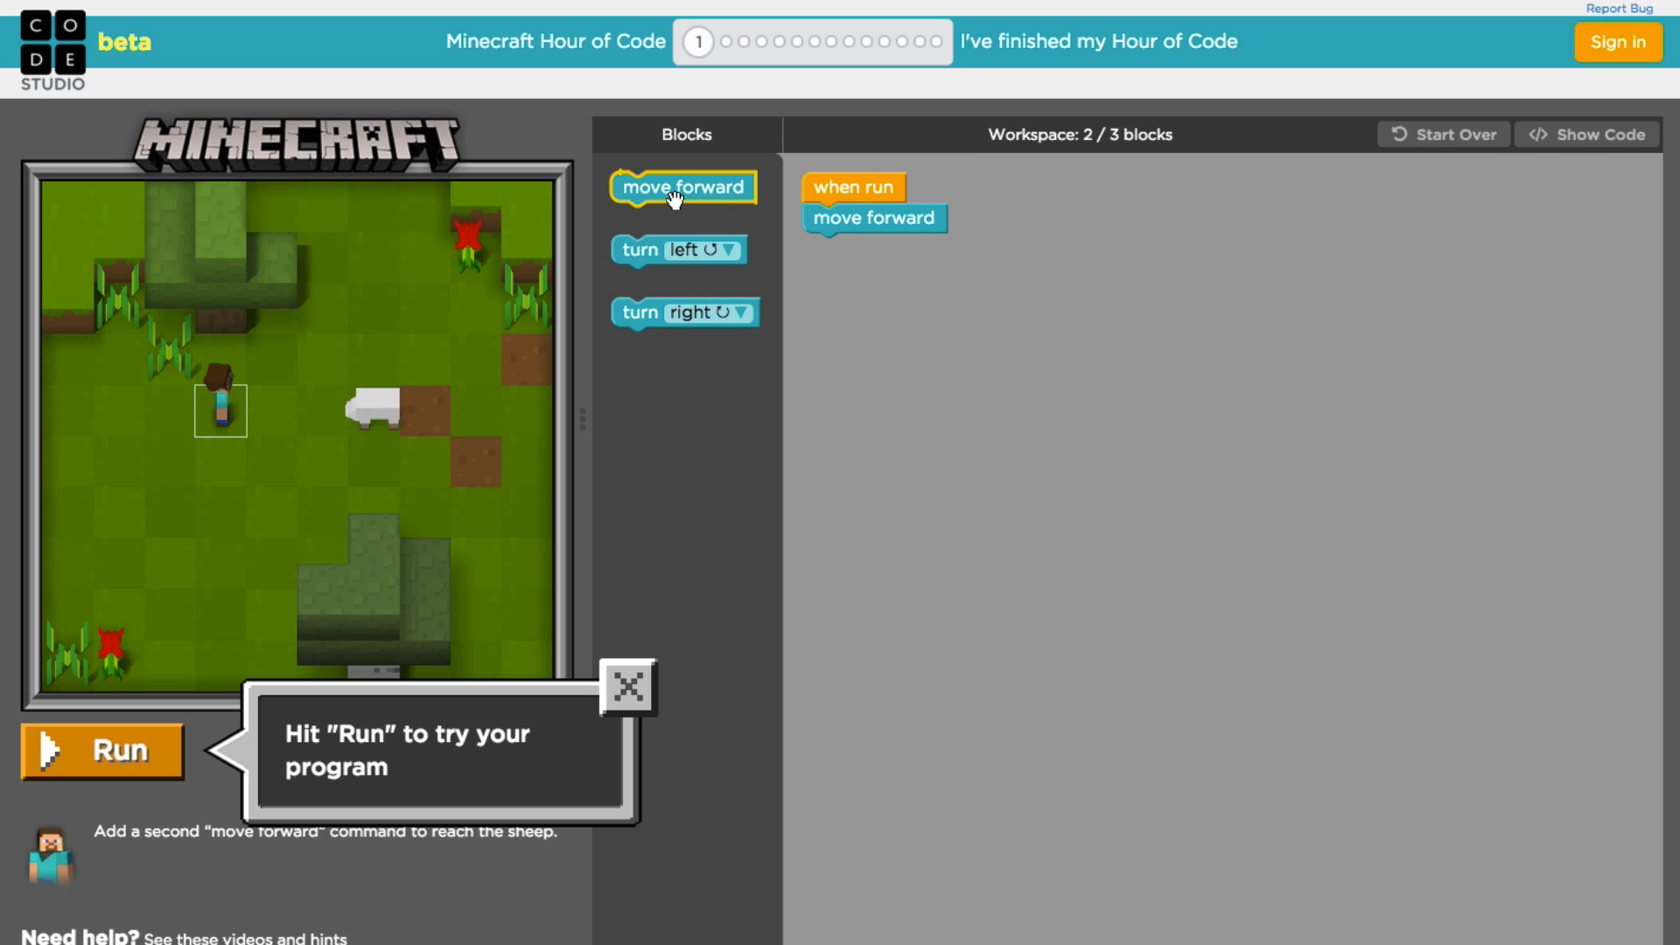
pyautogui.moveTo(683, 187); pyautogui.dragTo(875, 247)
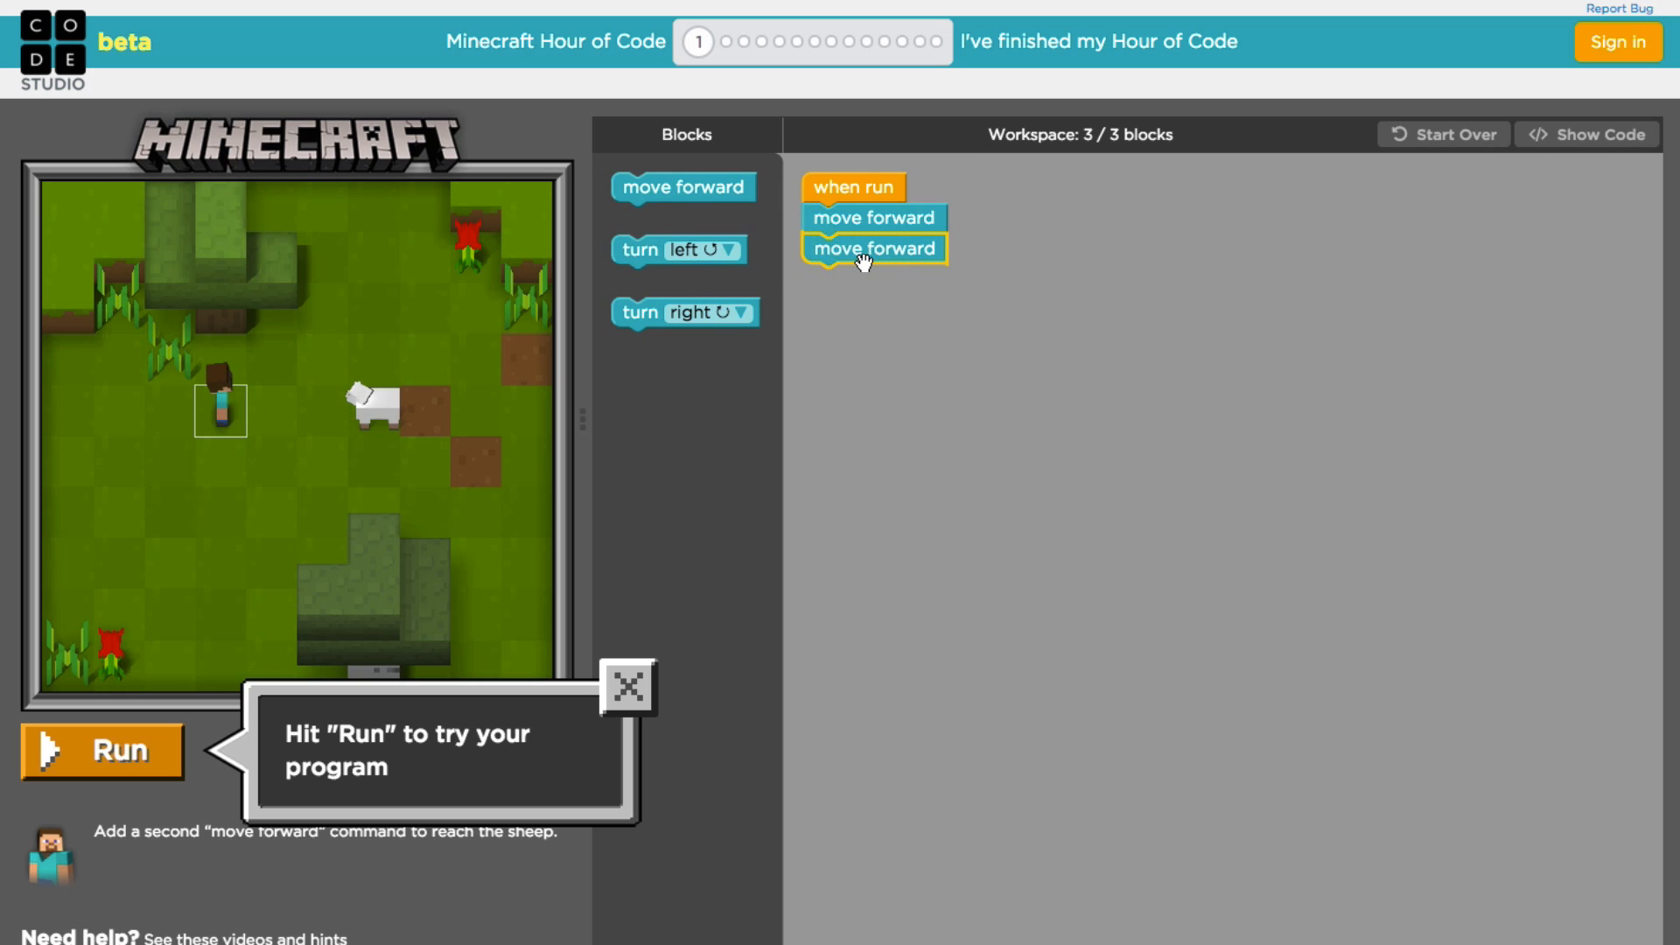
pyautogui.moveTo(102, 750)
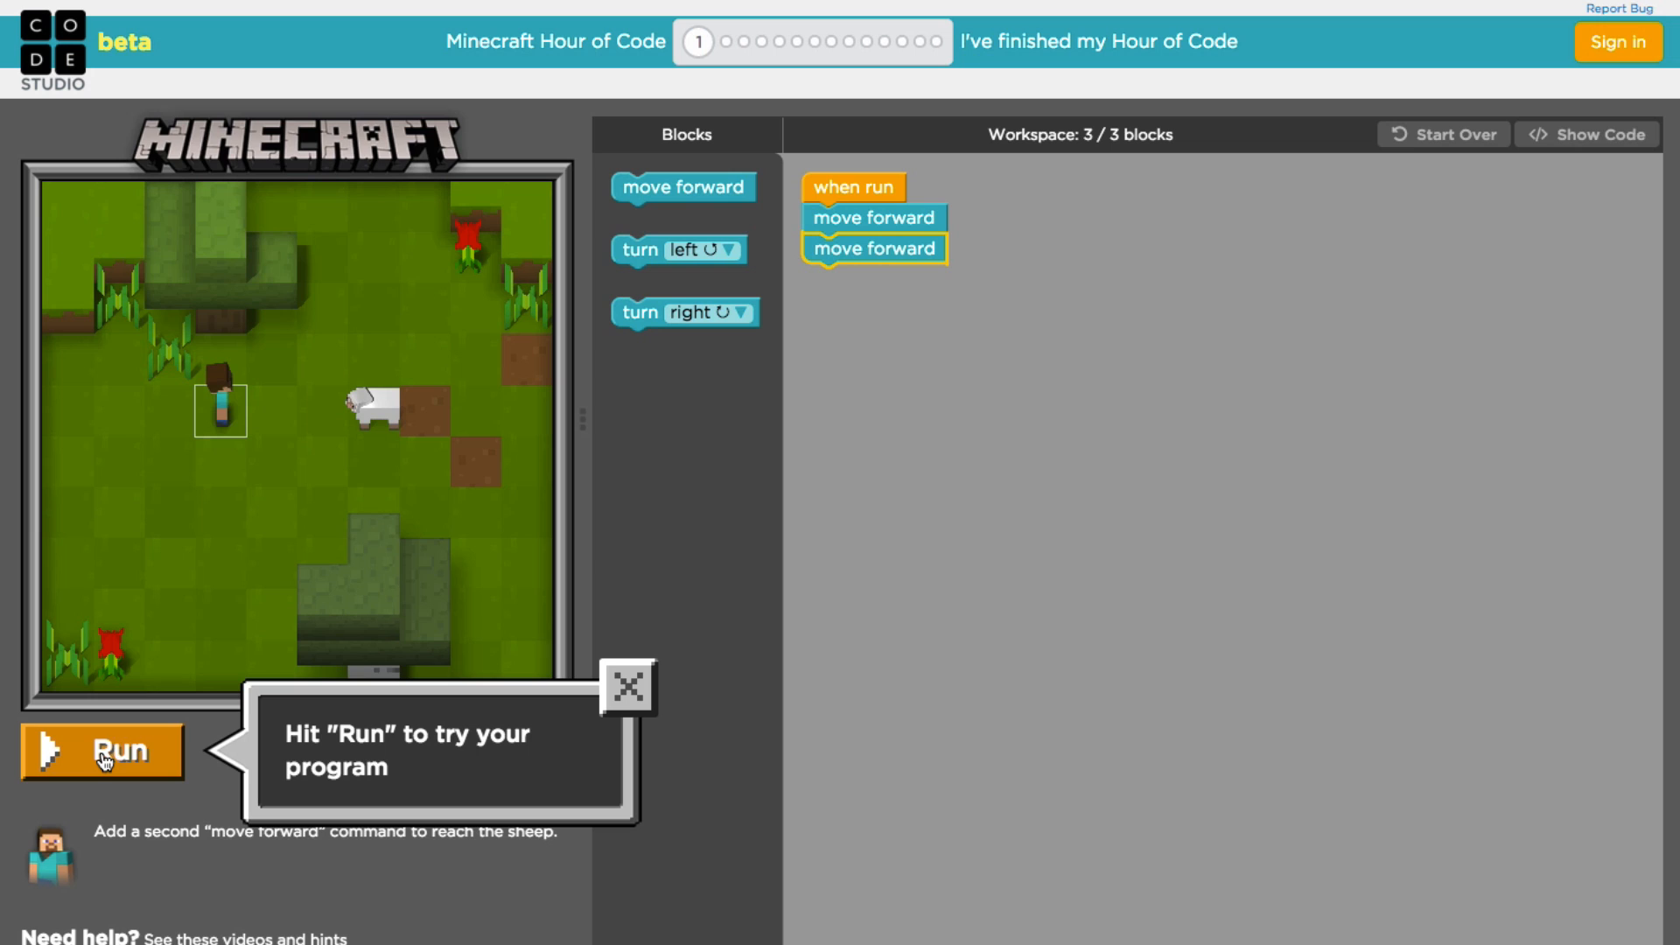
# Step: Run puzzle 1 to reach the sheep, view its two-line JavaScript, and continue to puzzle 2
pyautogui.click(103, 751)
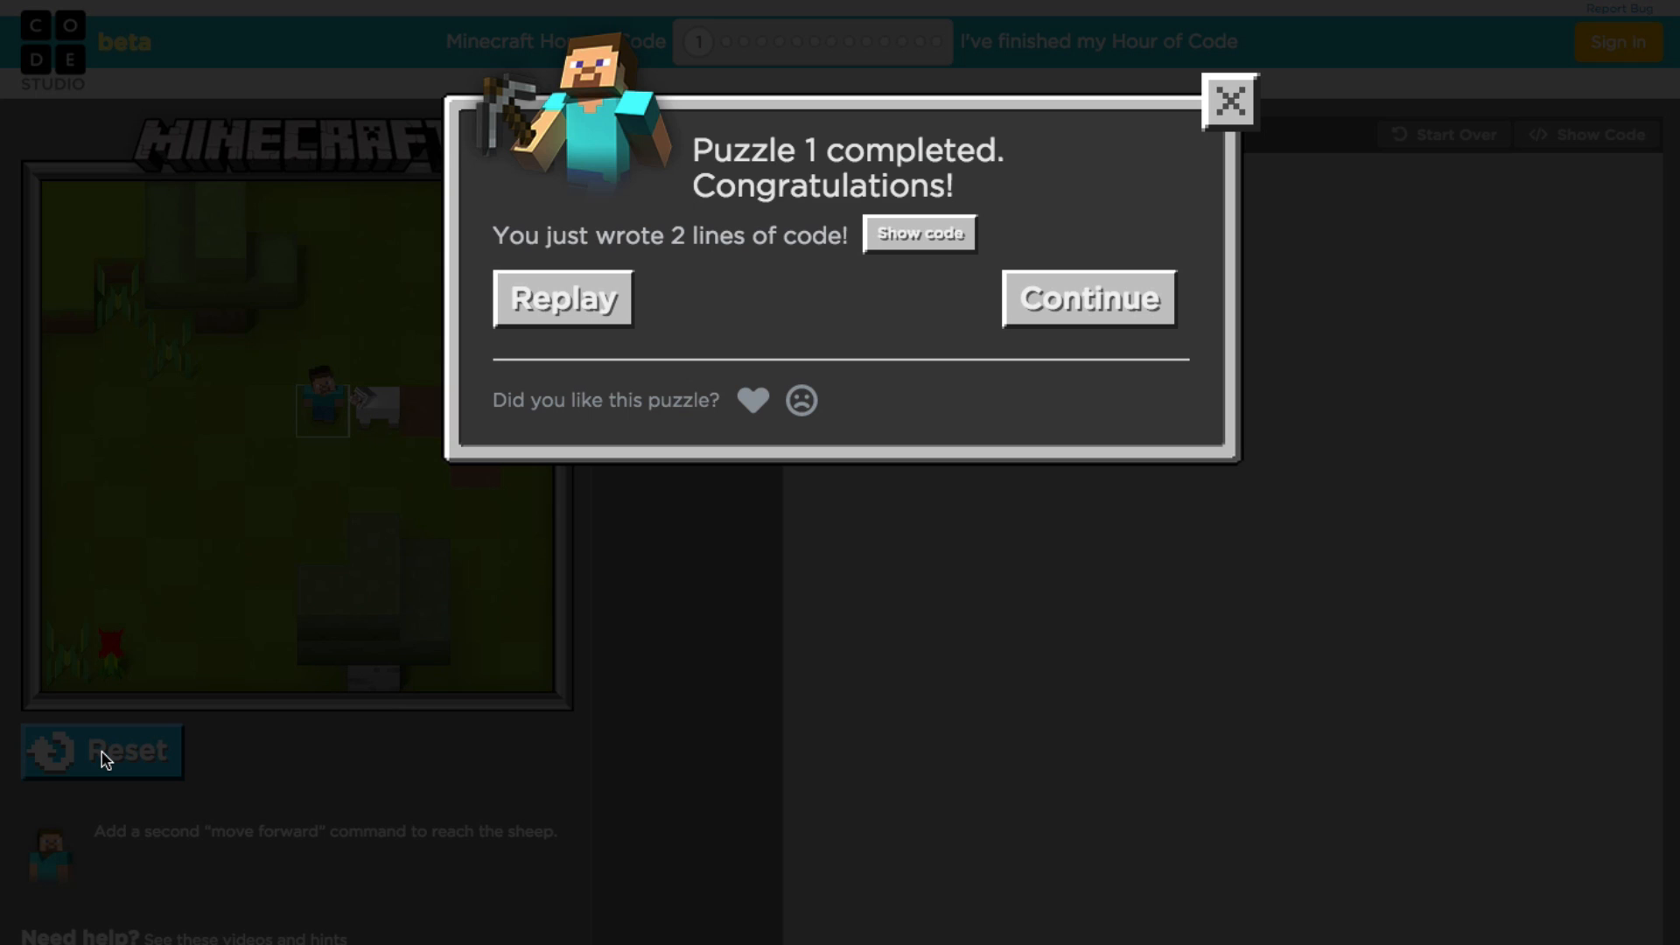
pyautogui.moveTo(178, 756)
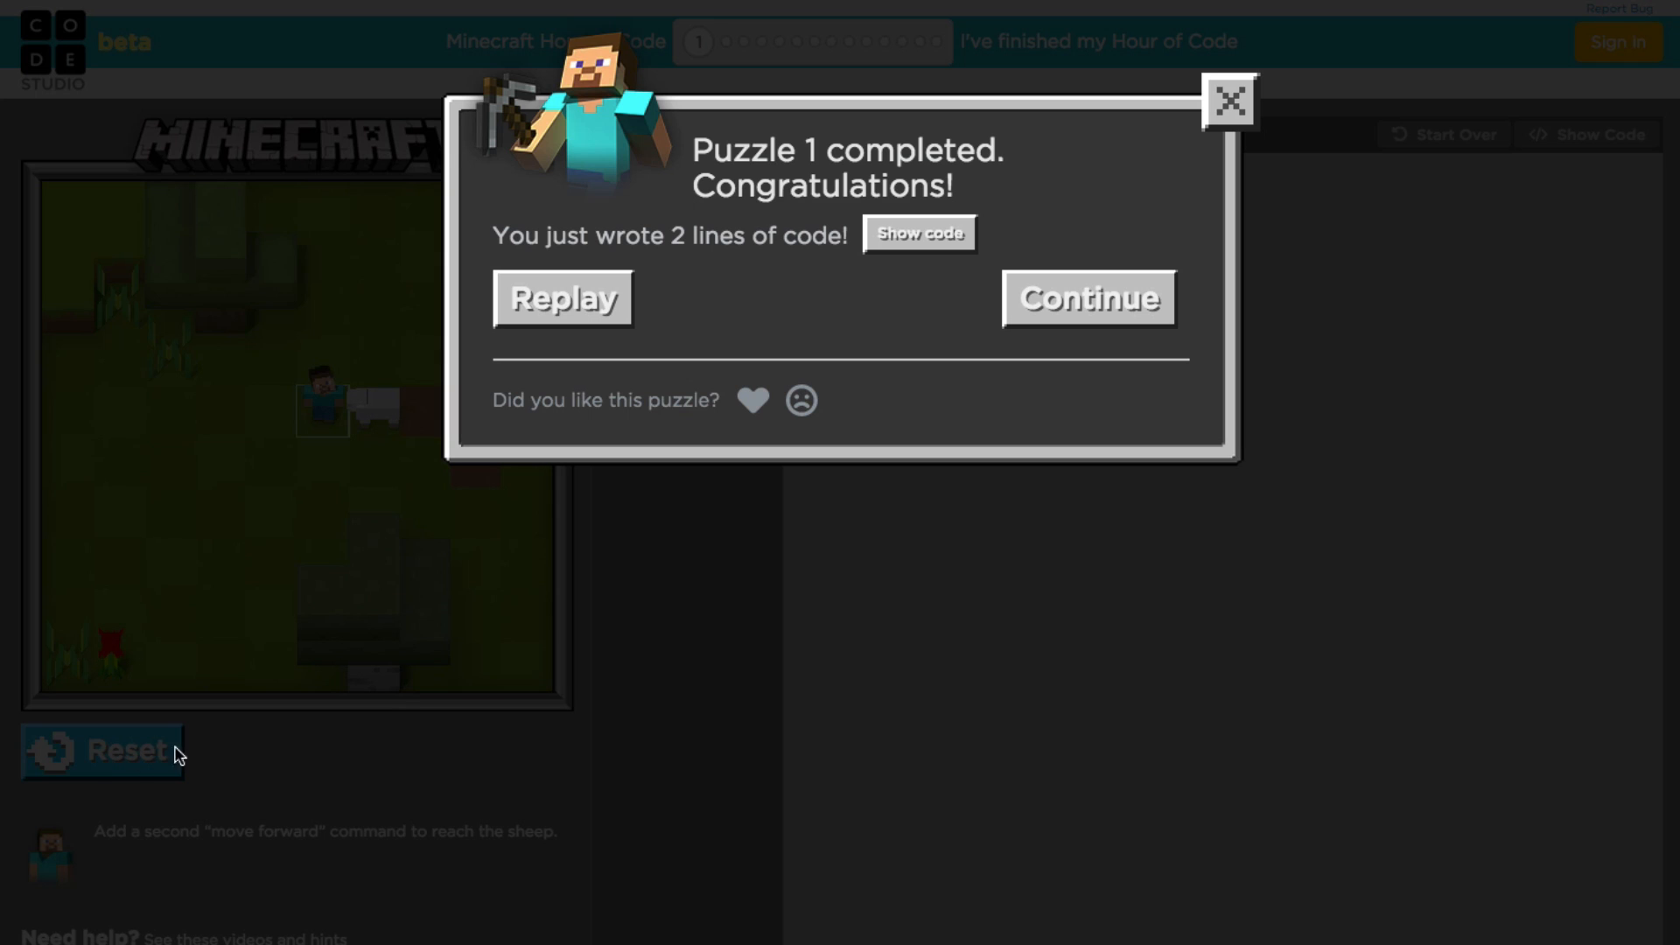
pyautogui.moveTo(919, 233)
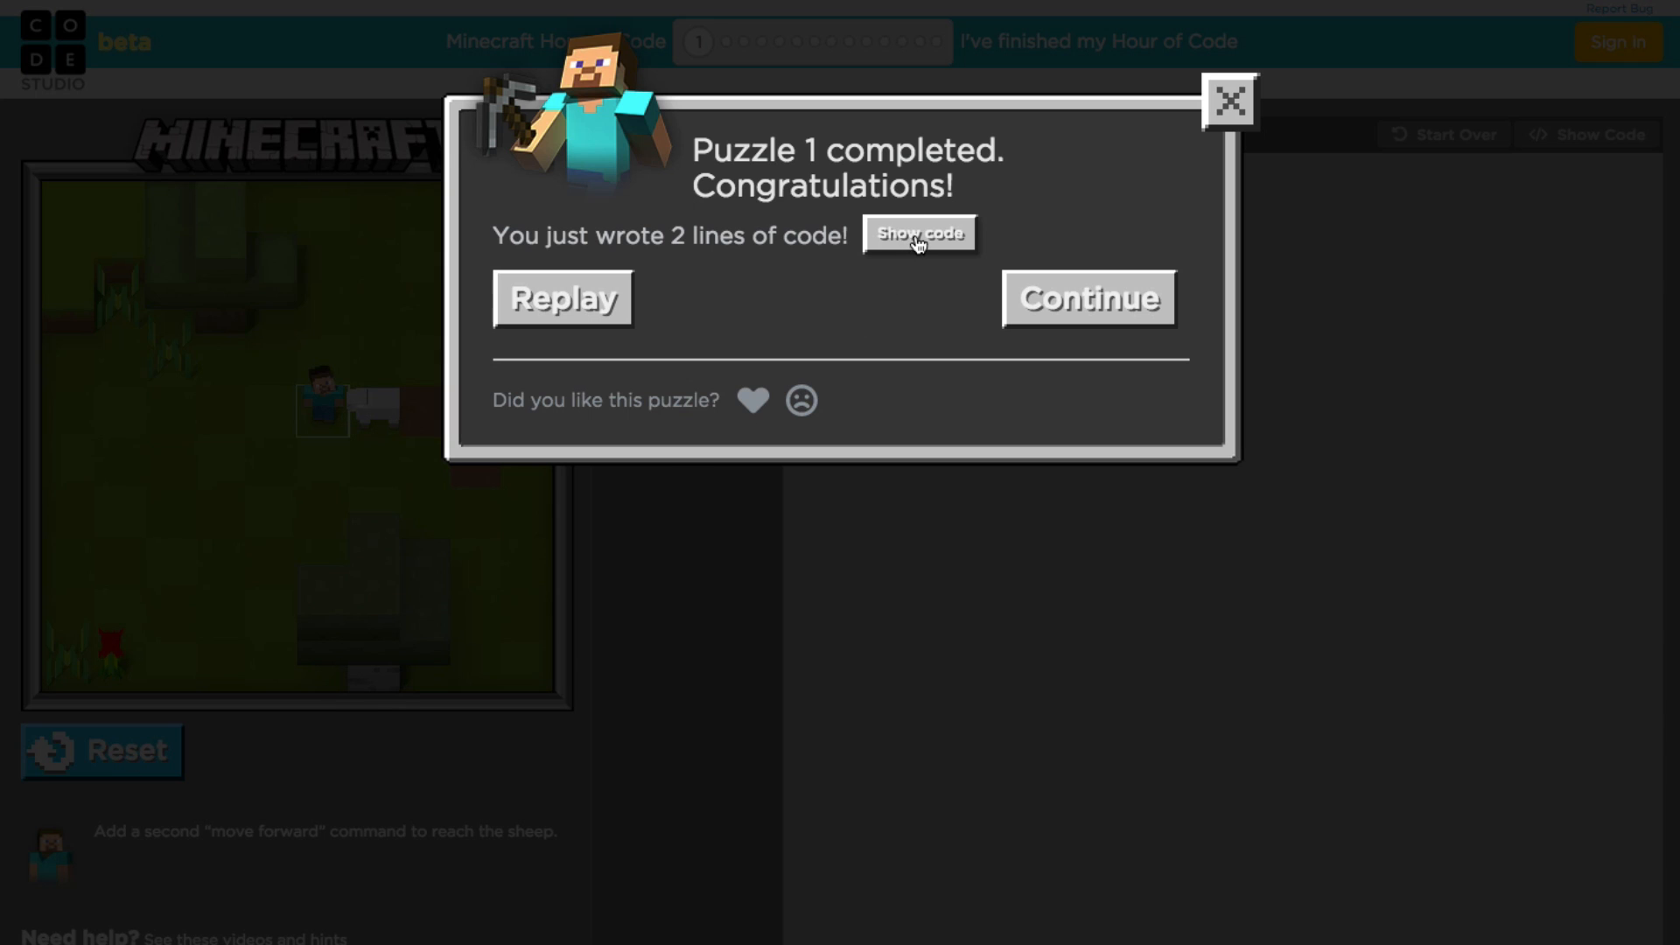
pyautogui.click(919, 233)
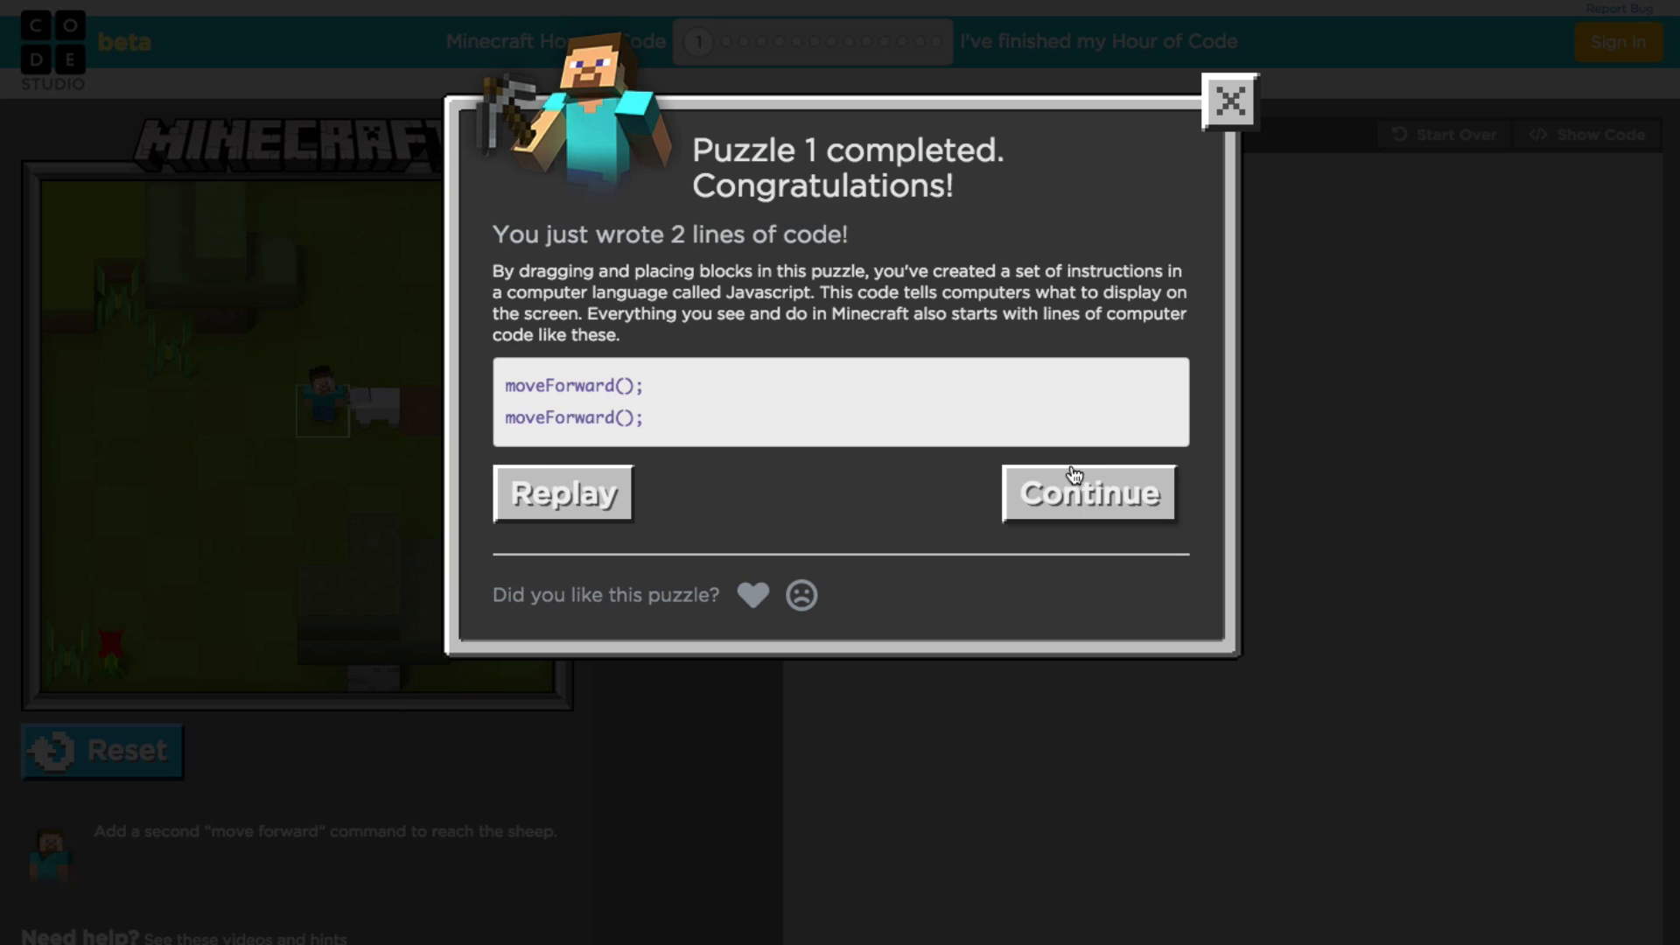
pyautogui.click(1087, 493)
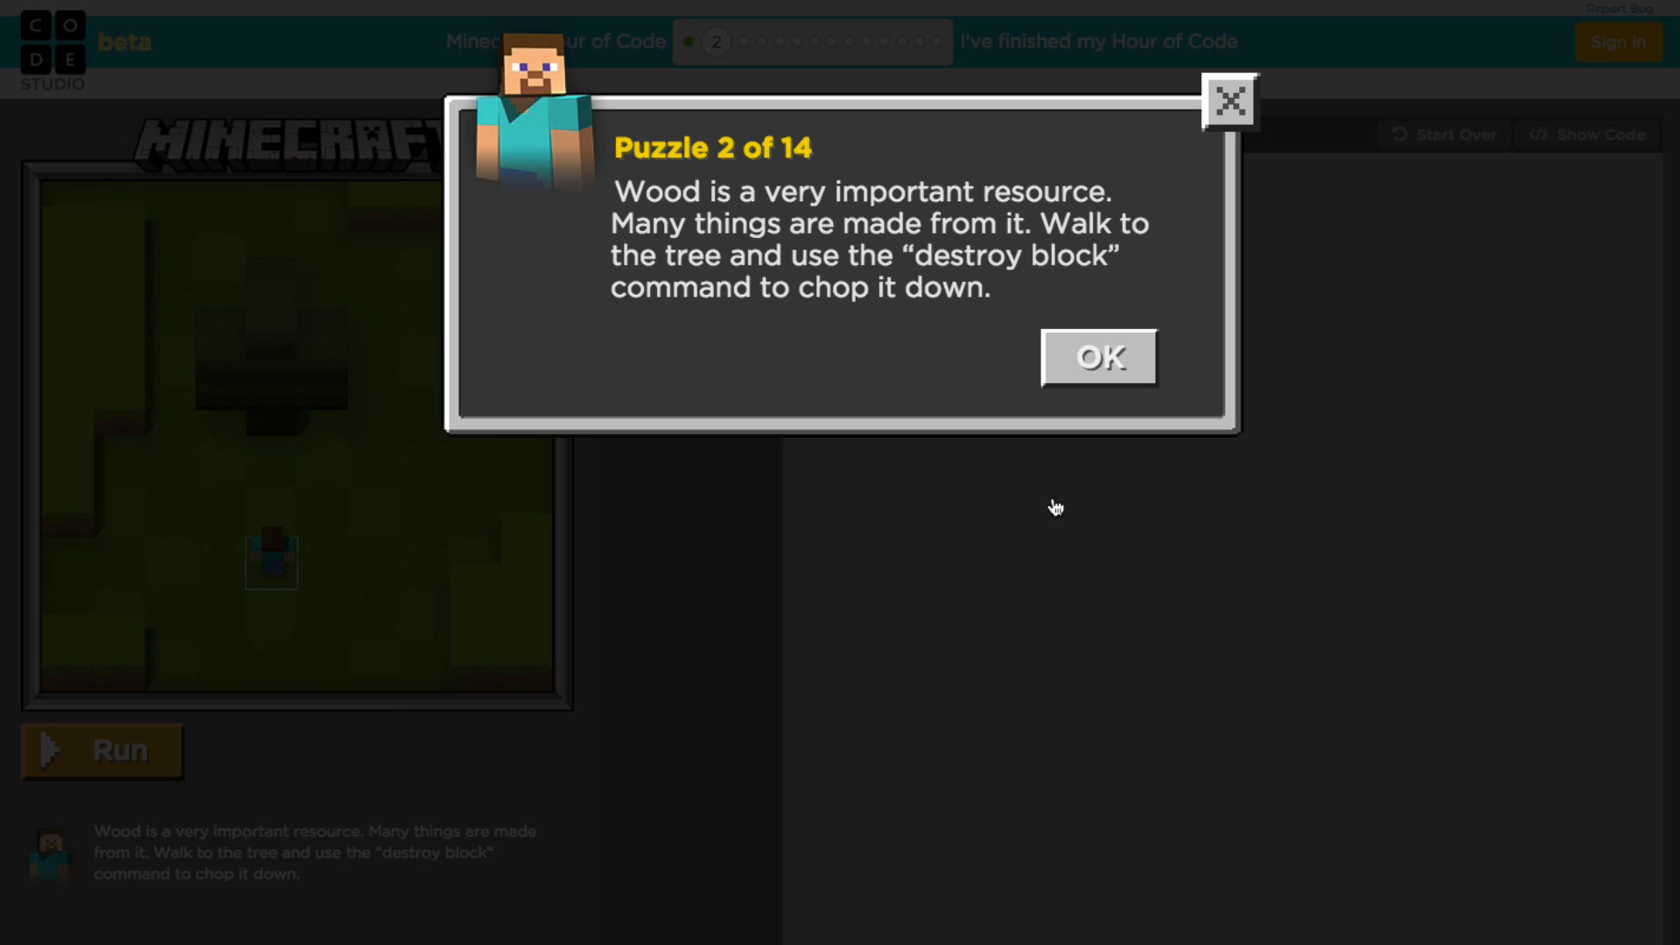
# Step: Build puzzle 2's program: two move forward commands followed by destroy block
pyautogui.click(1097, 357)
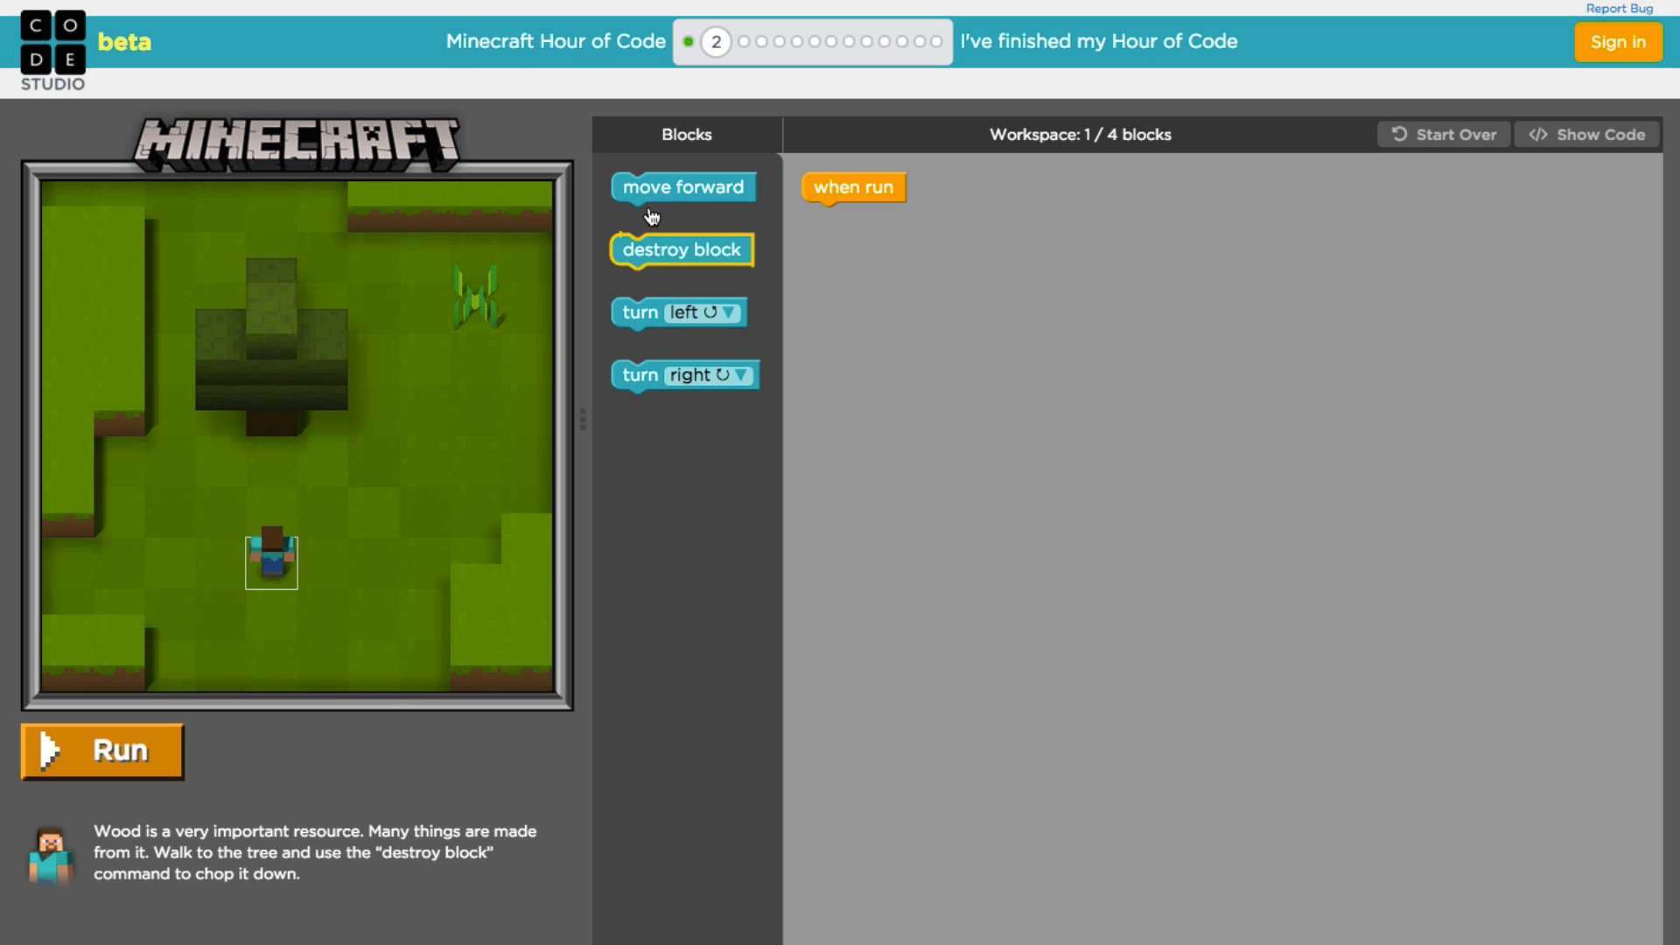
pyautogui.moveTo(681, 187); pyautogui.dragTo(870, 220)
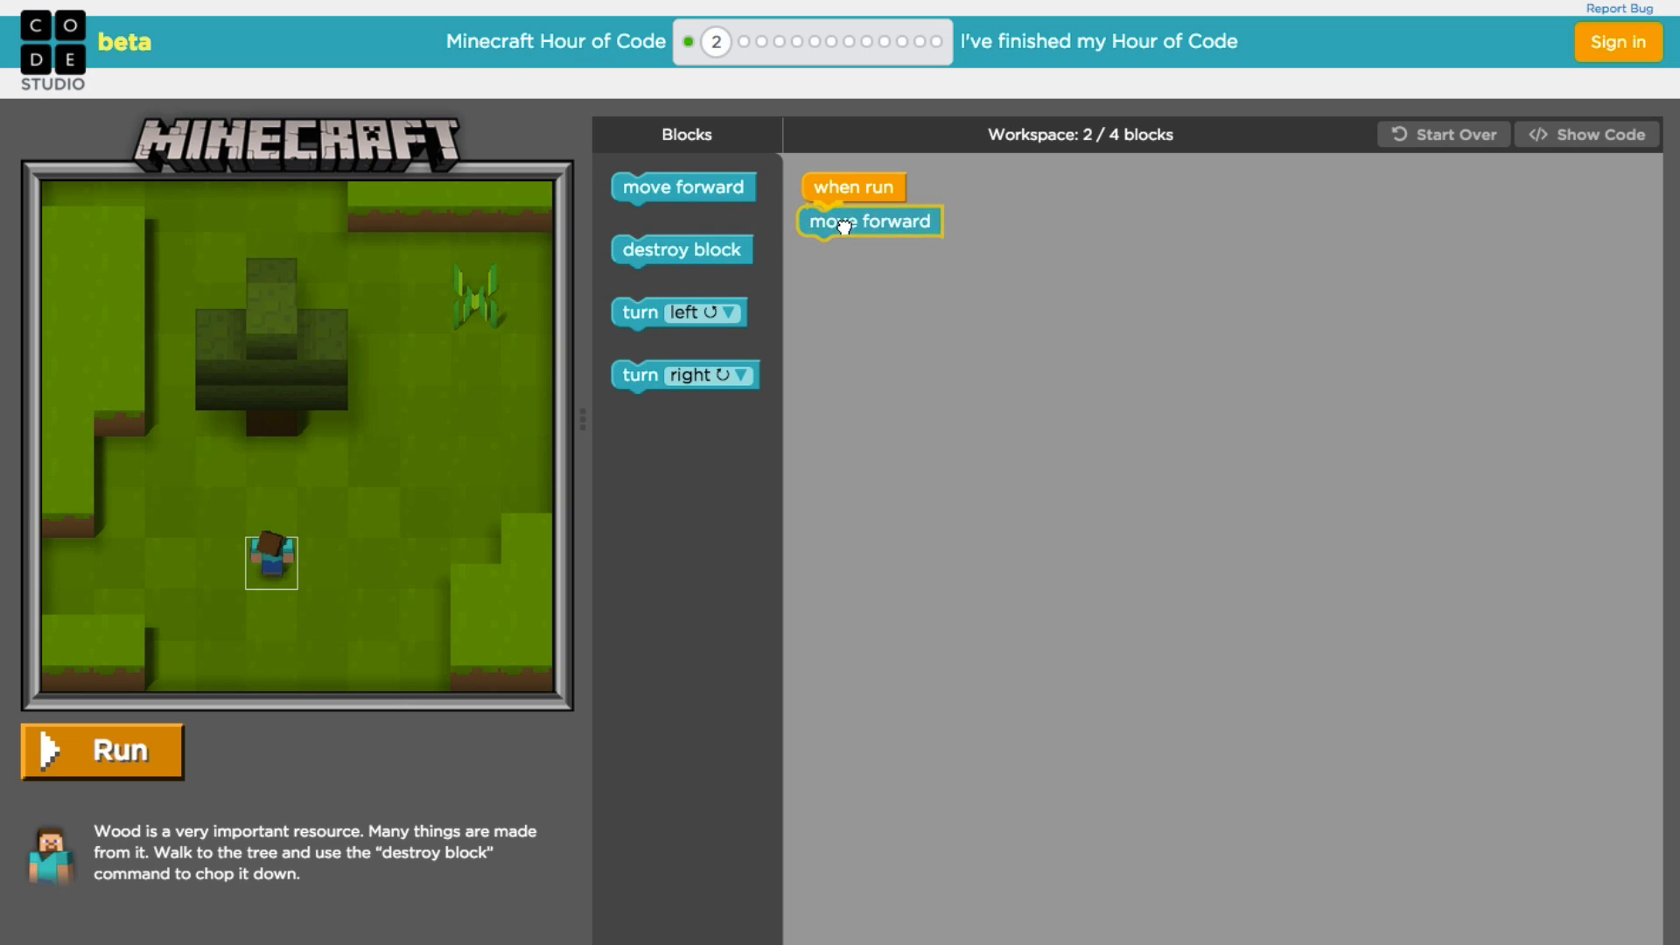
pyautogui.moveTo(682, 187); pyautogui.dragTo(868, 250)
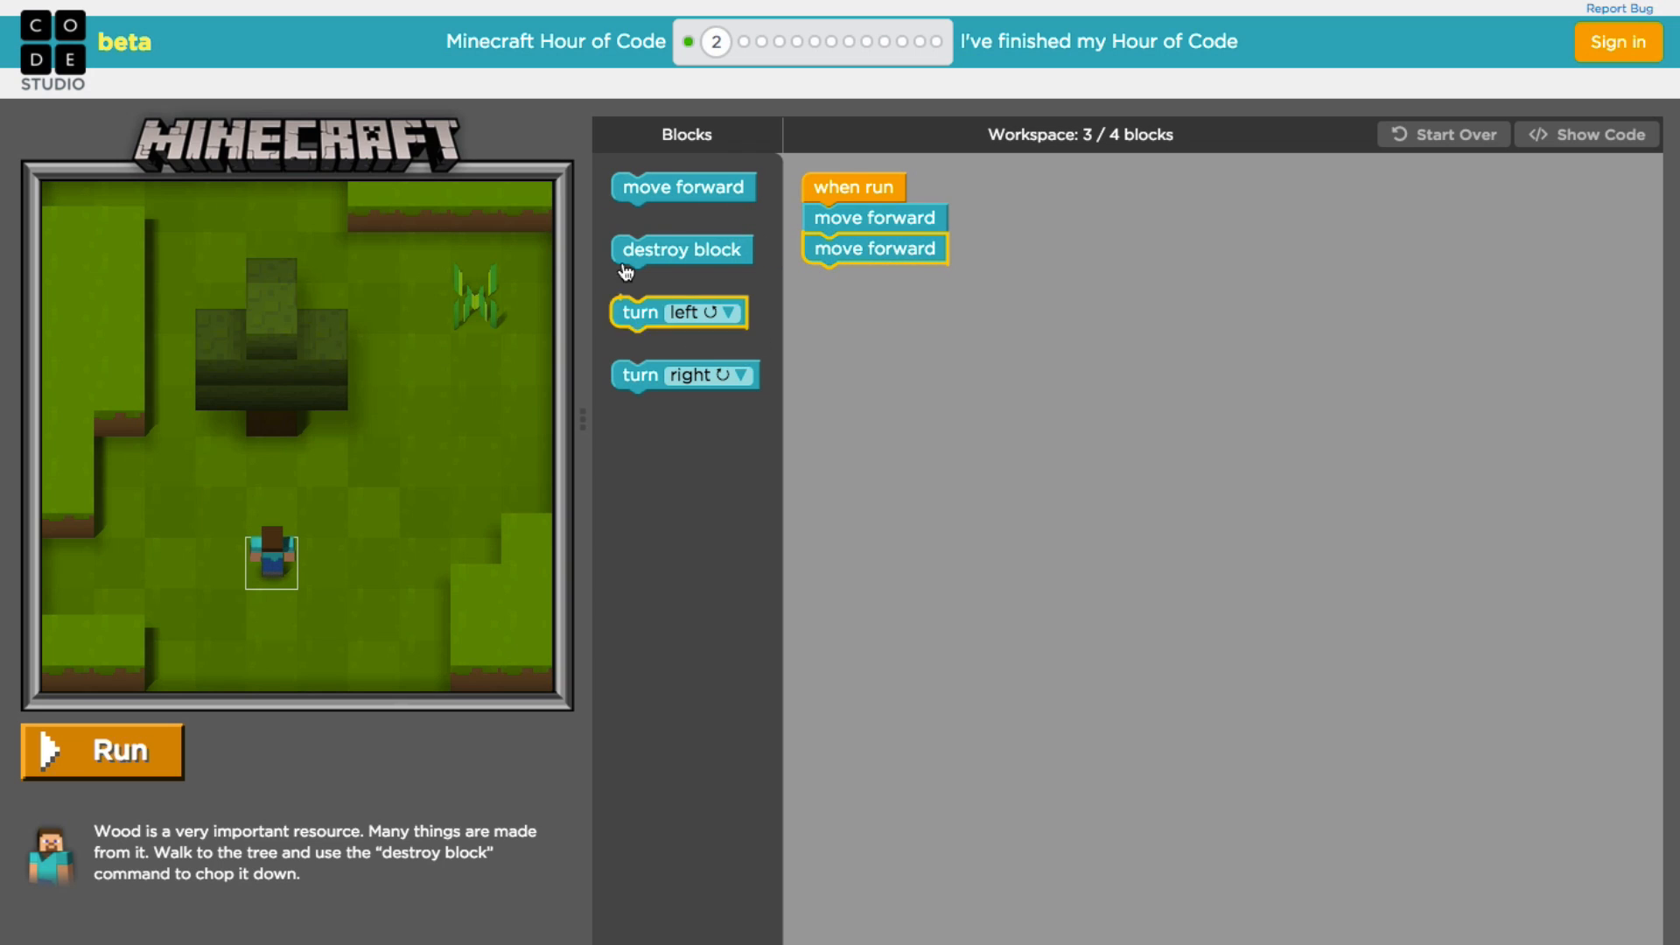
pyautogui.moveTo(680, 249); pyautogui.dragTo(757, 264)
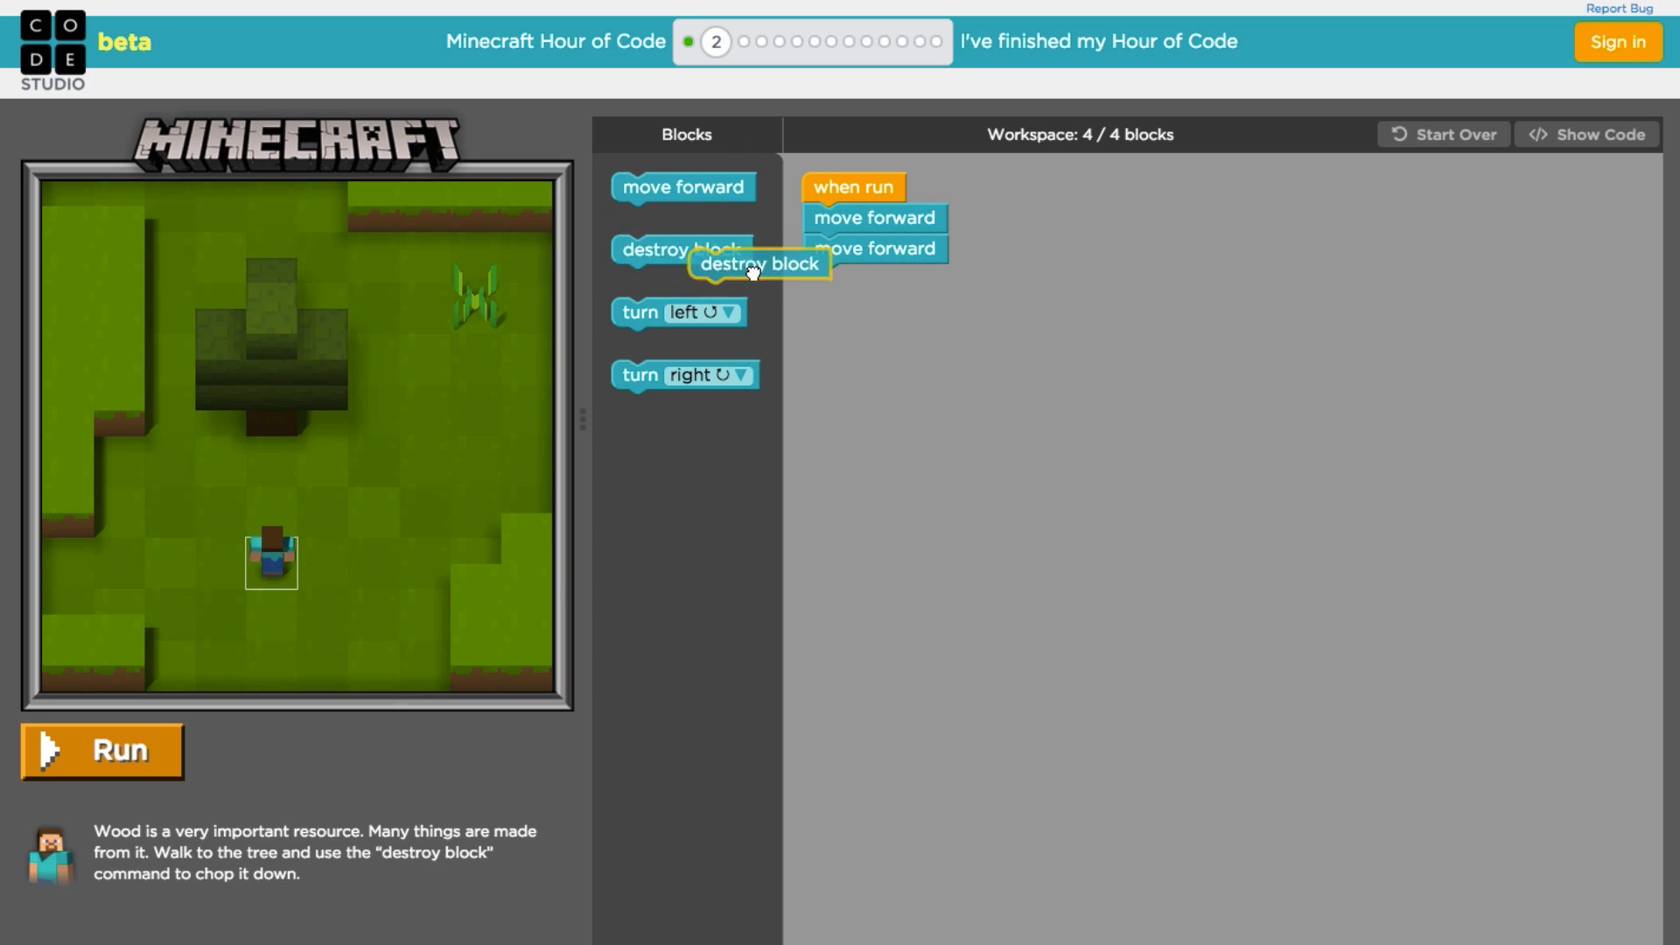
pyautogui.moveTo(750, 264); pyautogui.dragTo(873, 281)
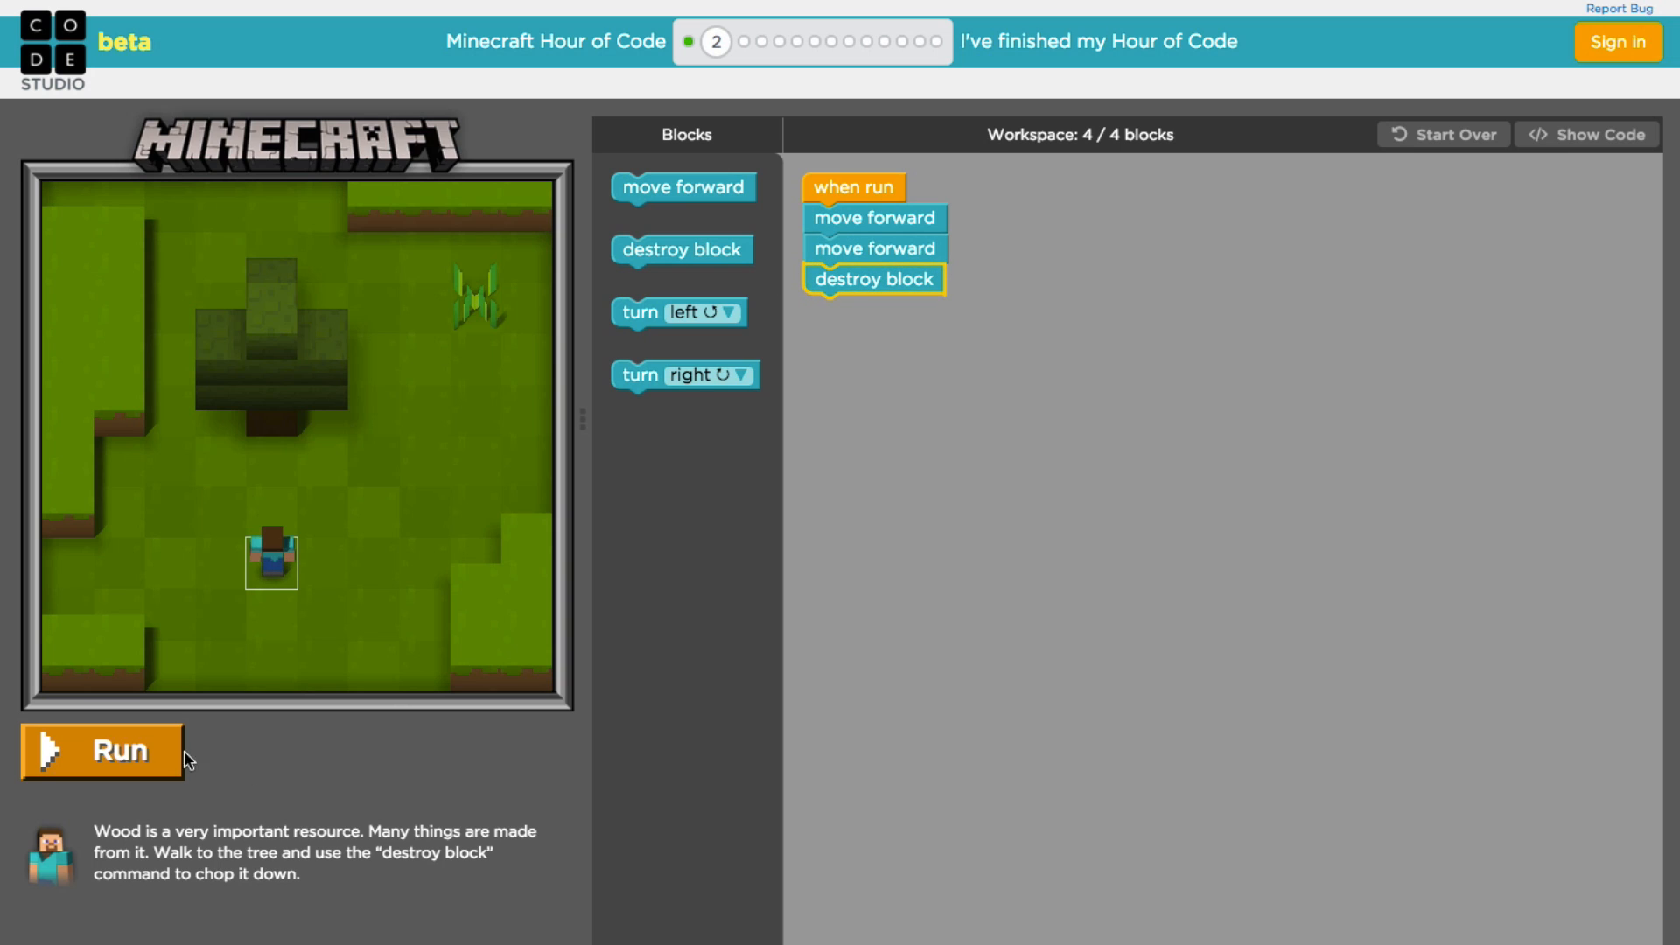
# Step: Run the program to chop the tree, view its three-line JavaScript, and continue to puzzle 3
pyautogui.click(101, 751)
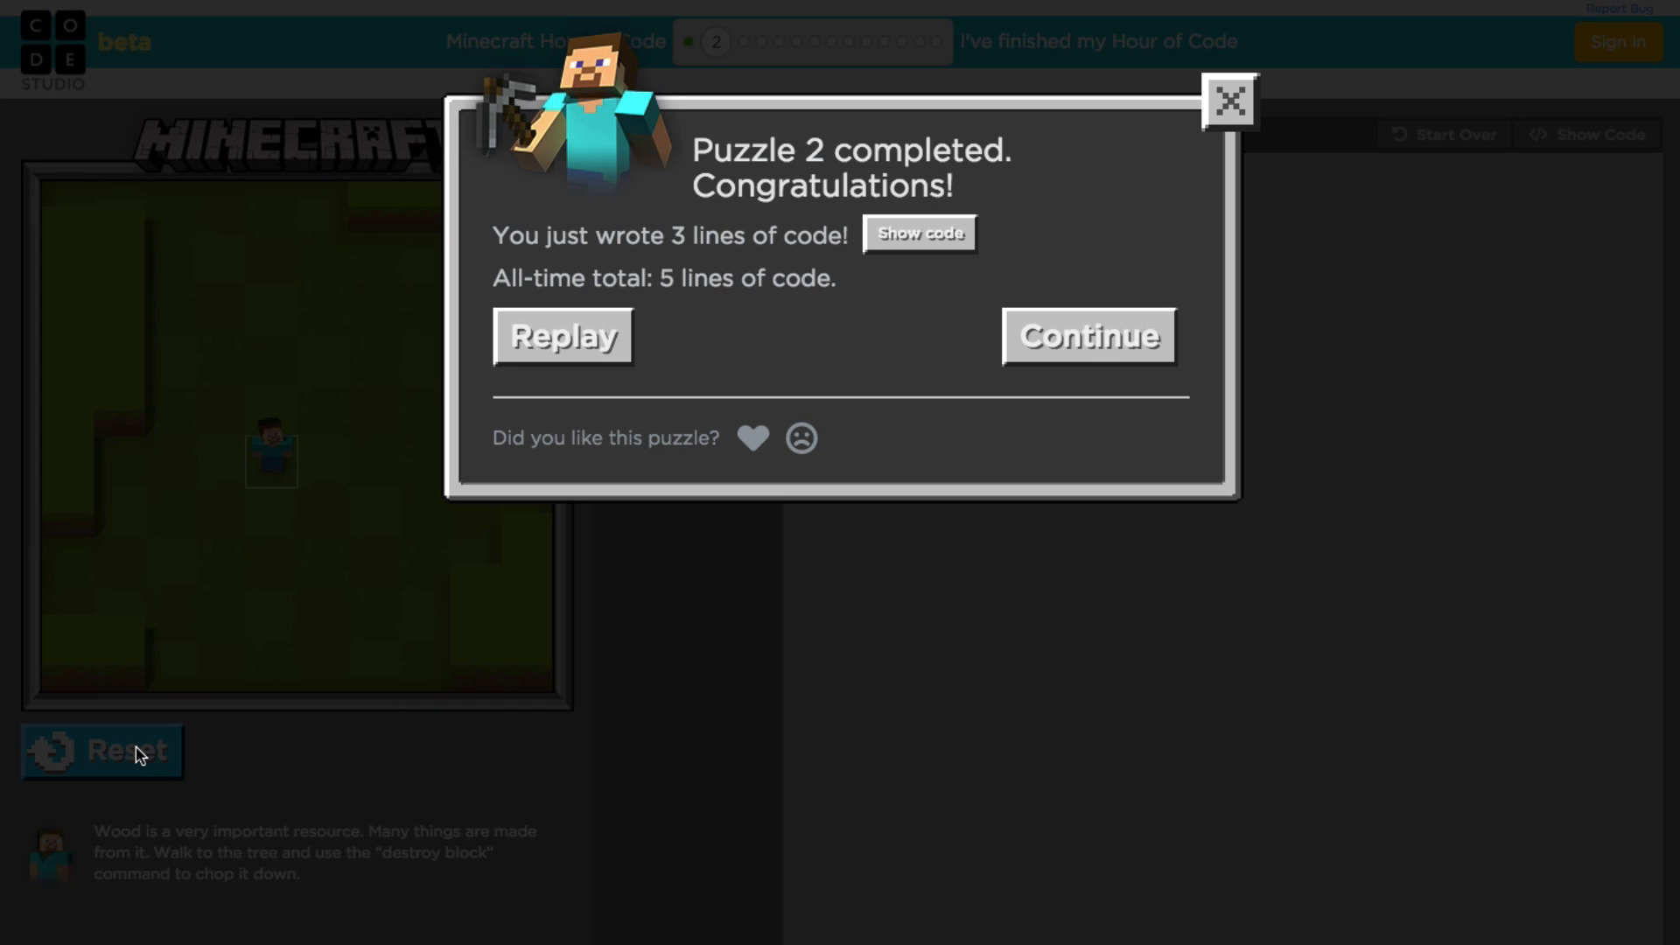
pyautogui.click(919, 233)
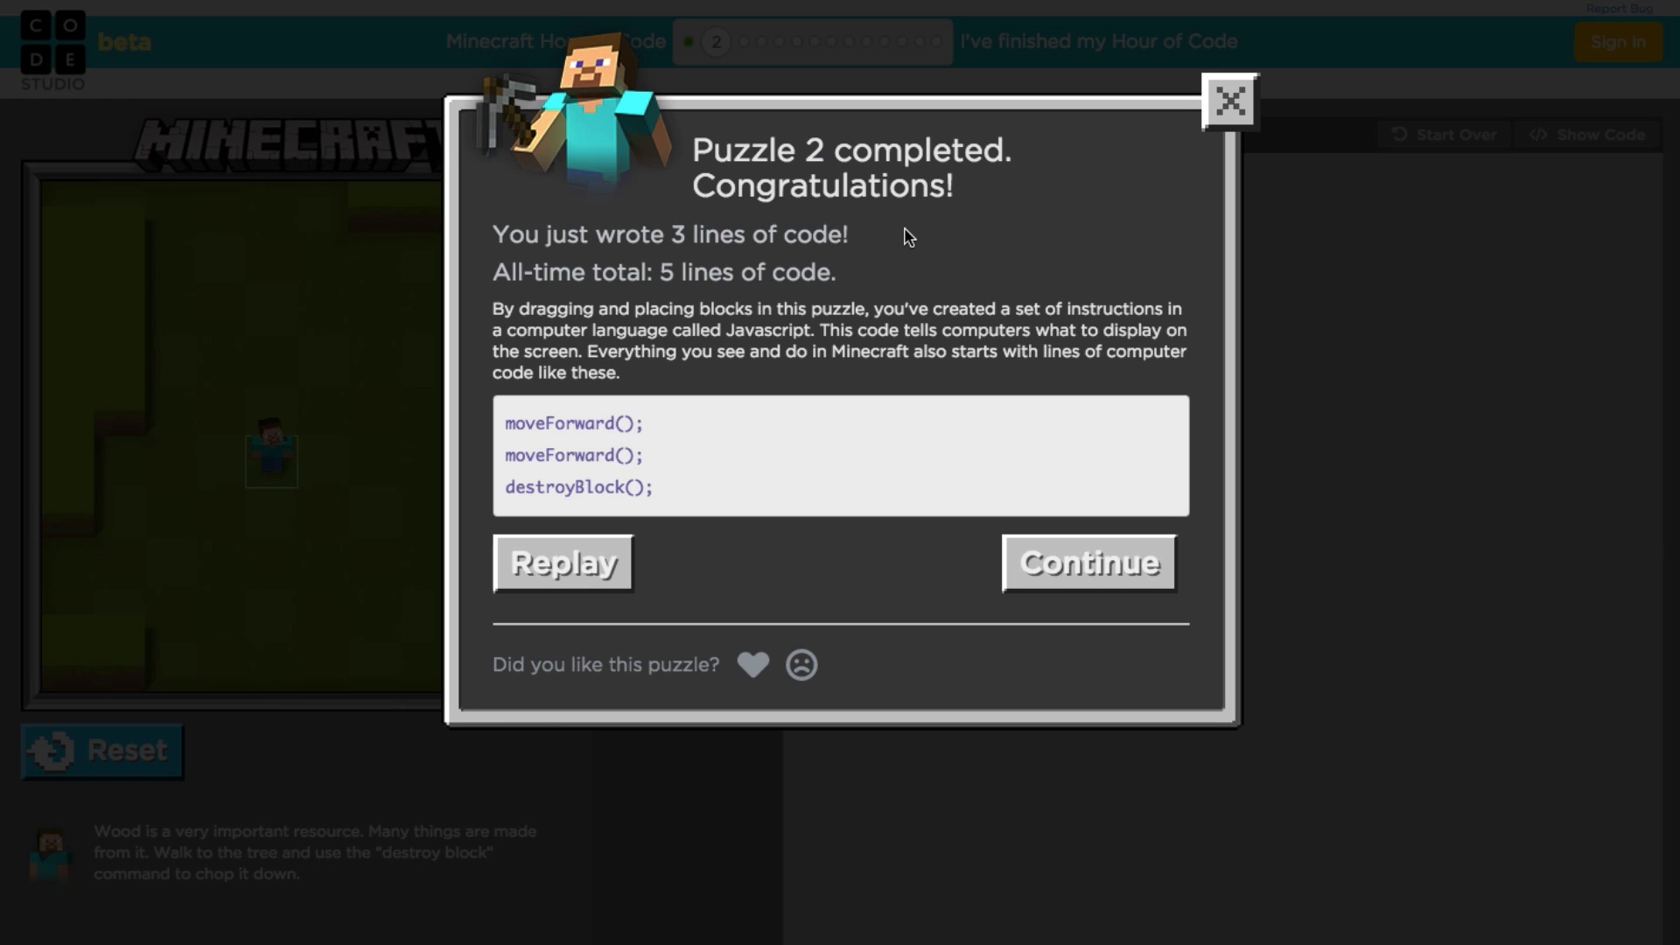
pyautogui.click(1089, 562)
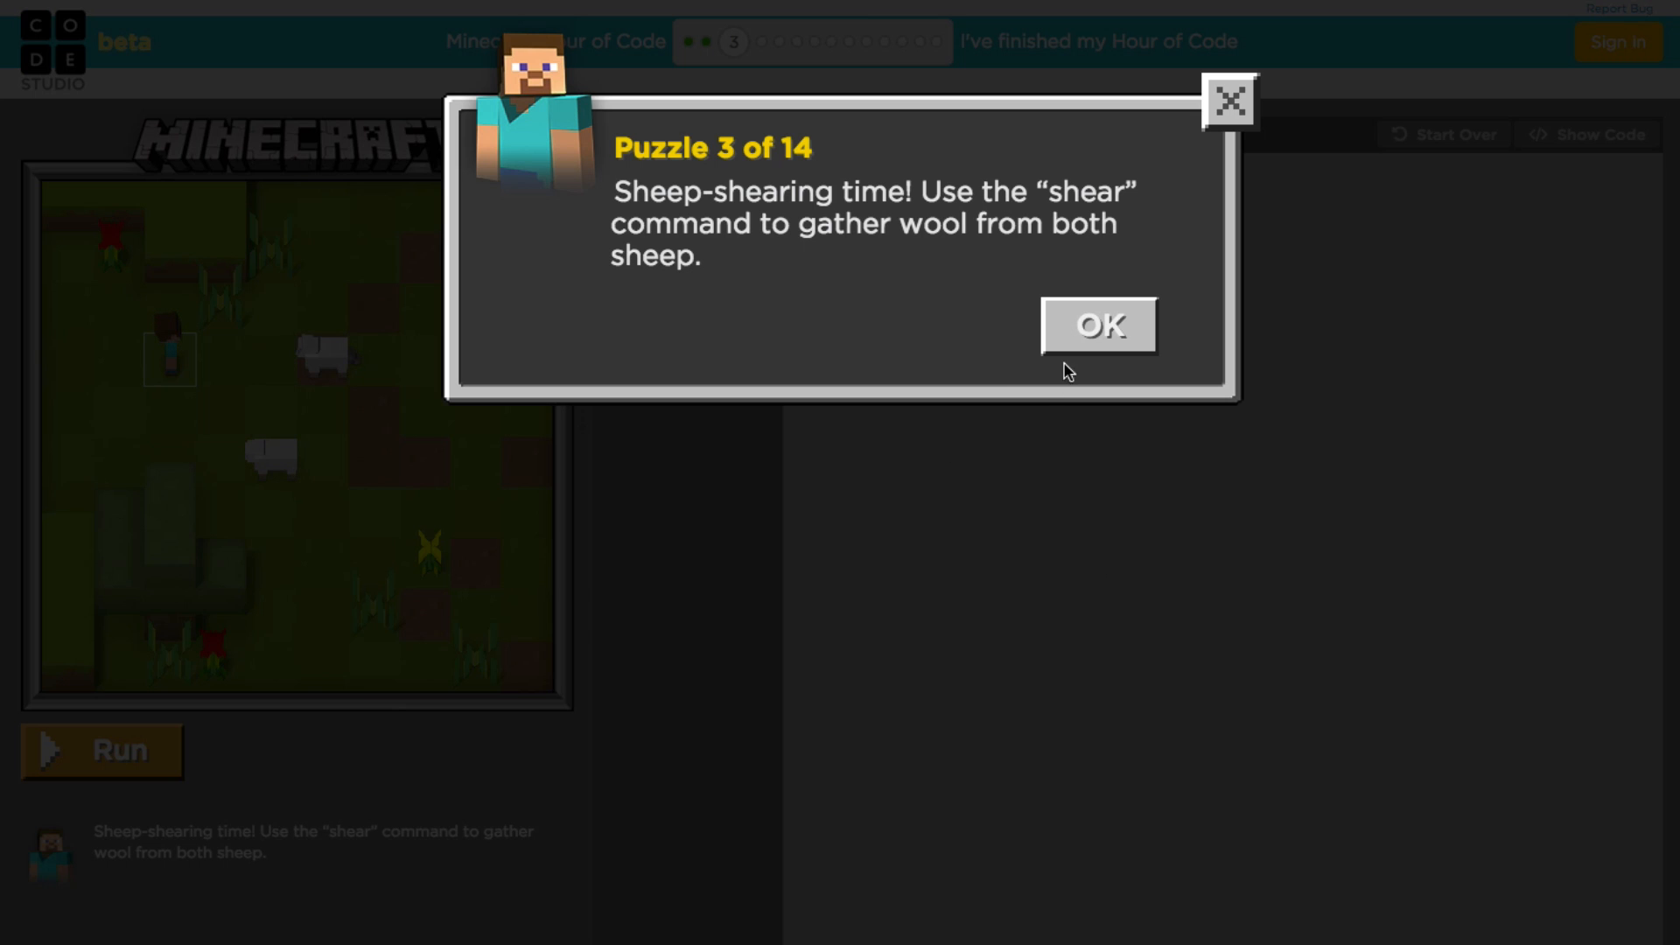
pyautogui.moveTo(1097, 326)
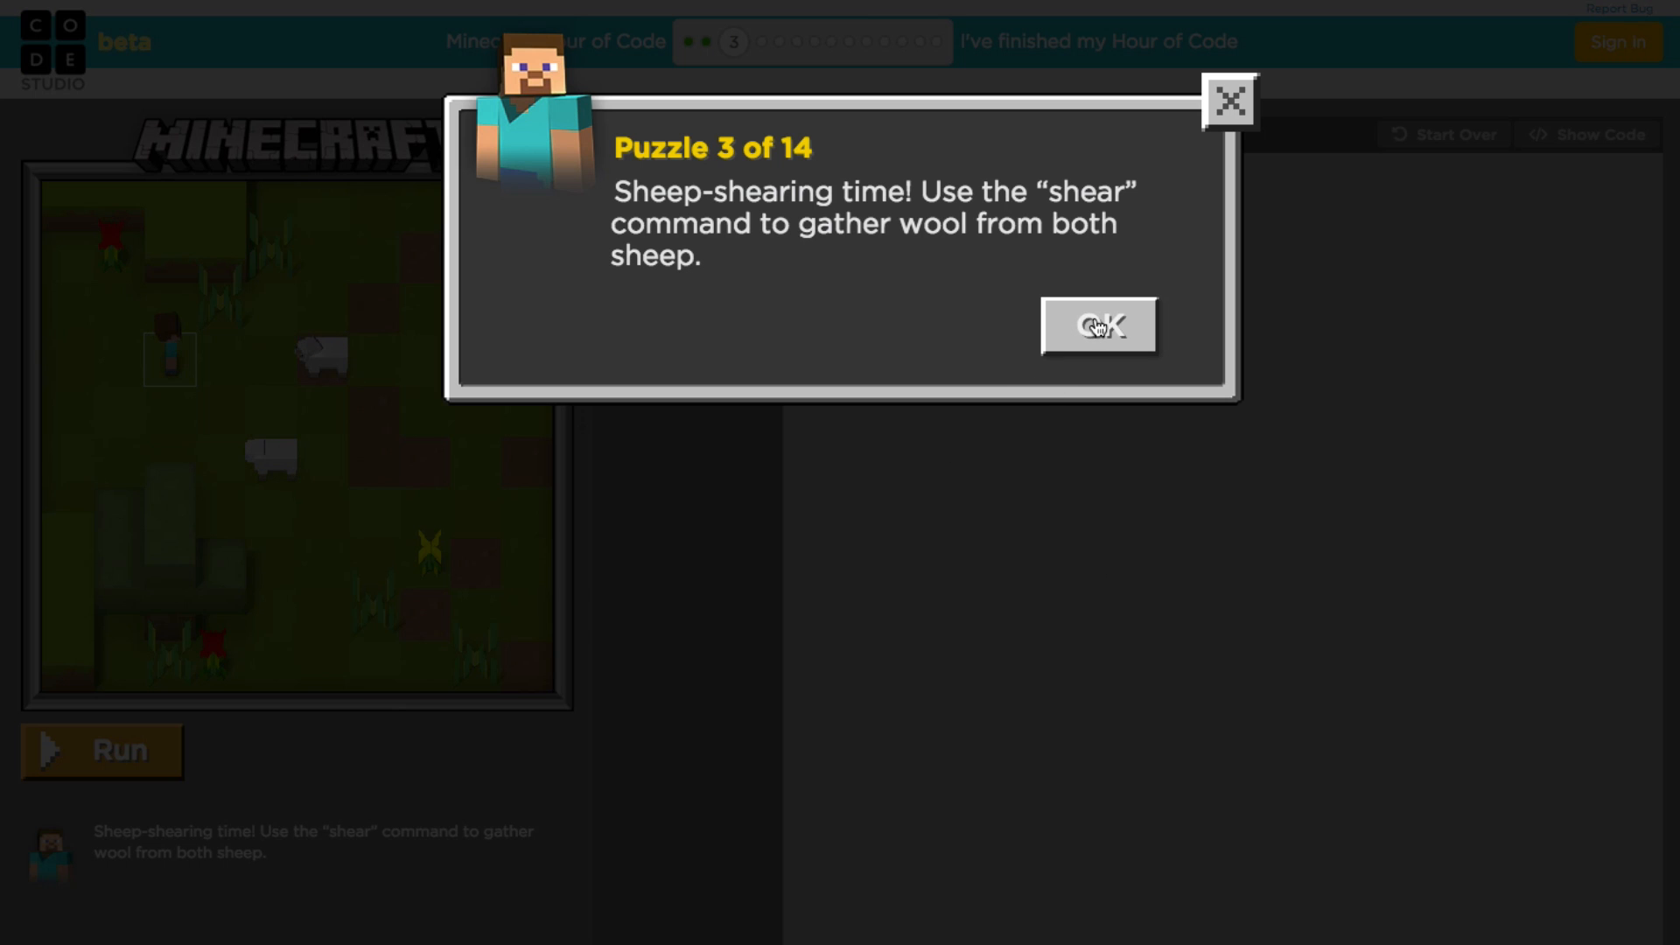
# Step: Start puzzle 3's program with two move forward commands and a shear
pyautogui.click(1097, 325)
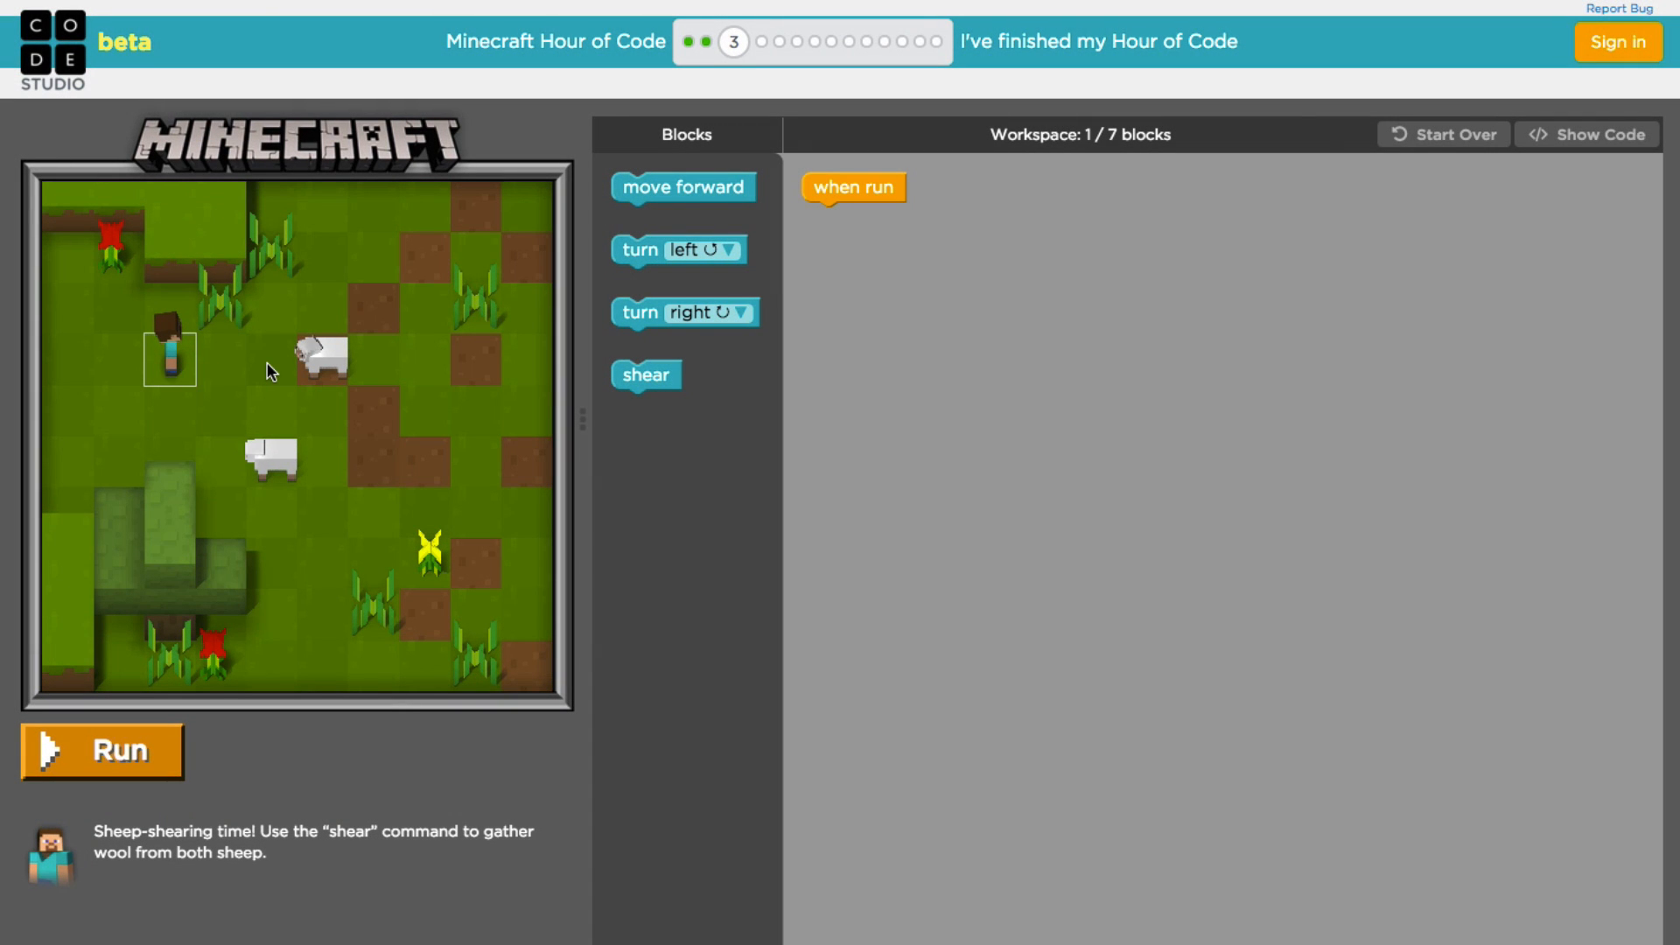
pyautogui.moveTo(671, 199)
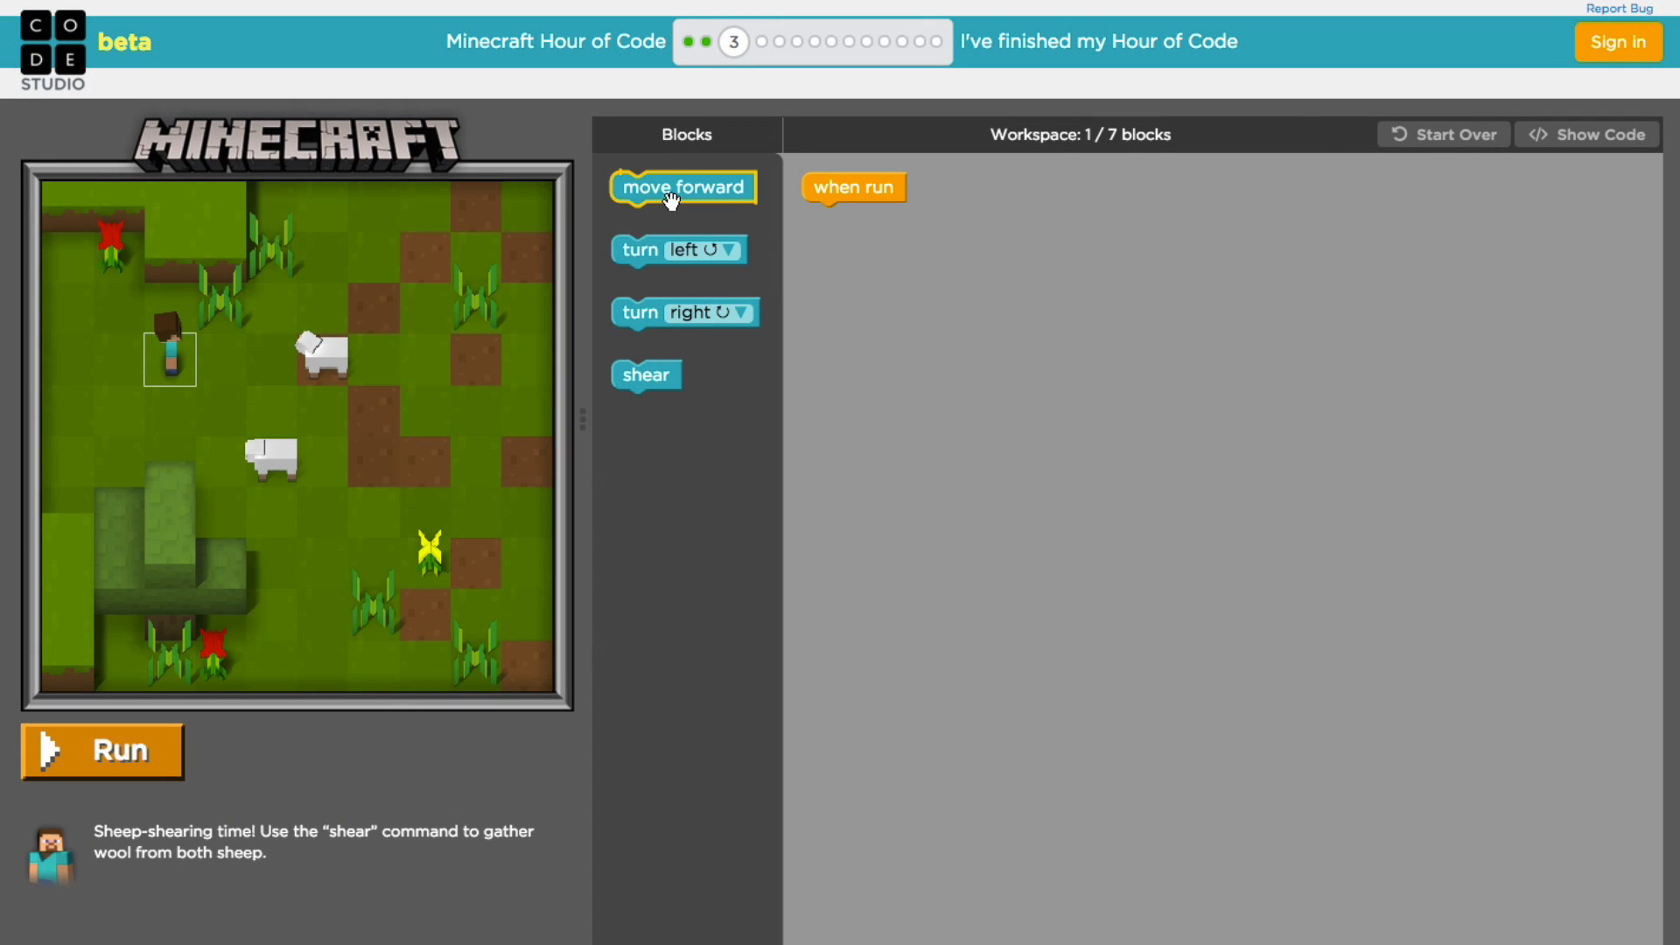
pyautogui.moveTo(683, 188); pyautogui.dragTo(891, 253)
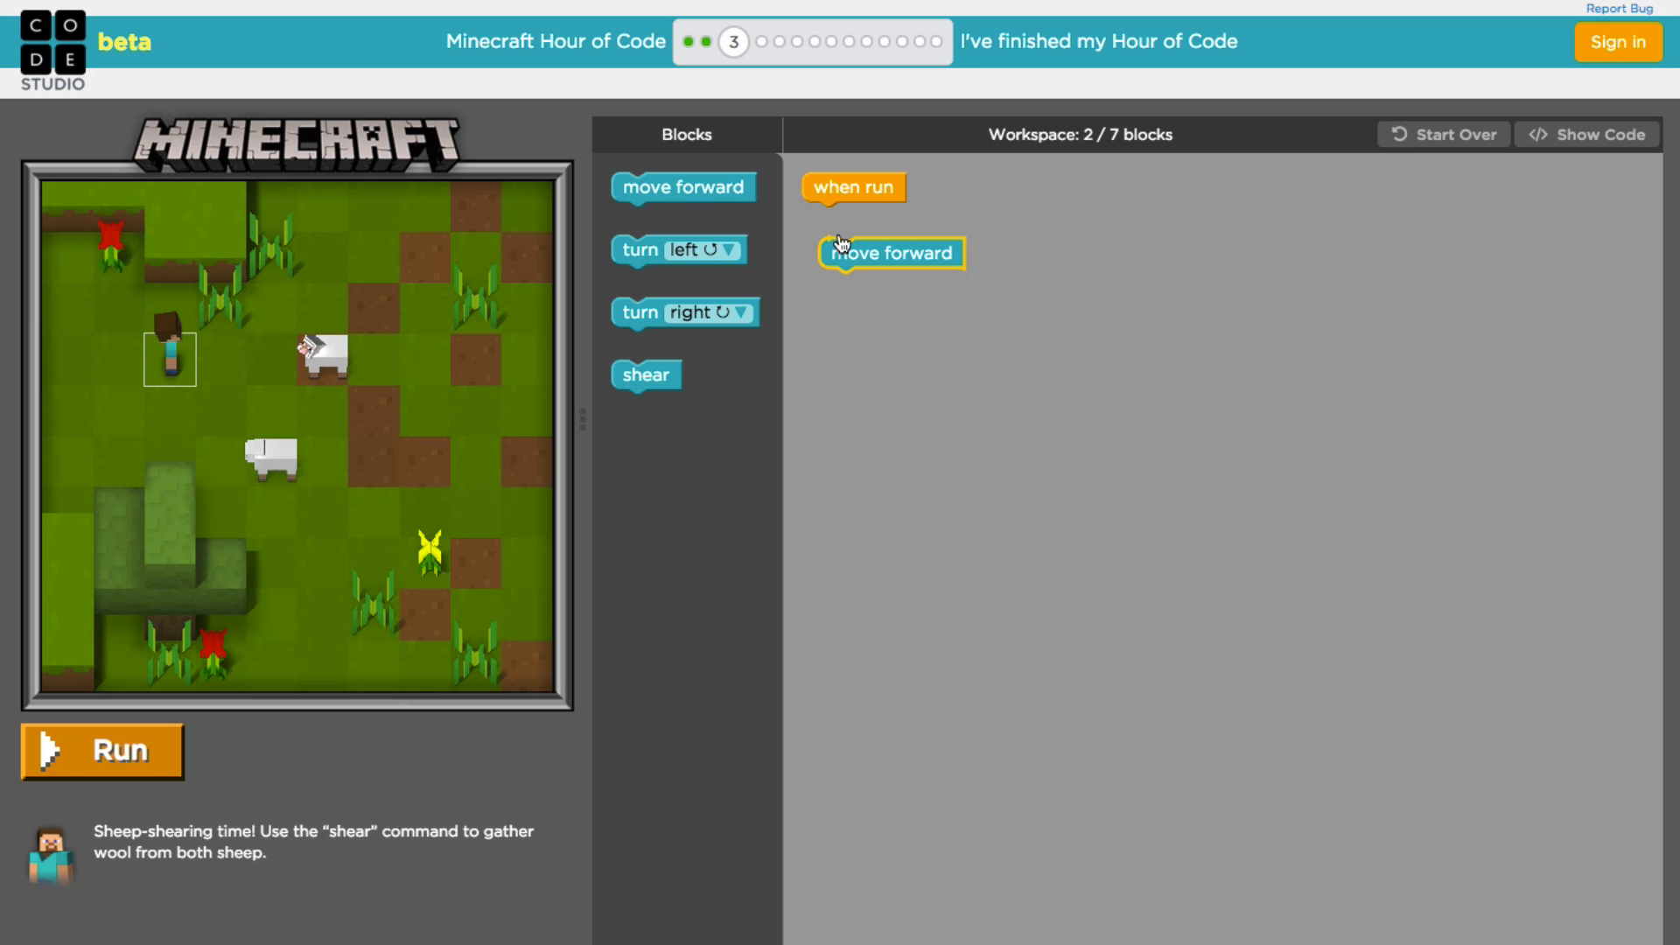
pyautogui.moveTo(890, 252); pyautogui.dragTo(873, 217)
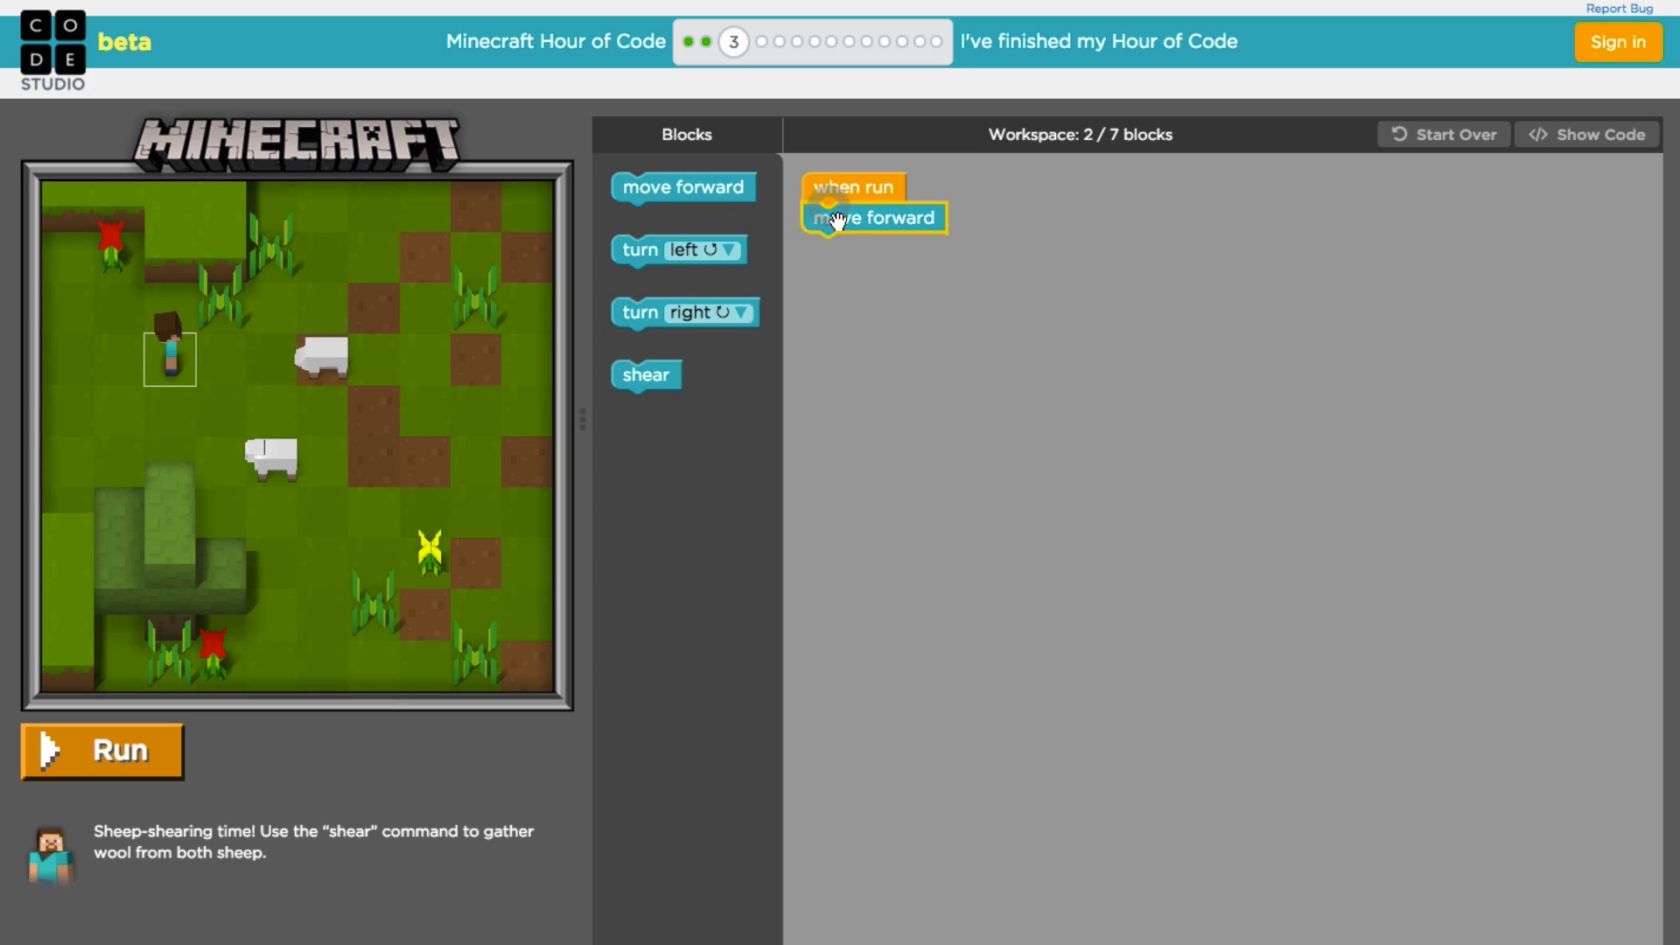
pyautogui.moveTo(683, 187); pyautogui.dragTo(798, 240)
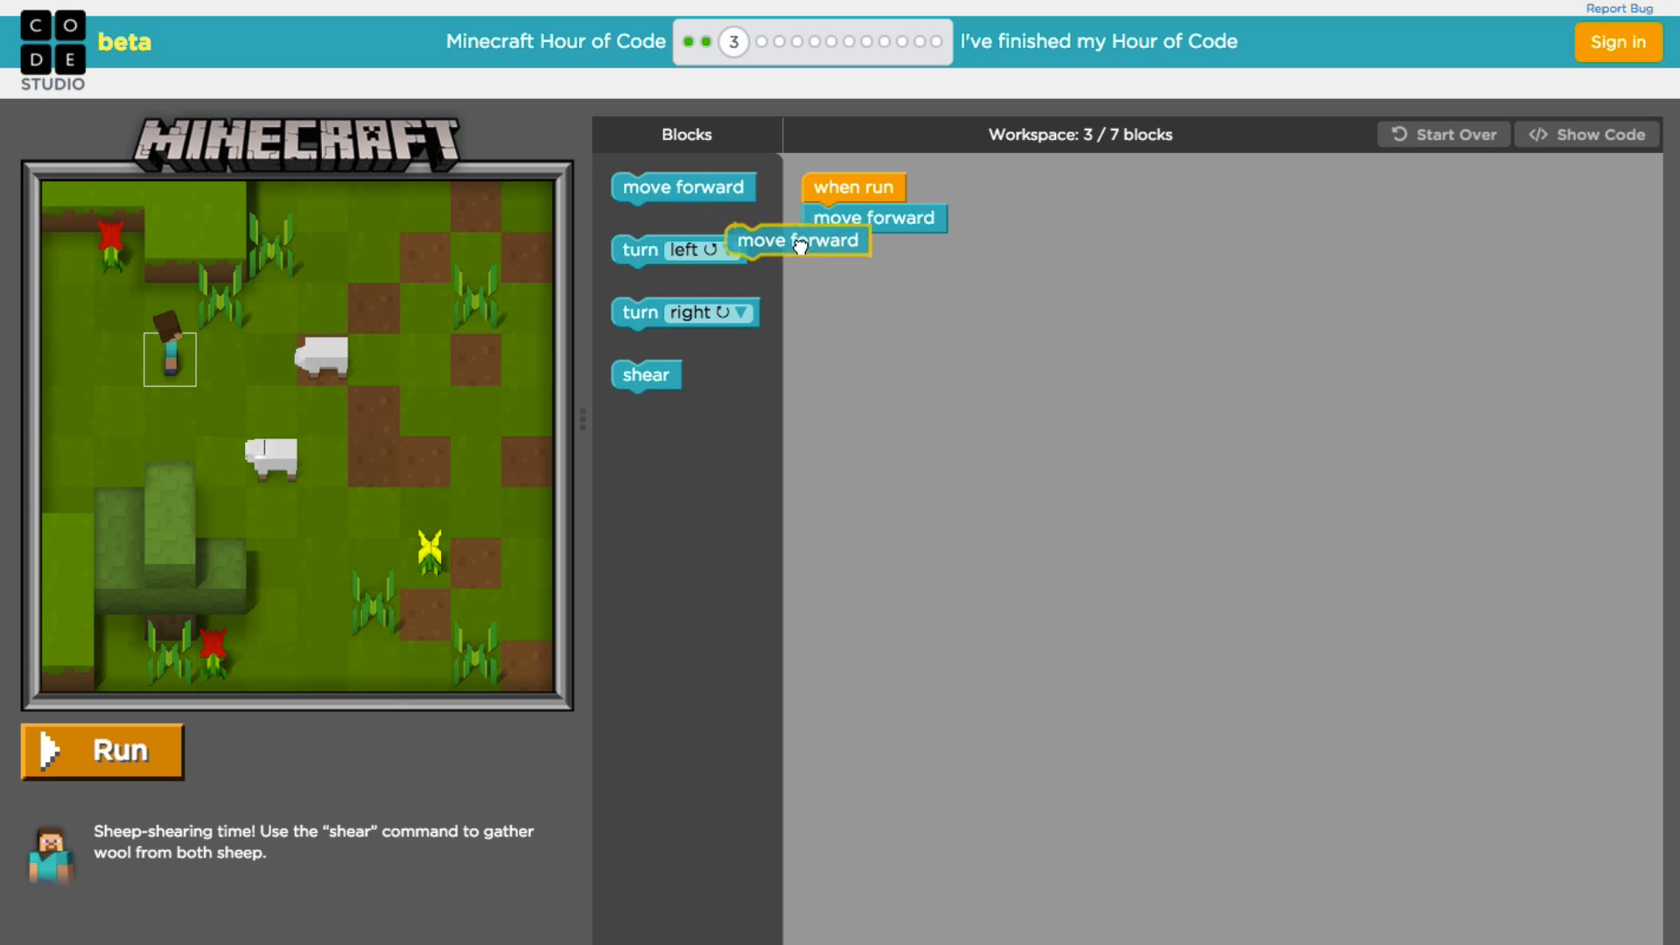
pyautogui.moveTo(798, 240); pyautogui.dragTo(875, 248)
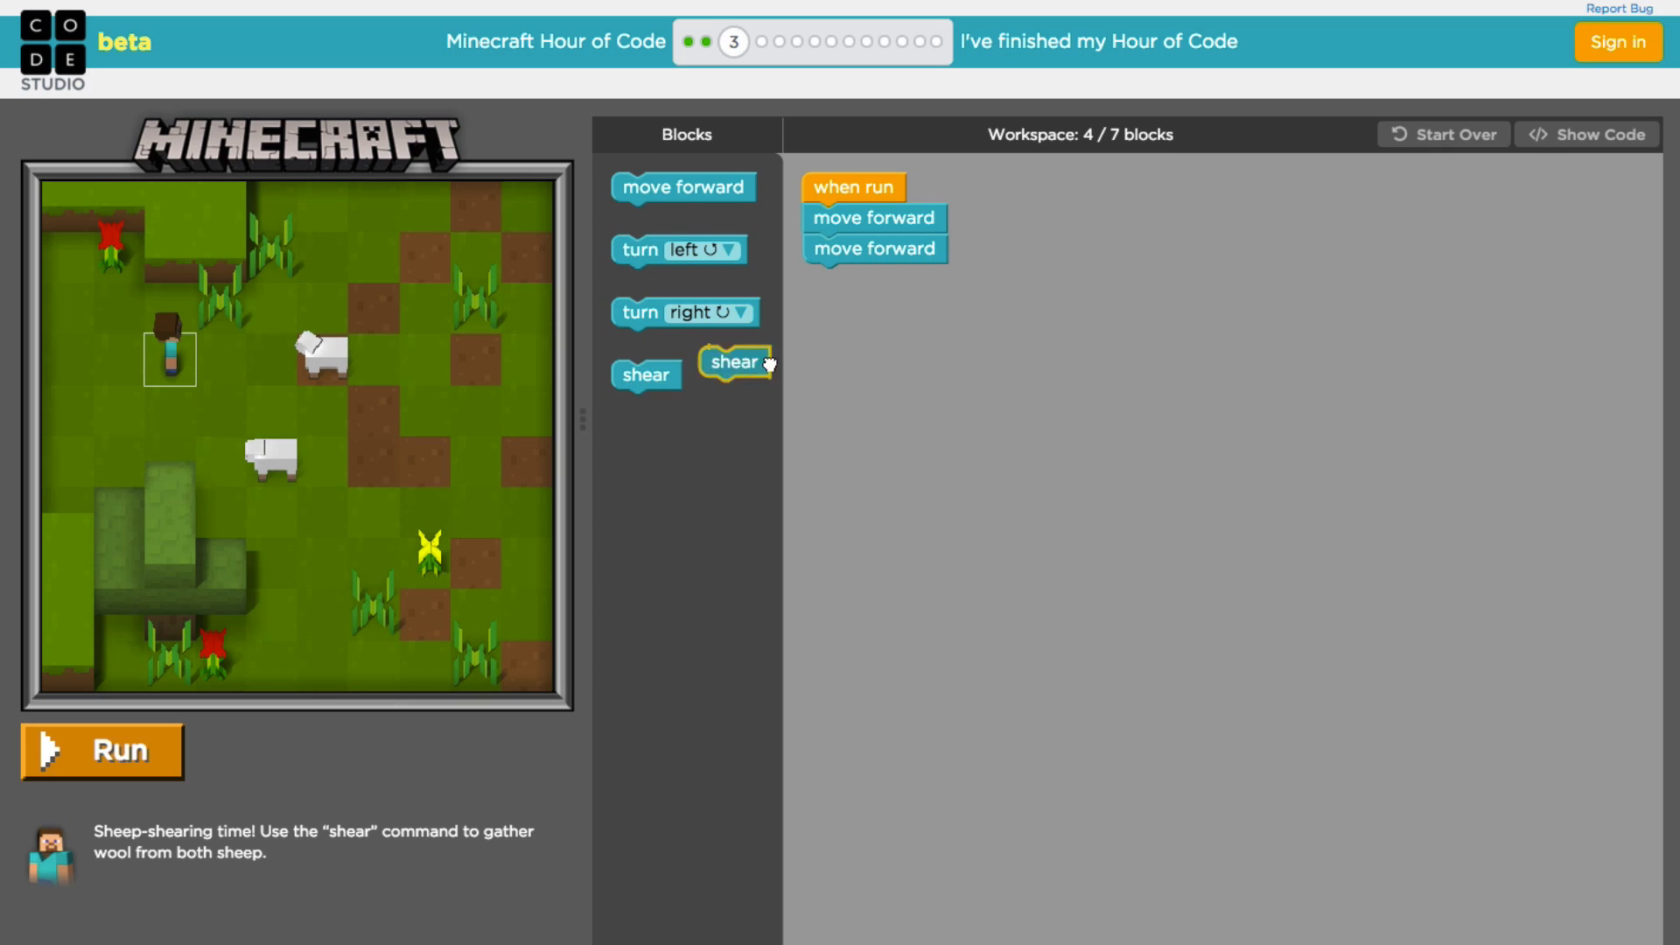
pyautogui.moveTo(737, 361); pyautogui.dragTo(838, 278)
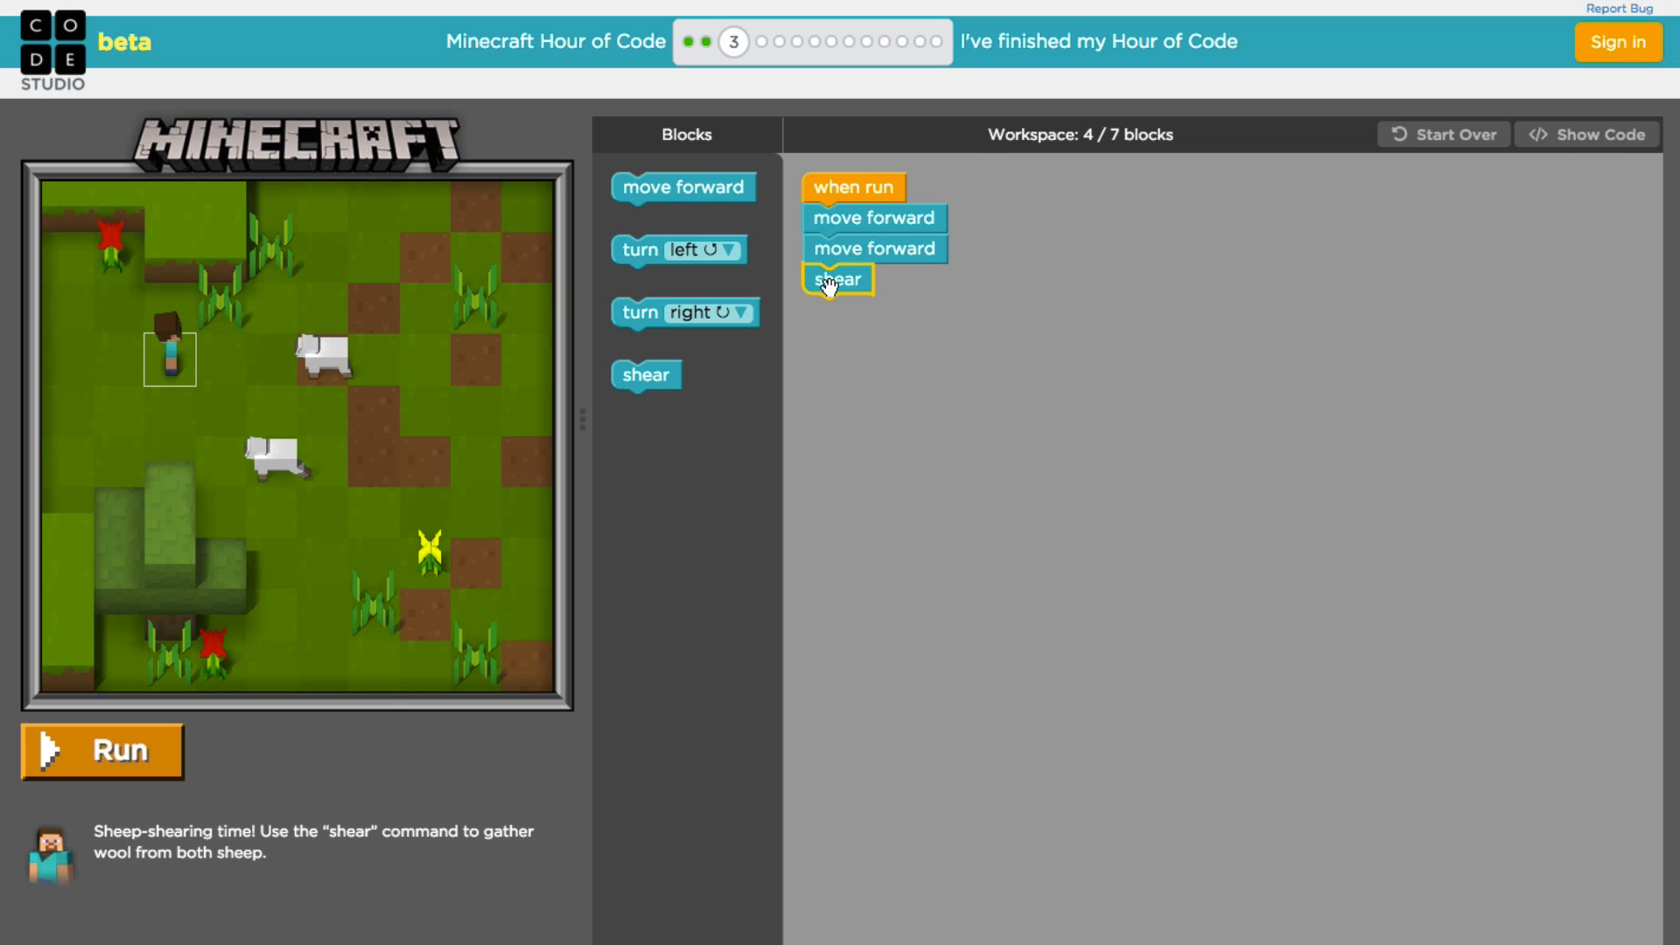
# Step: Extend it with turn right, move forward and a final shear
pyautogui.moveTo(684, 311); pyautogui.dragTo(805, 336)
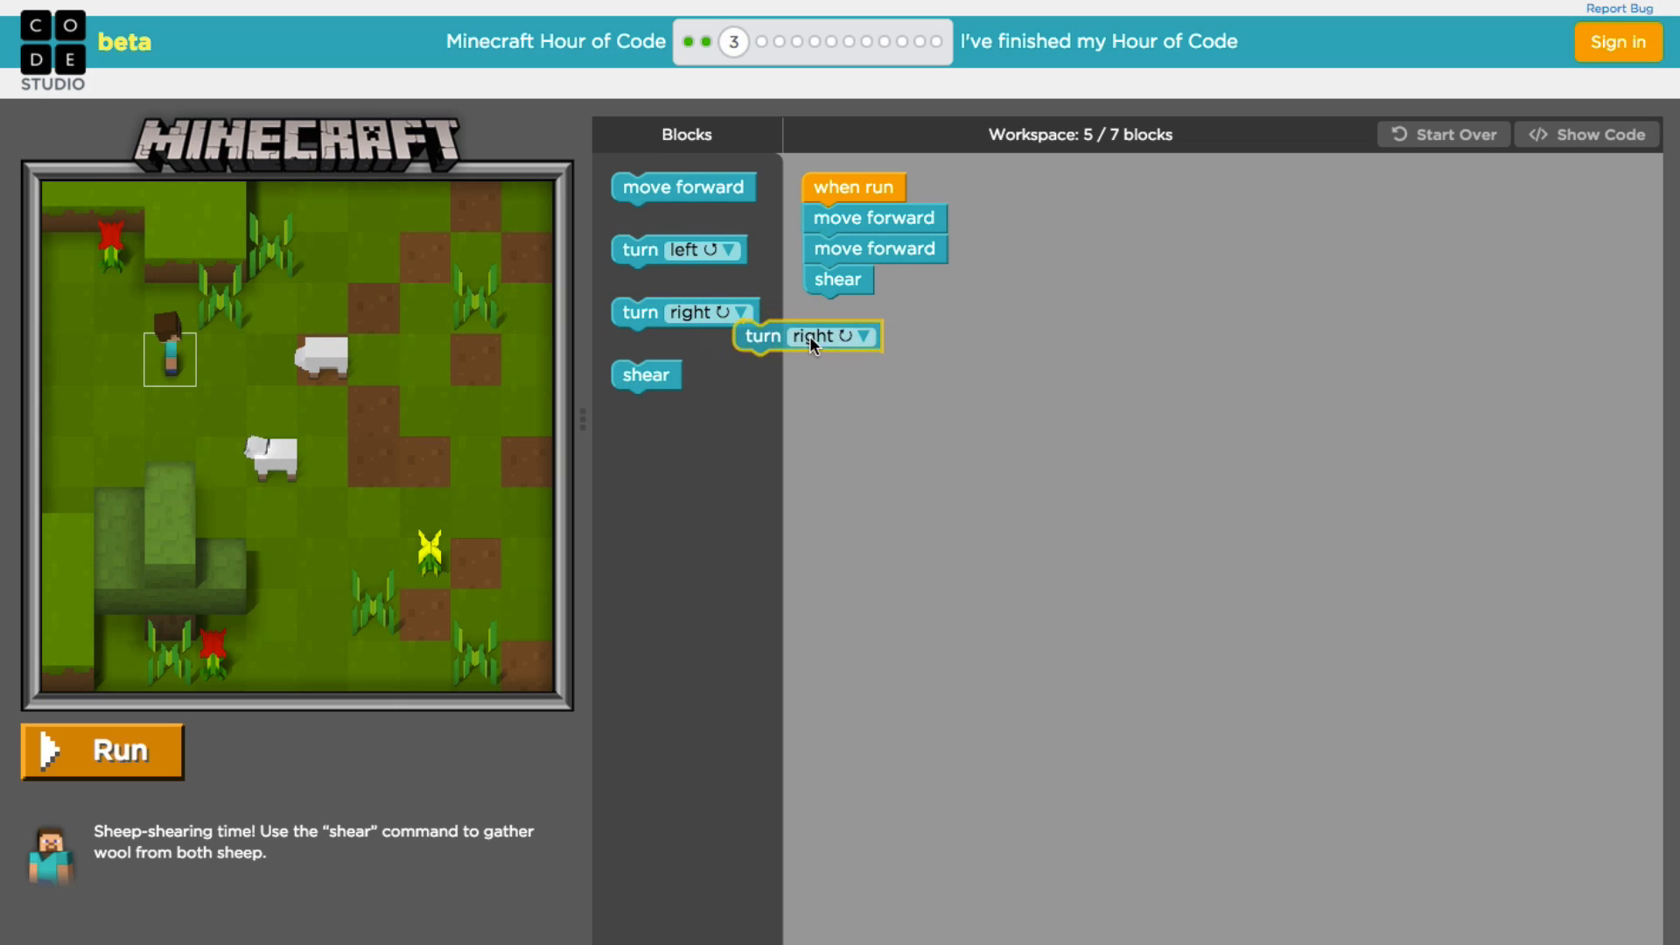
pyautogui.moveTo(807, 336); pyautogui.dragTo(877, 309)
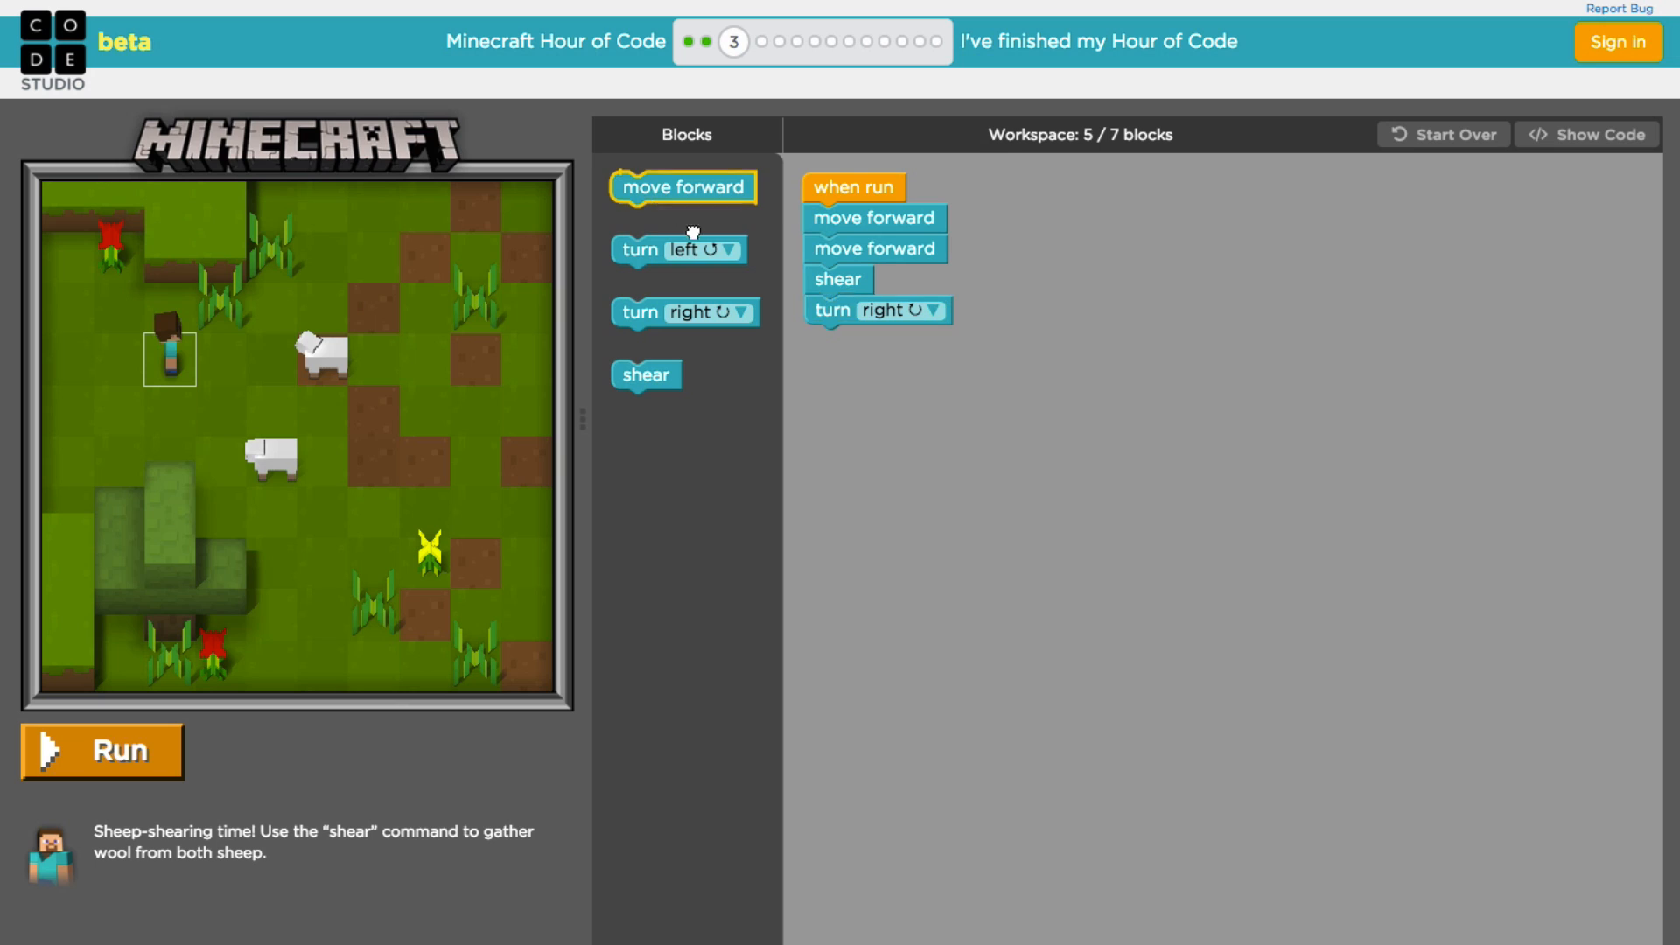
pyautogui.moveTo(684, 187); pyautogui.dragTo(877, 339)
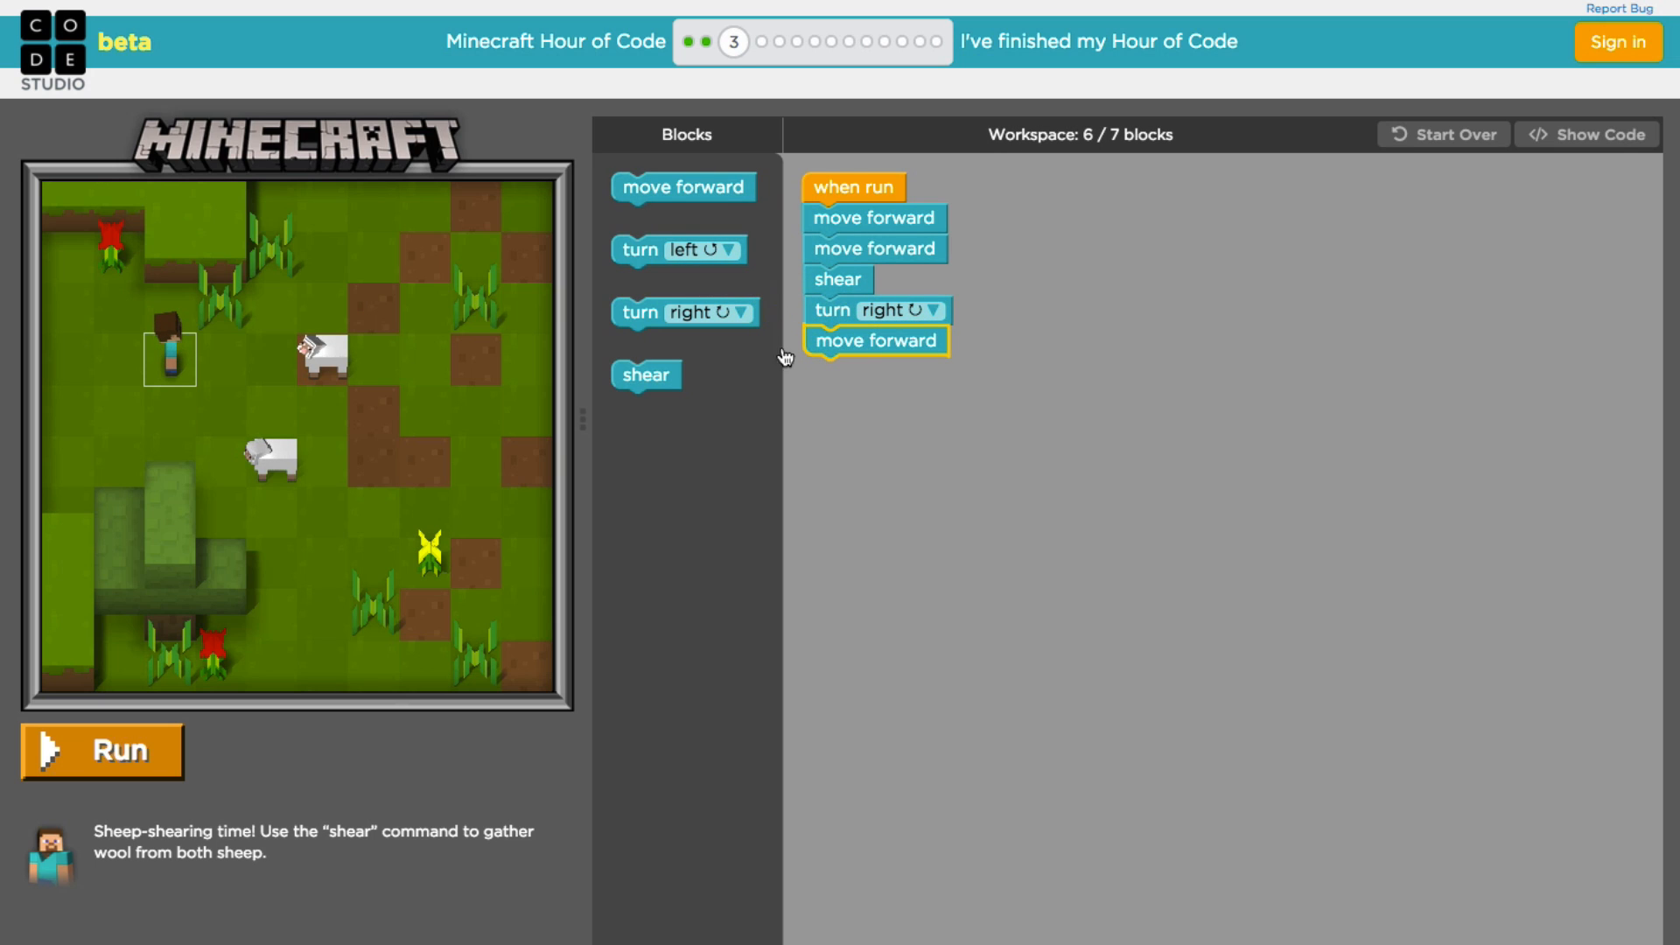
pyautogui.moveTo(646, 374); pyautogui.dragTo(852, 371)
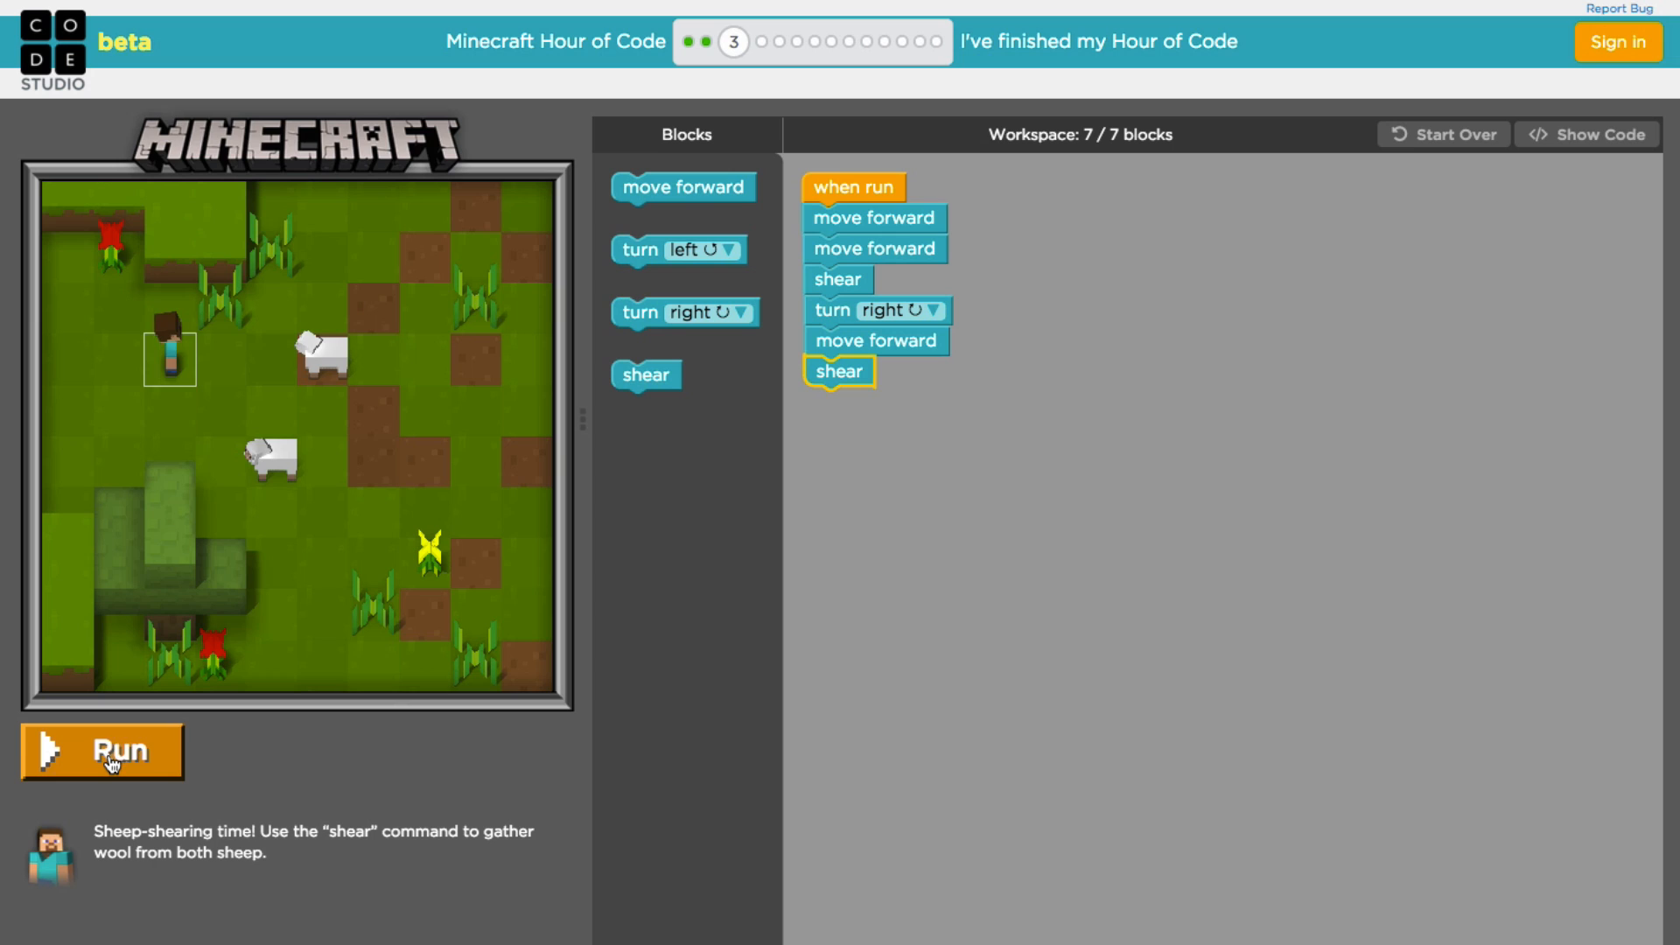
# Step: Run the sheep-shearing program and view puzzle 3's six-line JavaScript
pyautogui.click(101, 751)
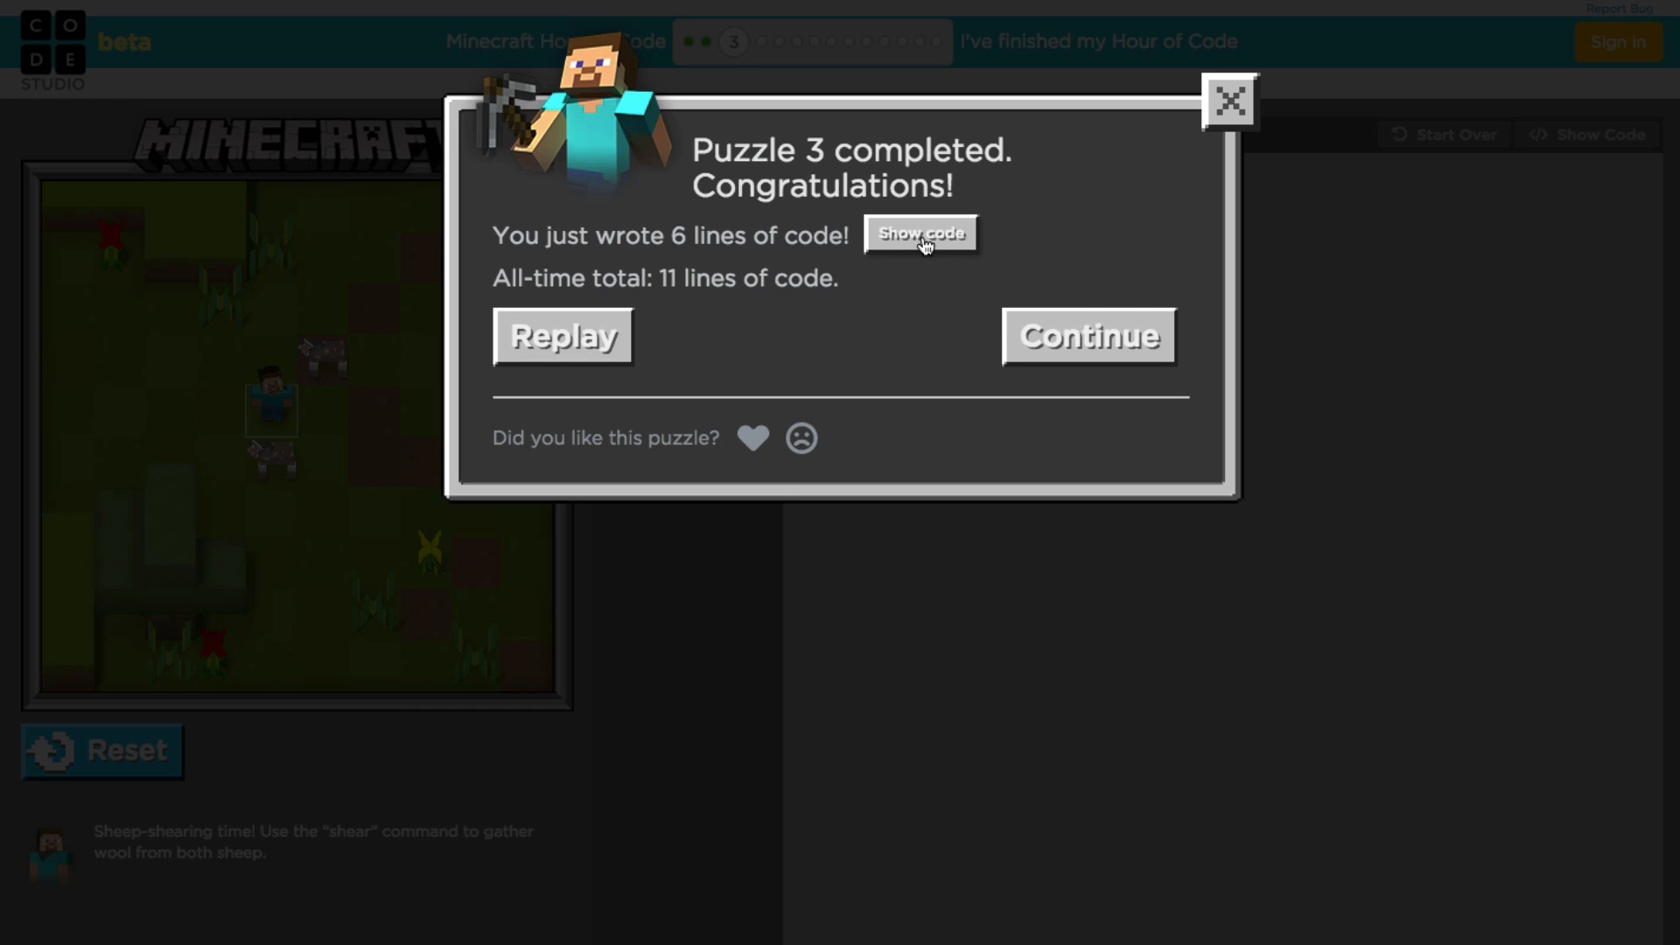
pyautogui.click(919, 233)
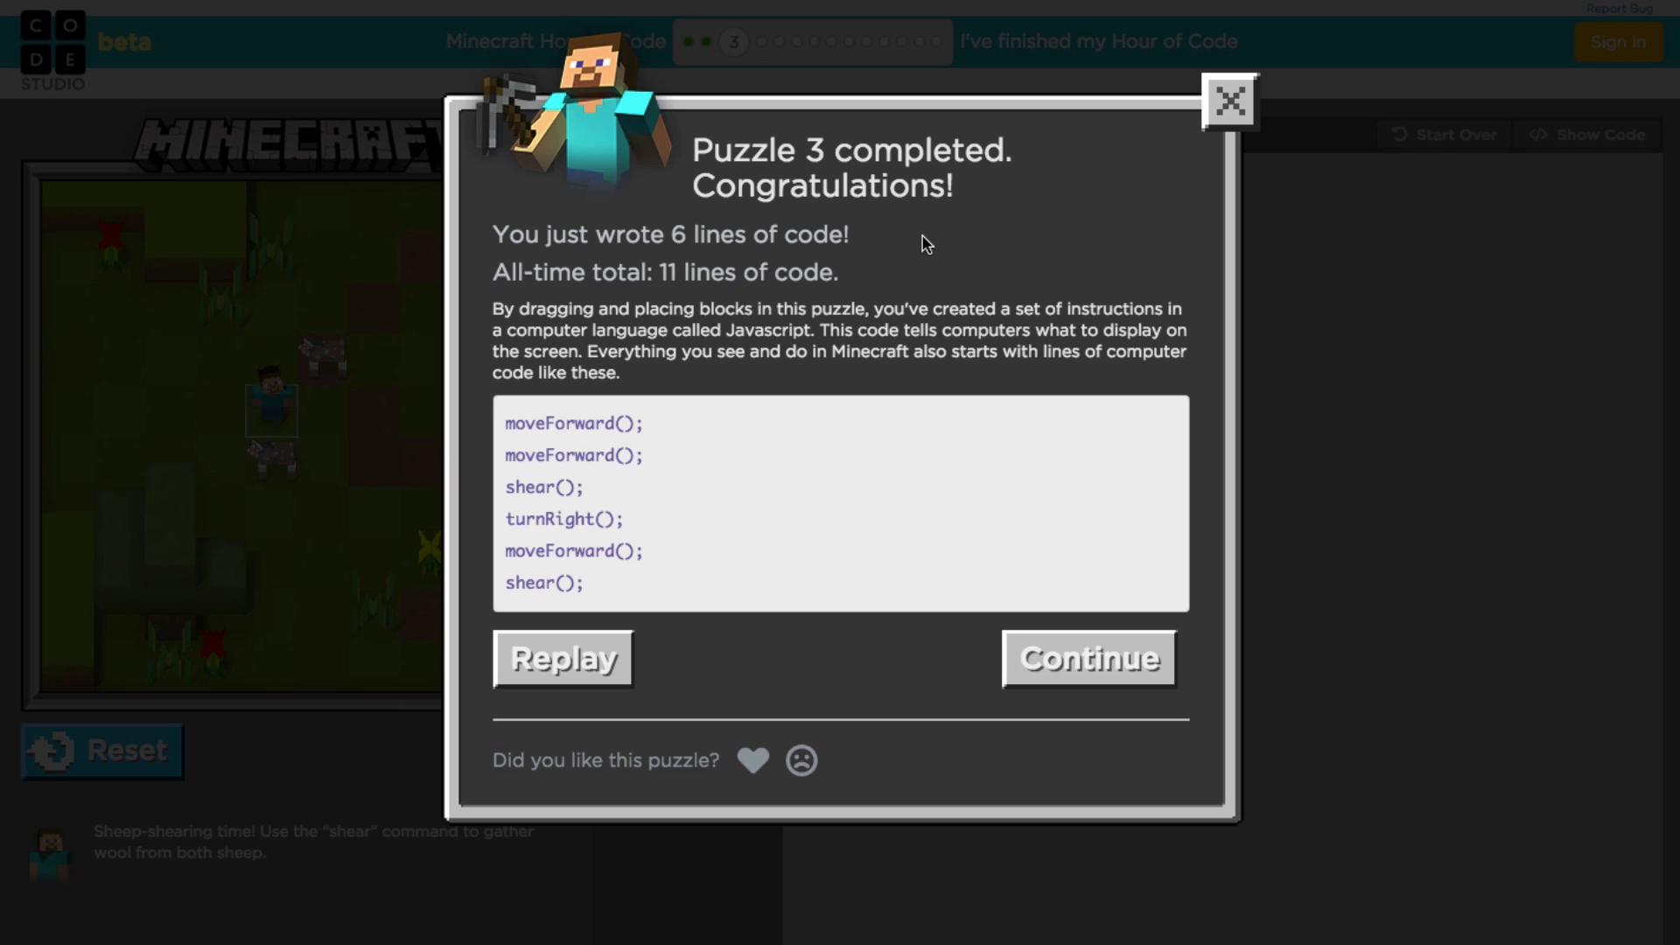
pyautogui.moveTo(887, 647)
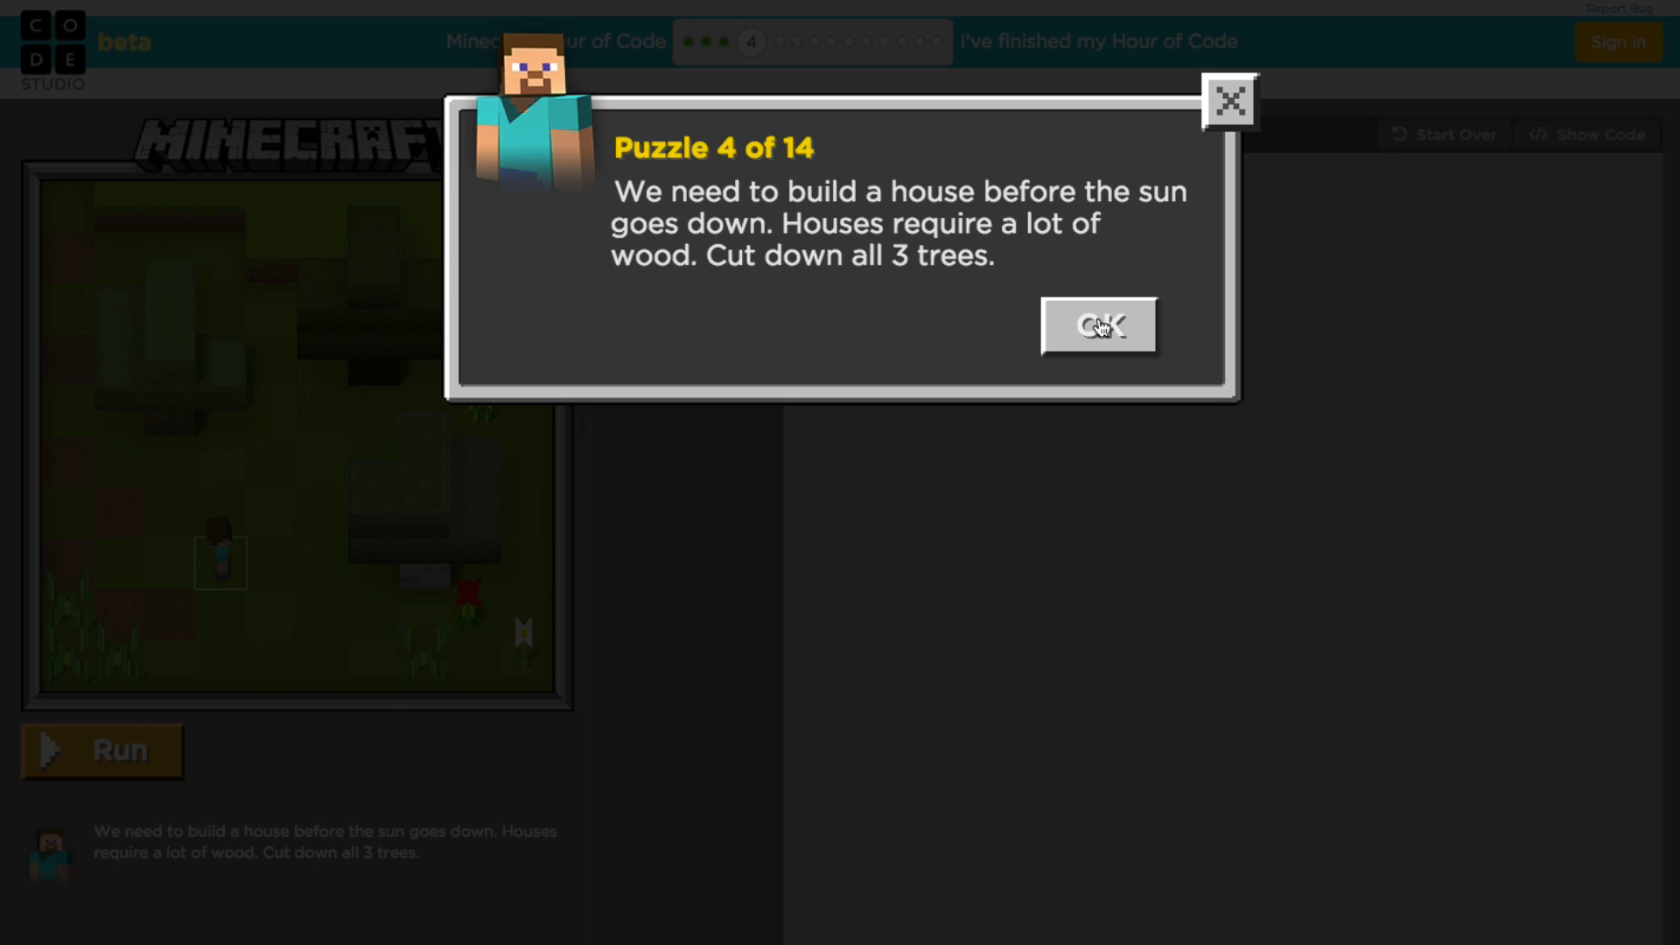
# Step: Append two move forwards, a destroy block, a turn left and another move forward to puzzle 4's program
pyautogui.click(1098, 326)
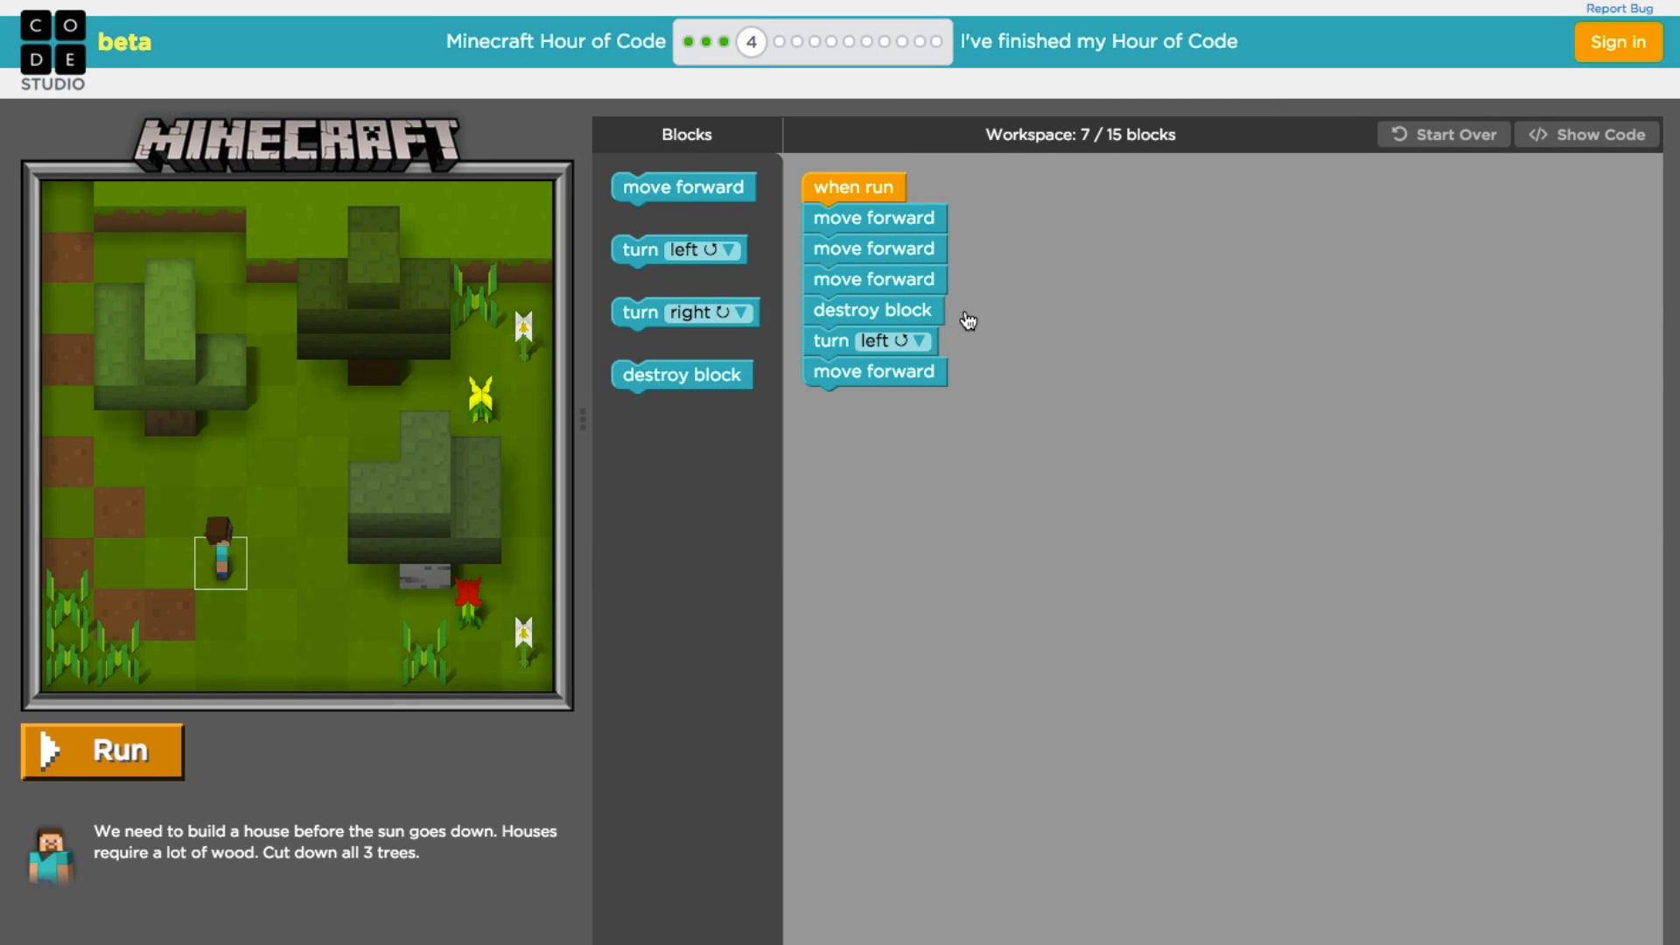
pyautogui.moveTo(774, 327)
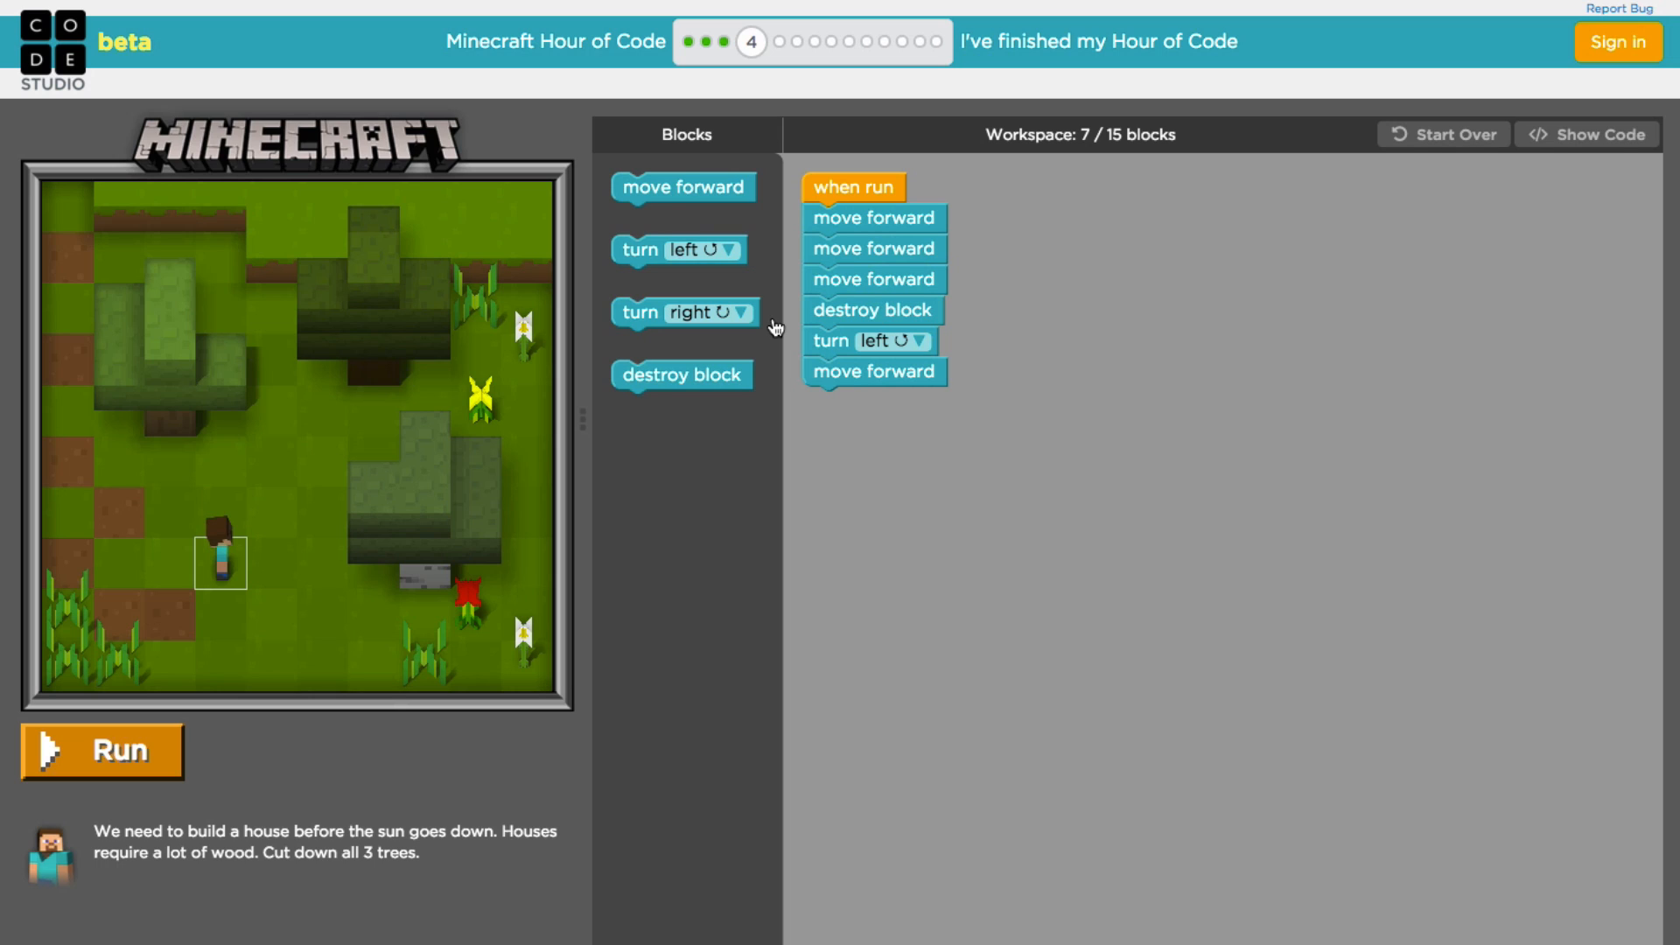
pyautogui.moveTo(900, 238)
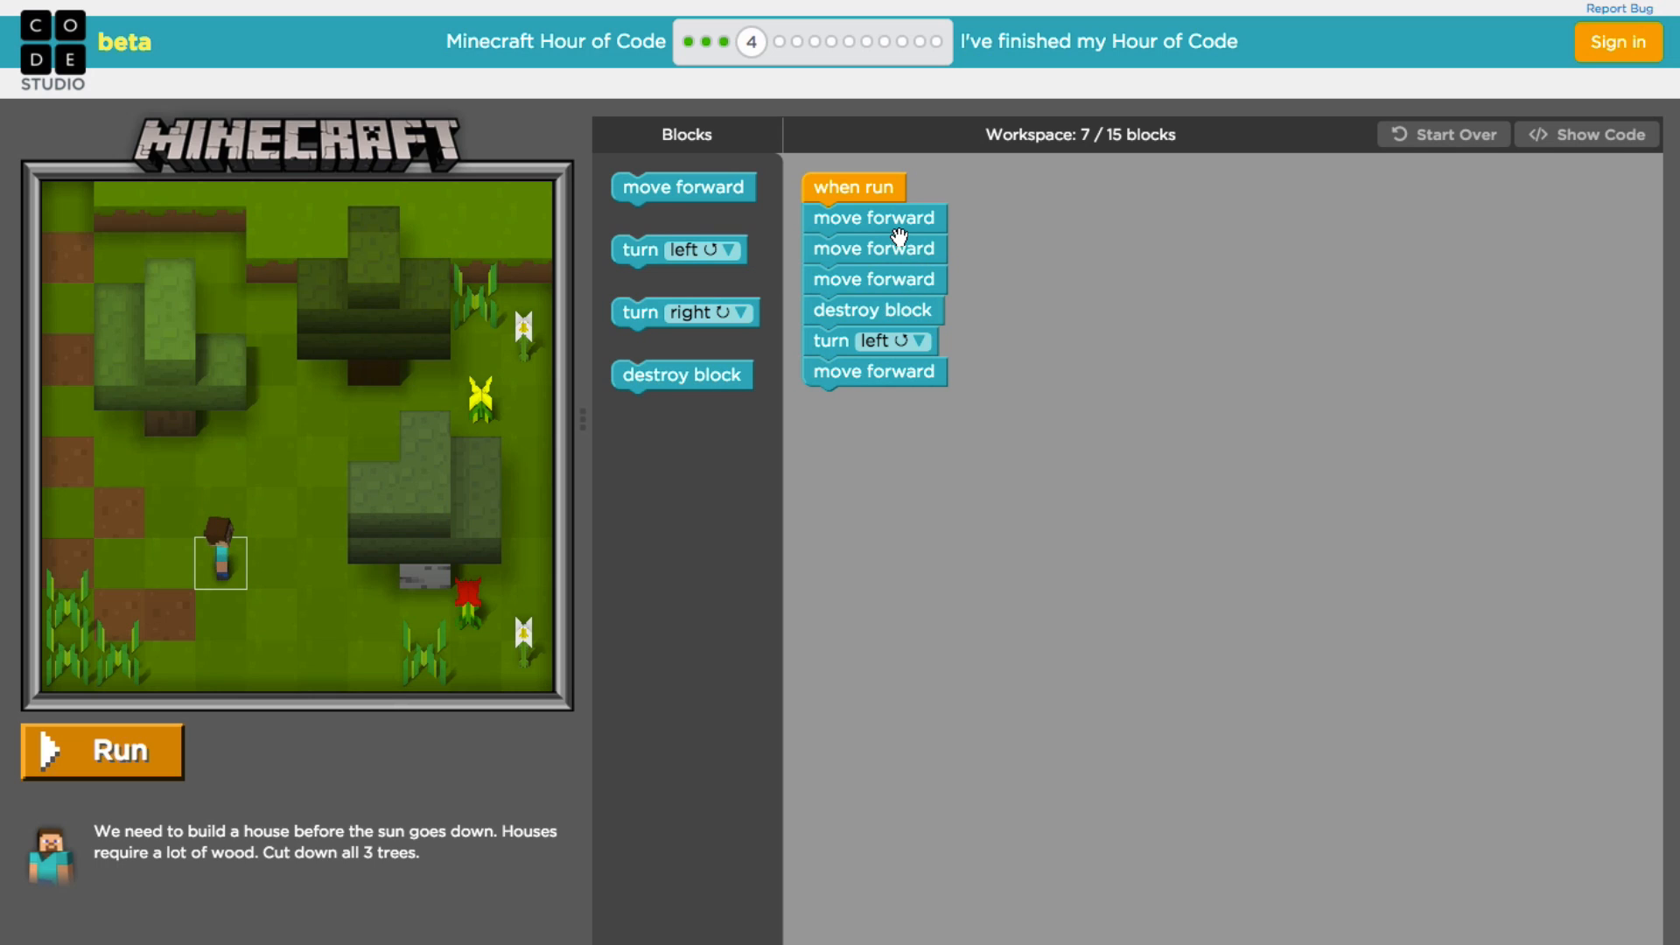
pyautogui.moveTo(488, 533)
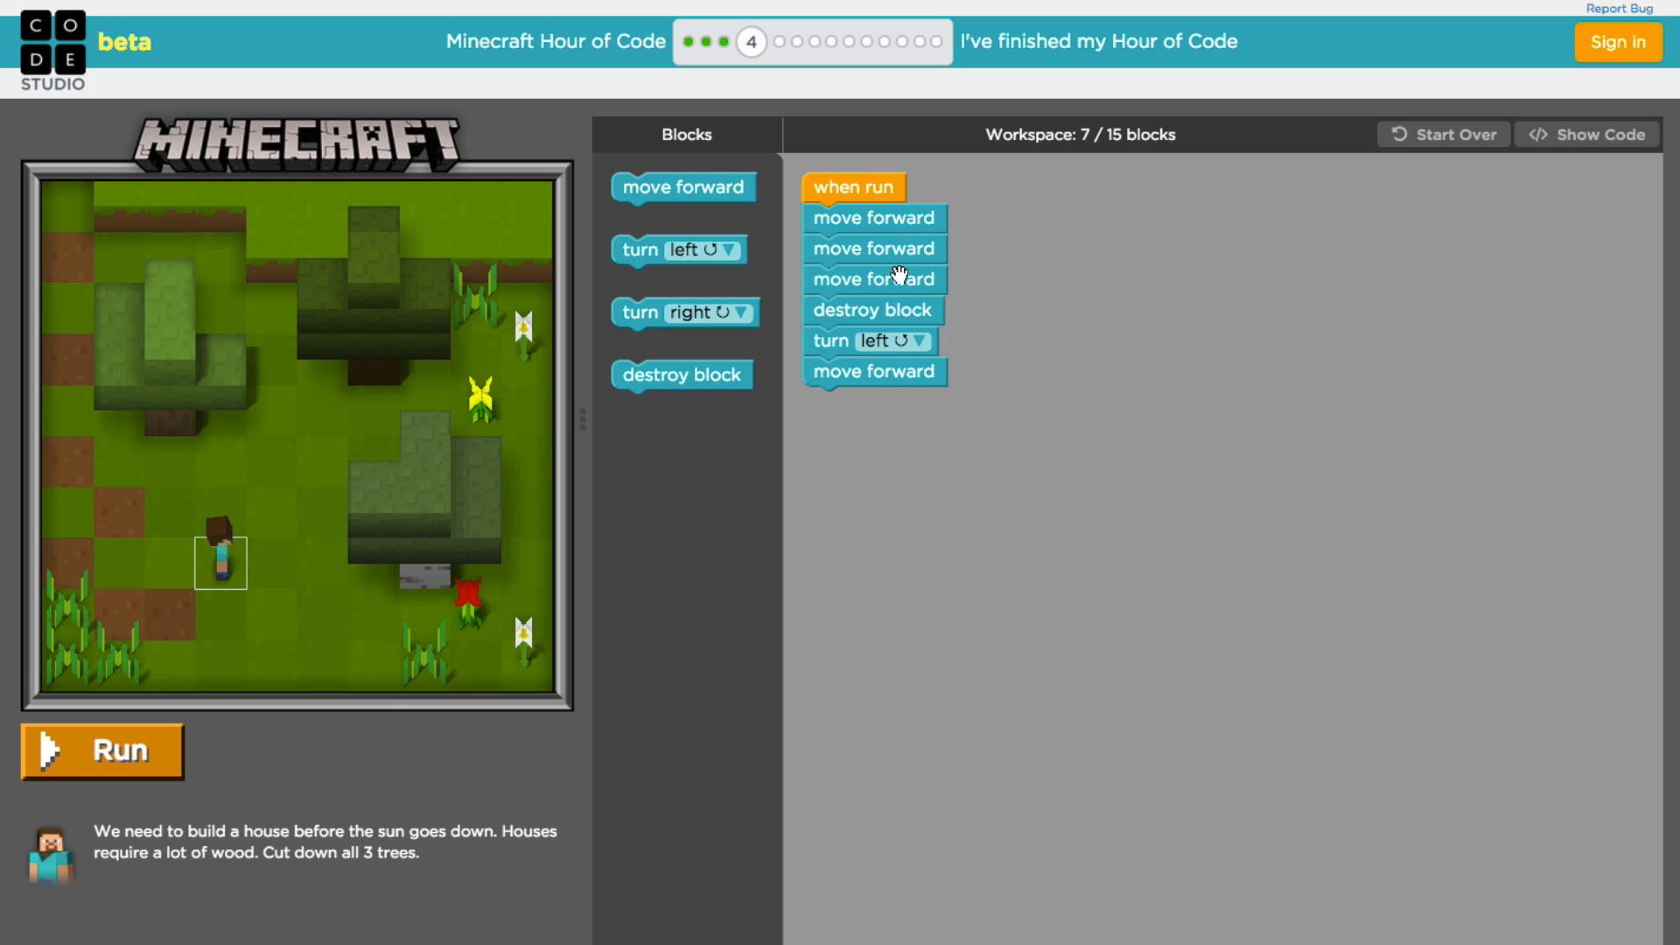
pyautogui.moveTo(876, 471)
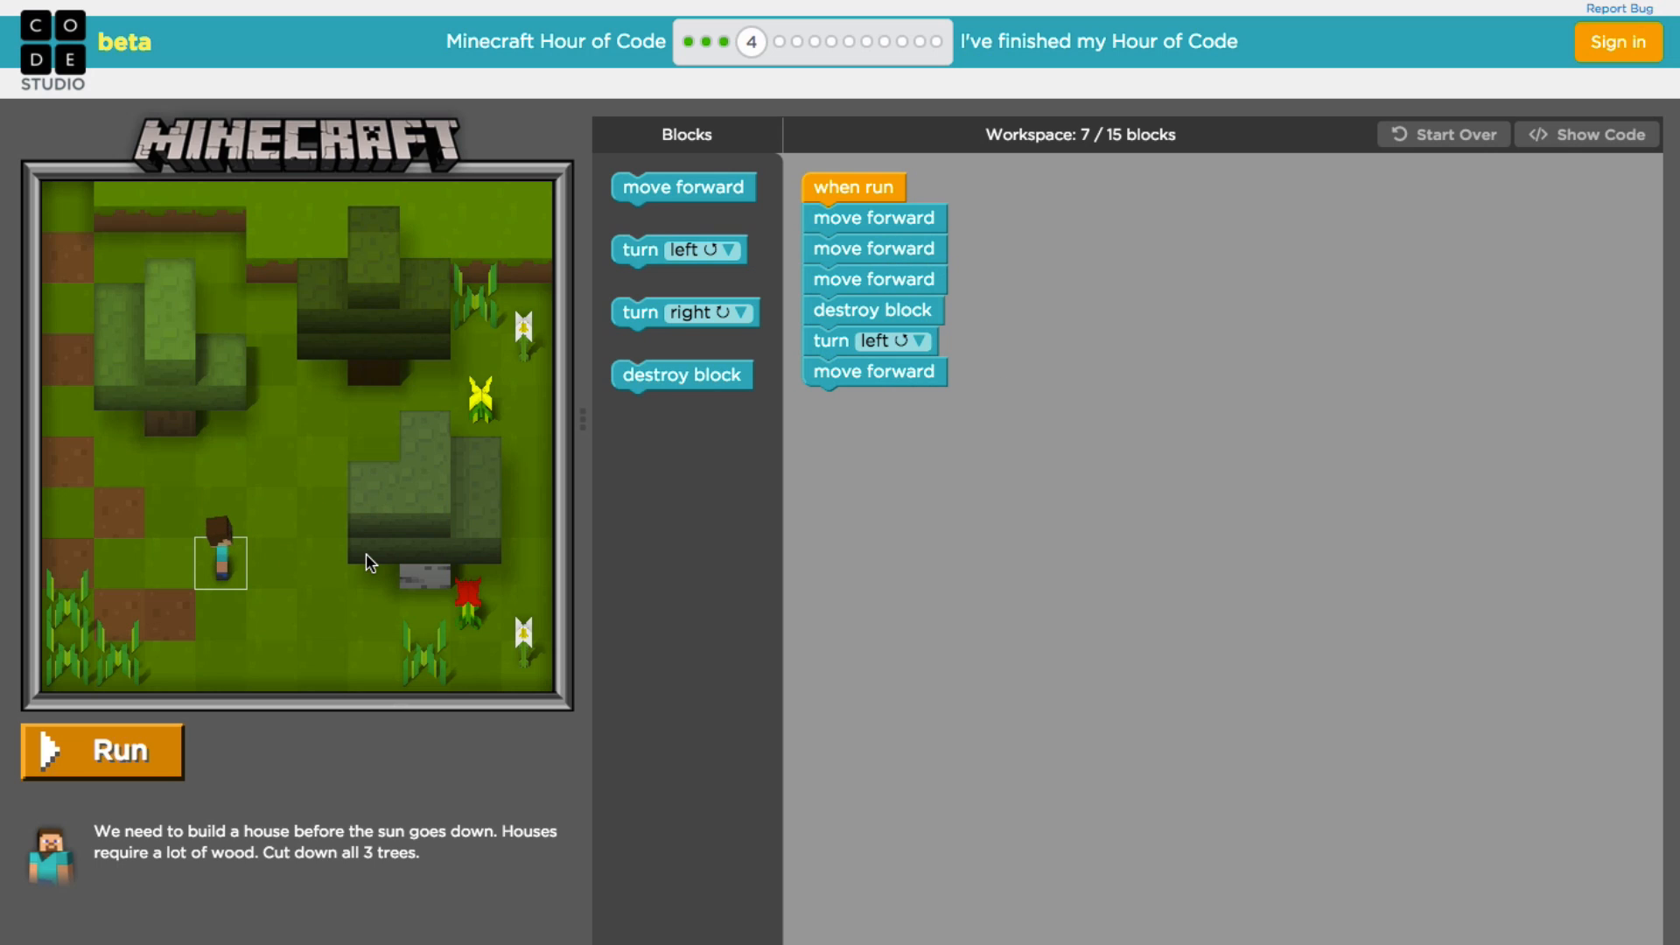
pyautogui.moveTo(368, 520)
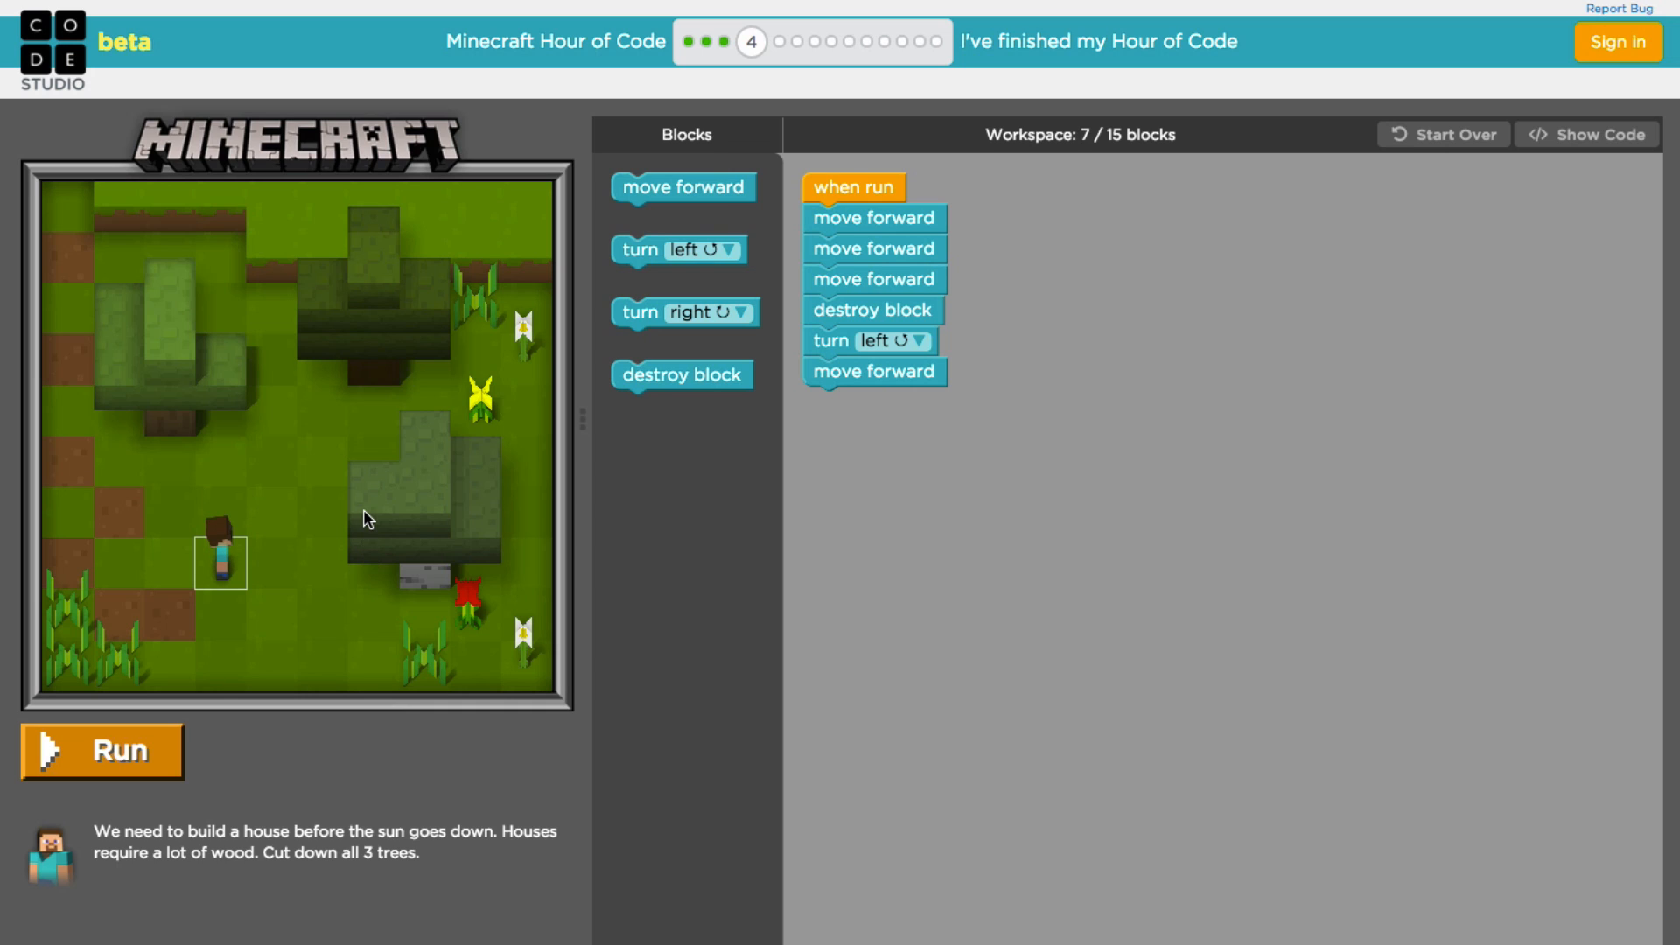
pyautogui.moveTo(683, 187); pyautogui.dragTo(781, 389)
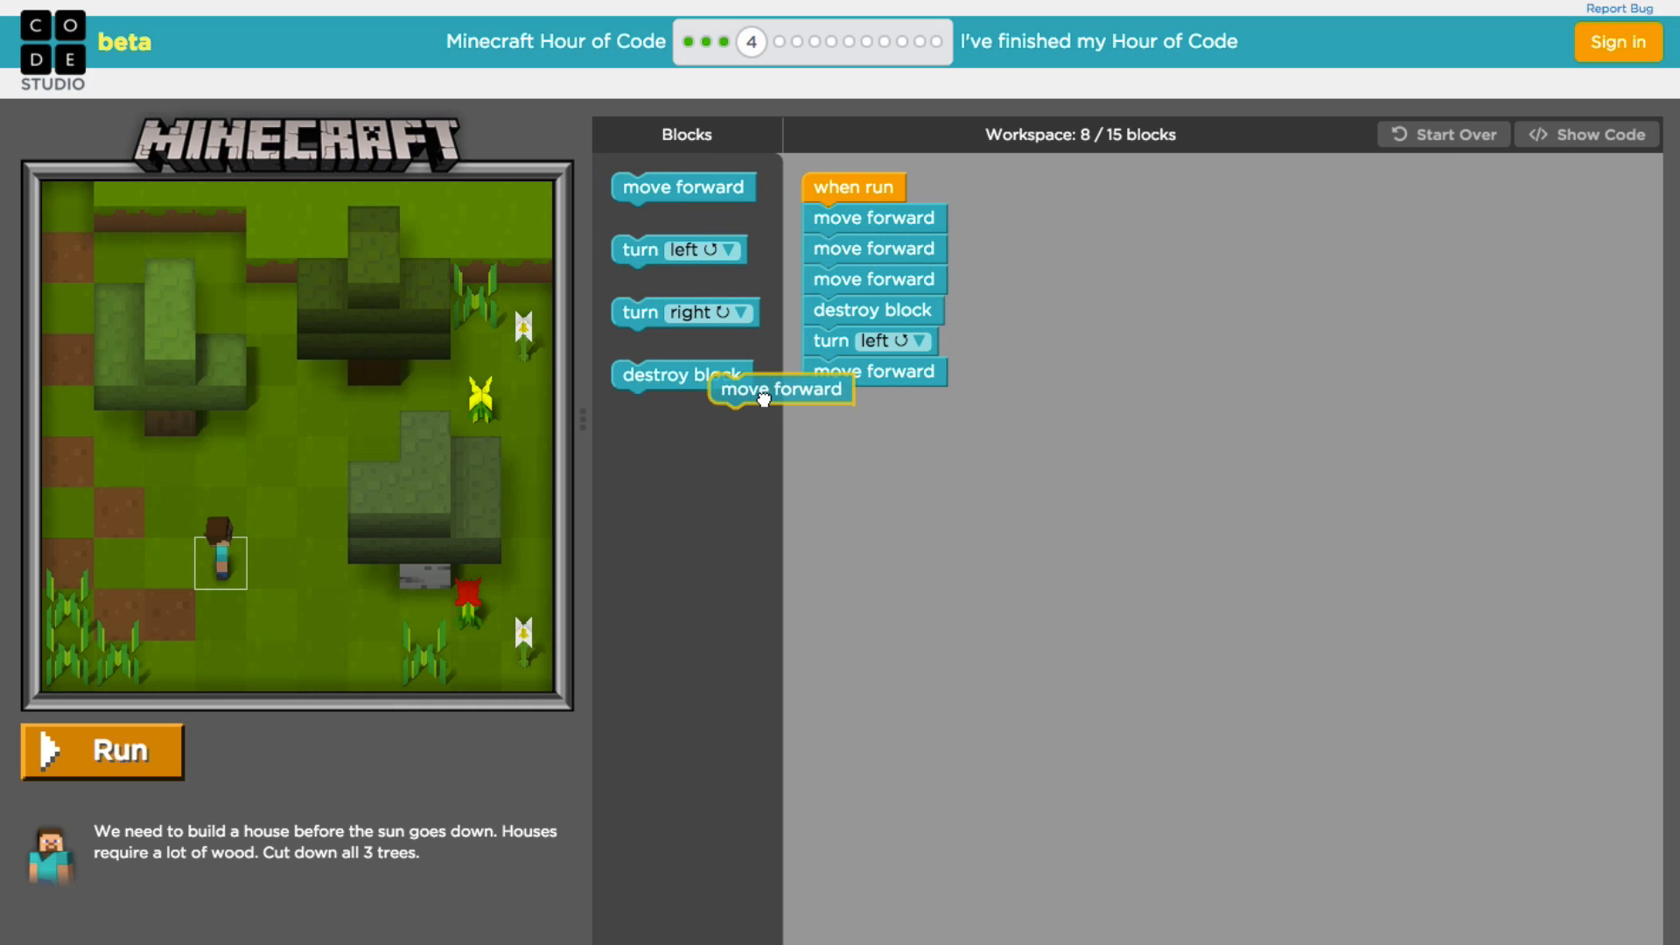
pyautogui.moveTo(781, 389); pyautogui.dragTo(874, 403)
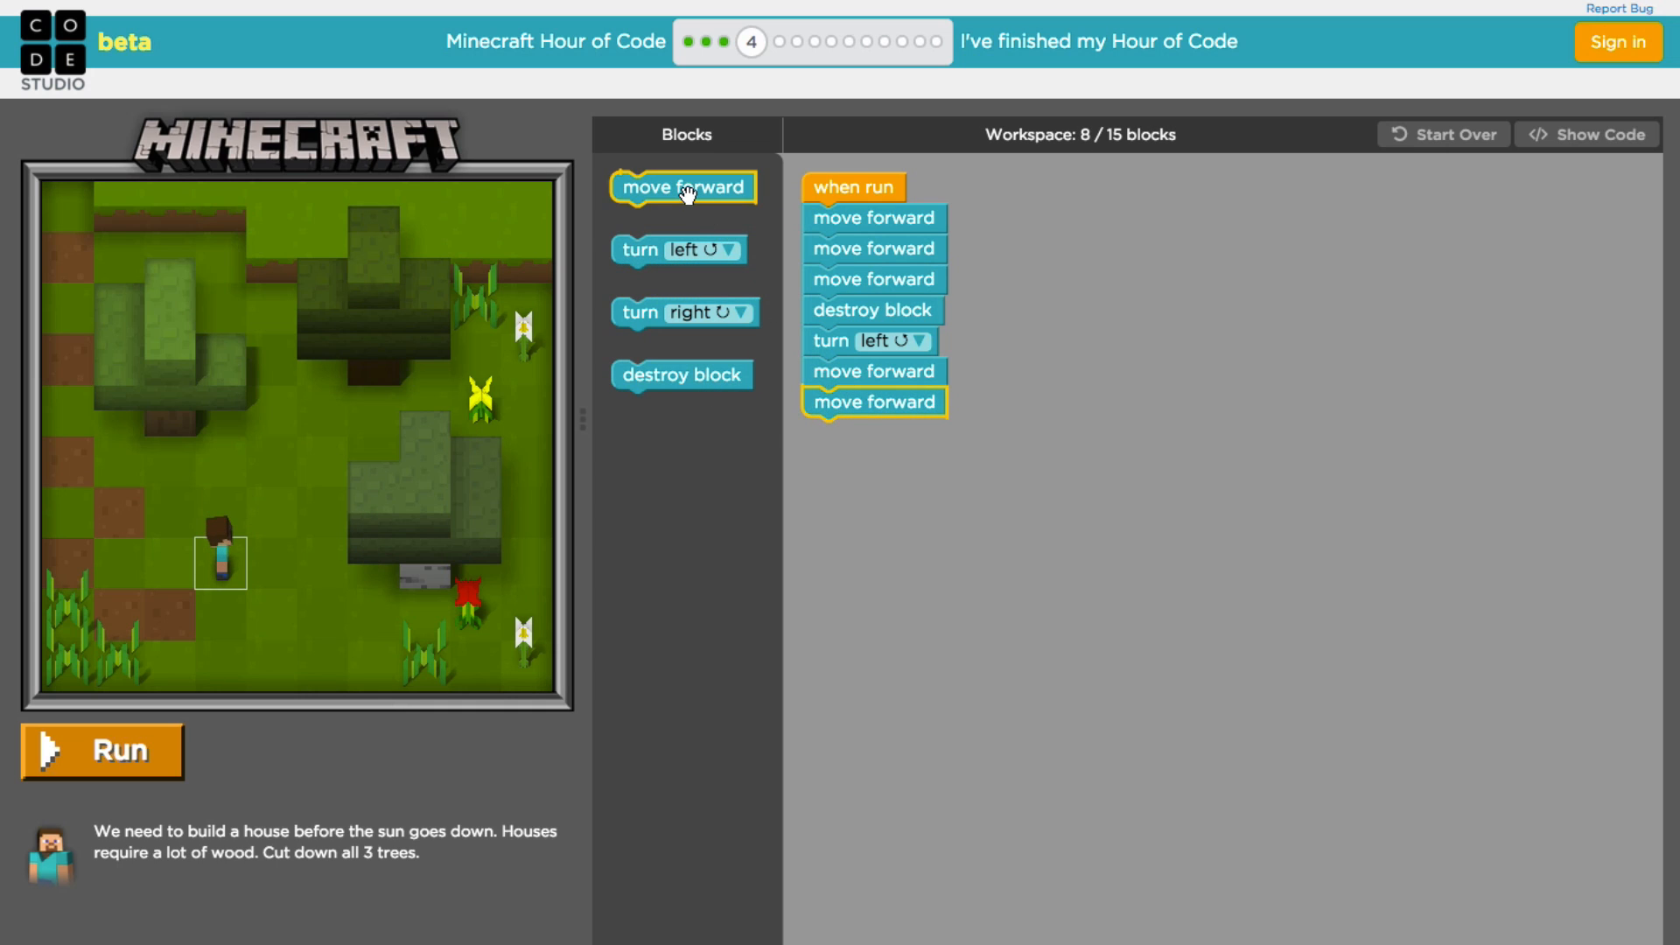
pyautogui.moveTo(683, 188); pyautogui.dragTo(875, 432)
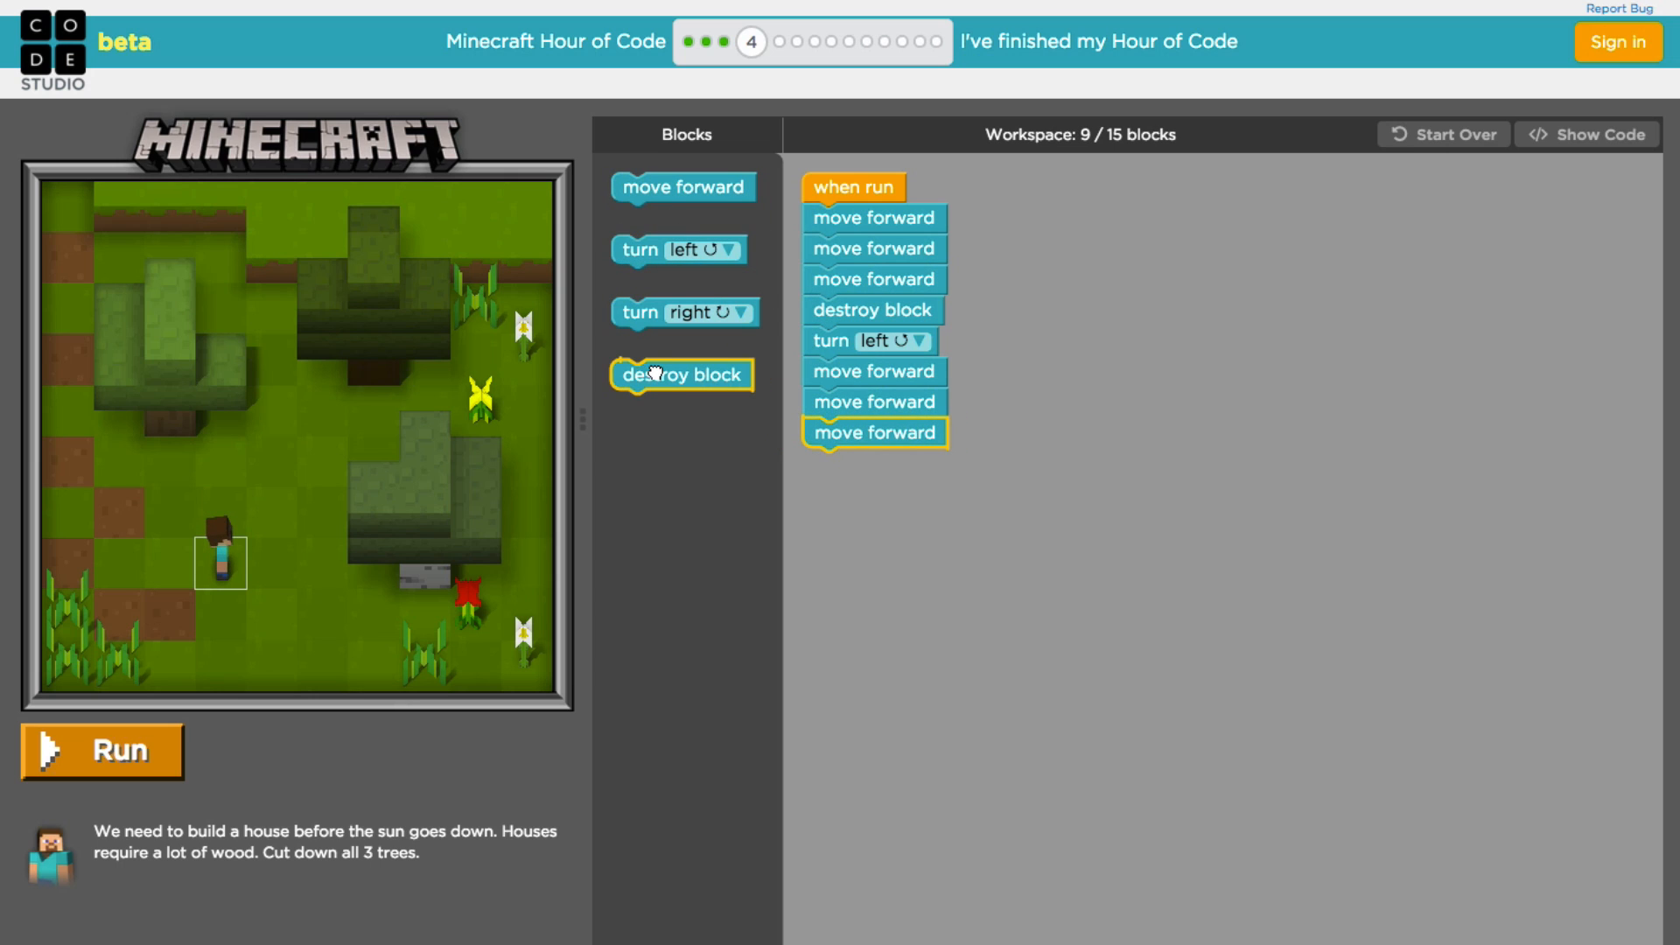
pyautogui.moveTo(683, 375); pyautogui.dragTo(875, 462)
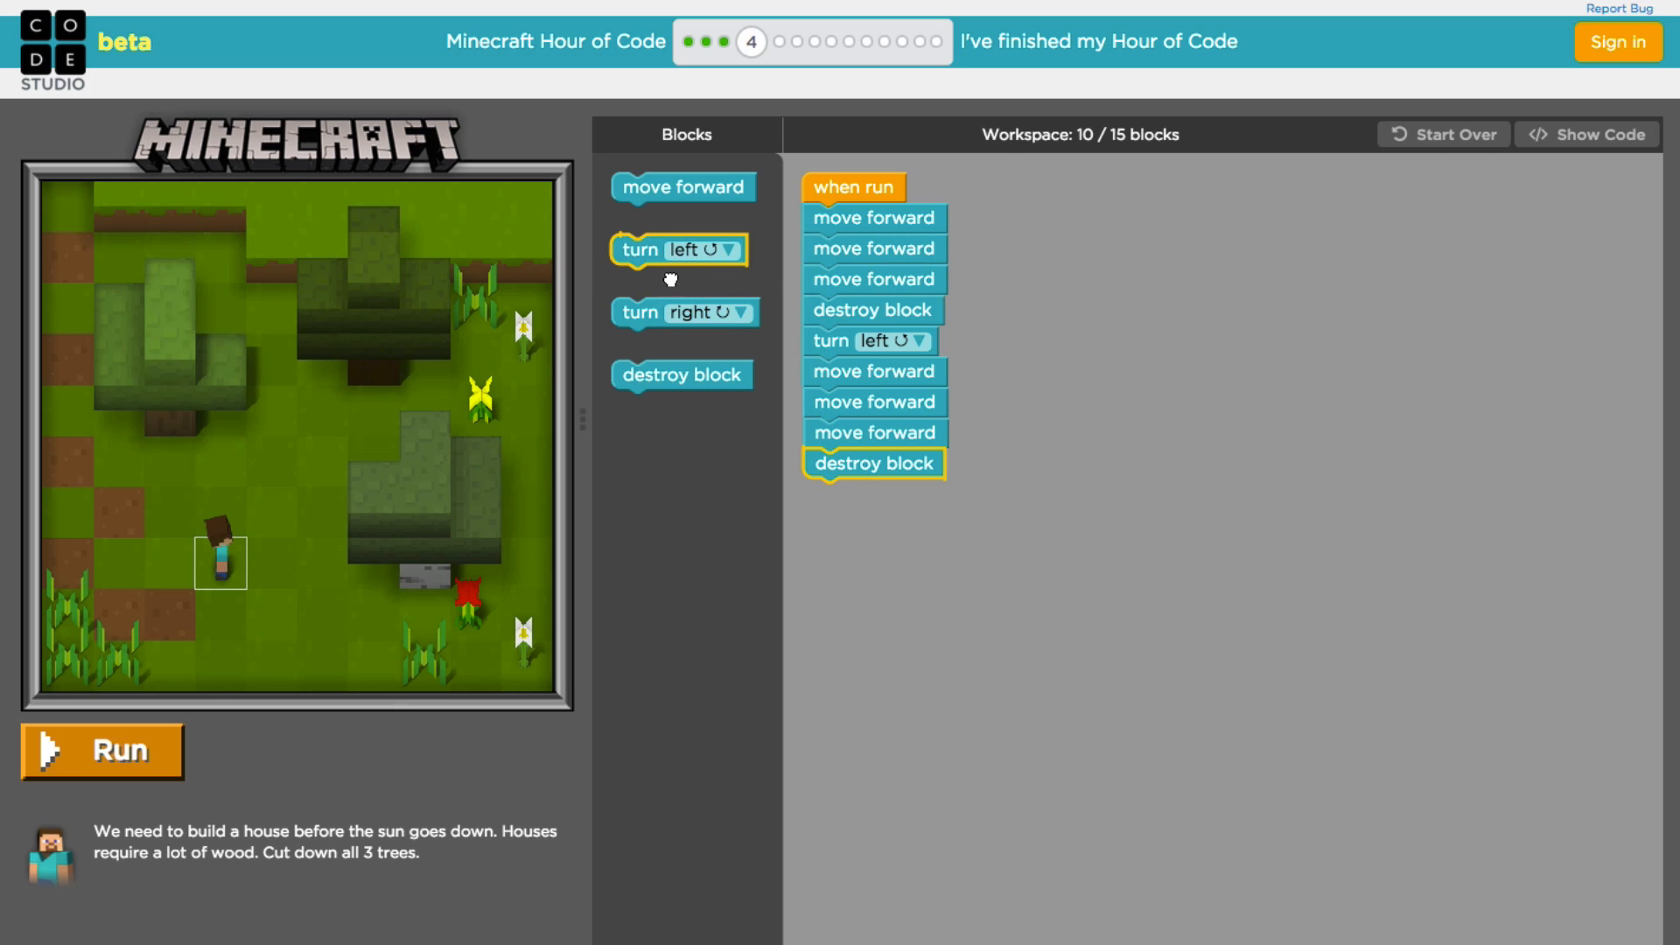
pyautogui.moveTo(679, 248); pyautogui.dragTo(870, 493)
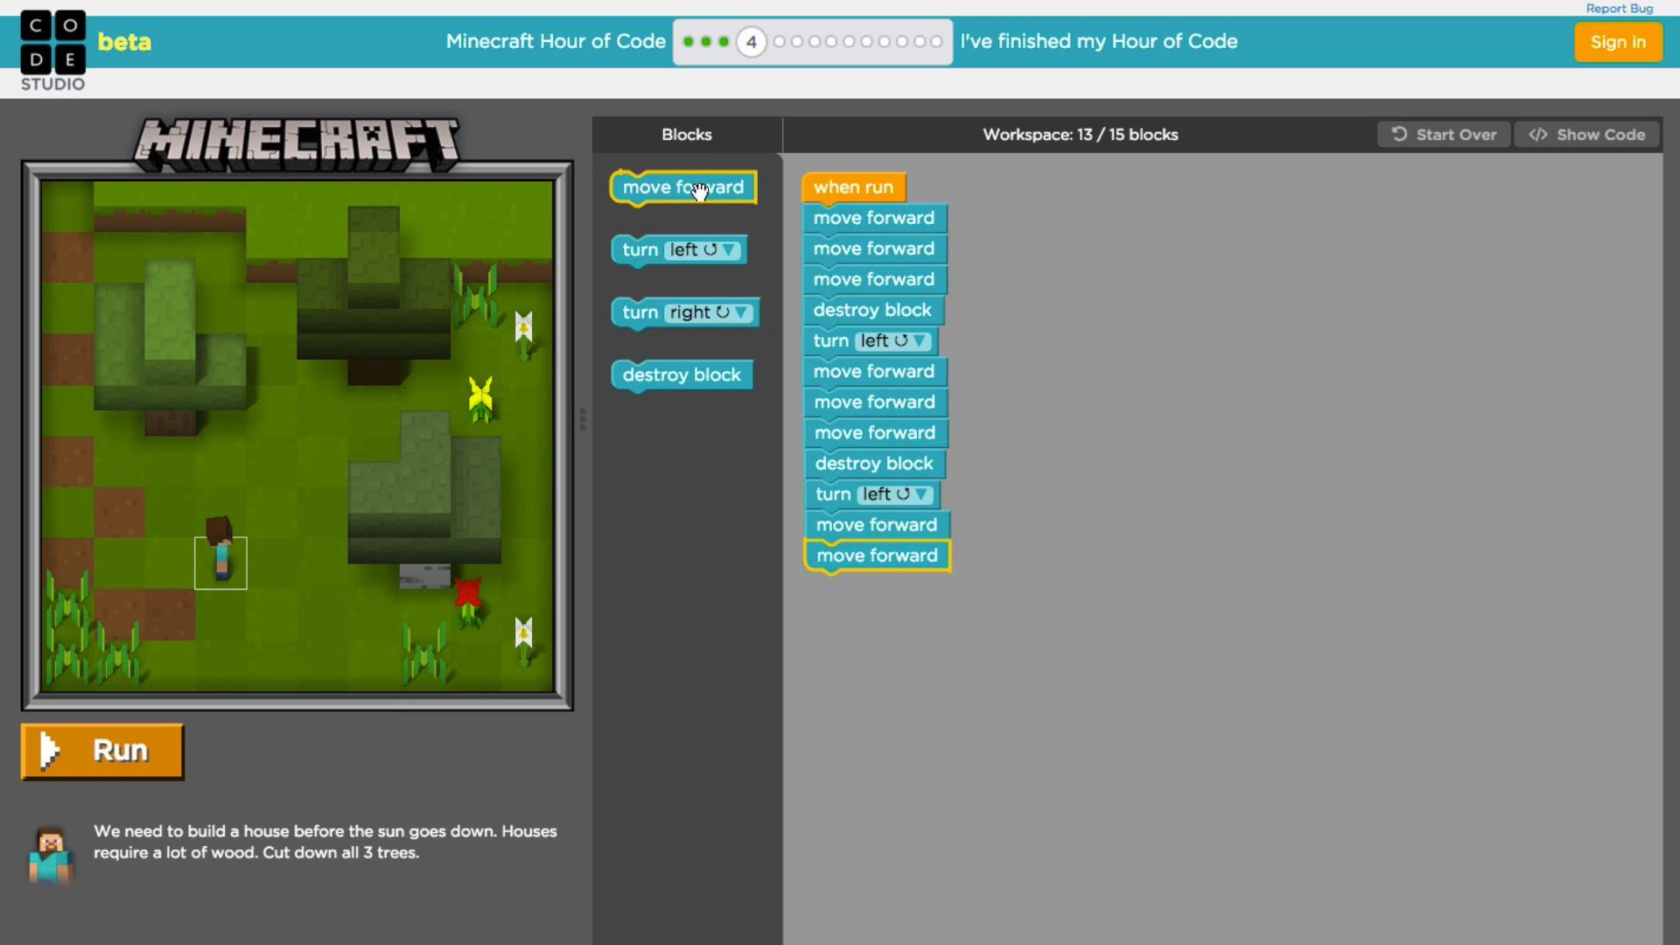
pyautogui.moveTo(683, 188); pyautogui.dragTo(882, 580)
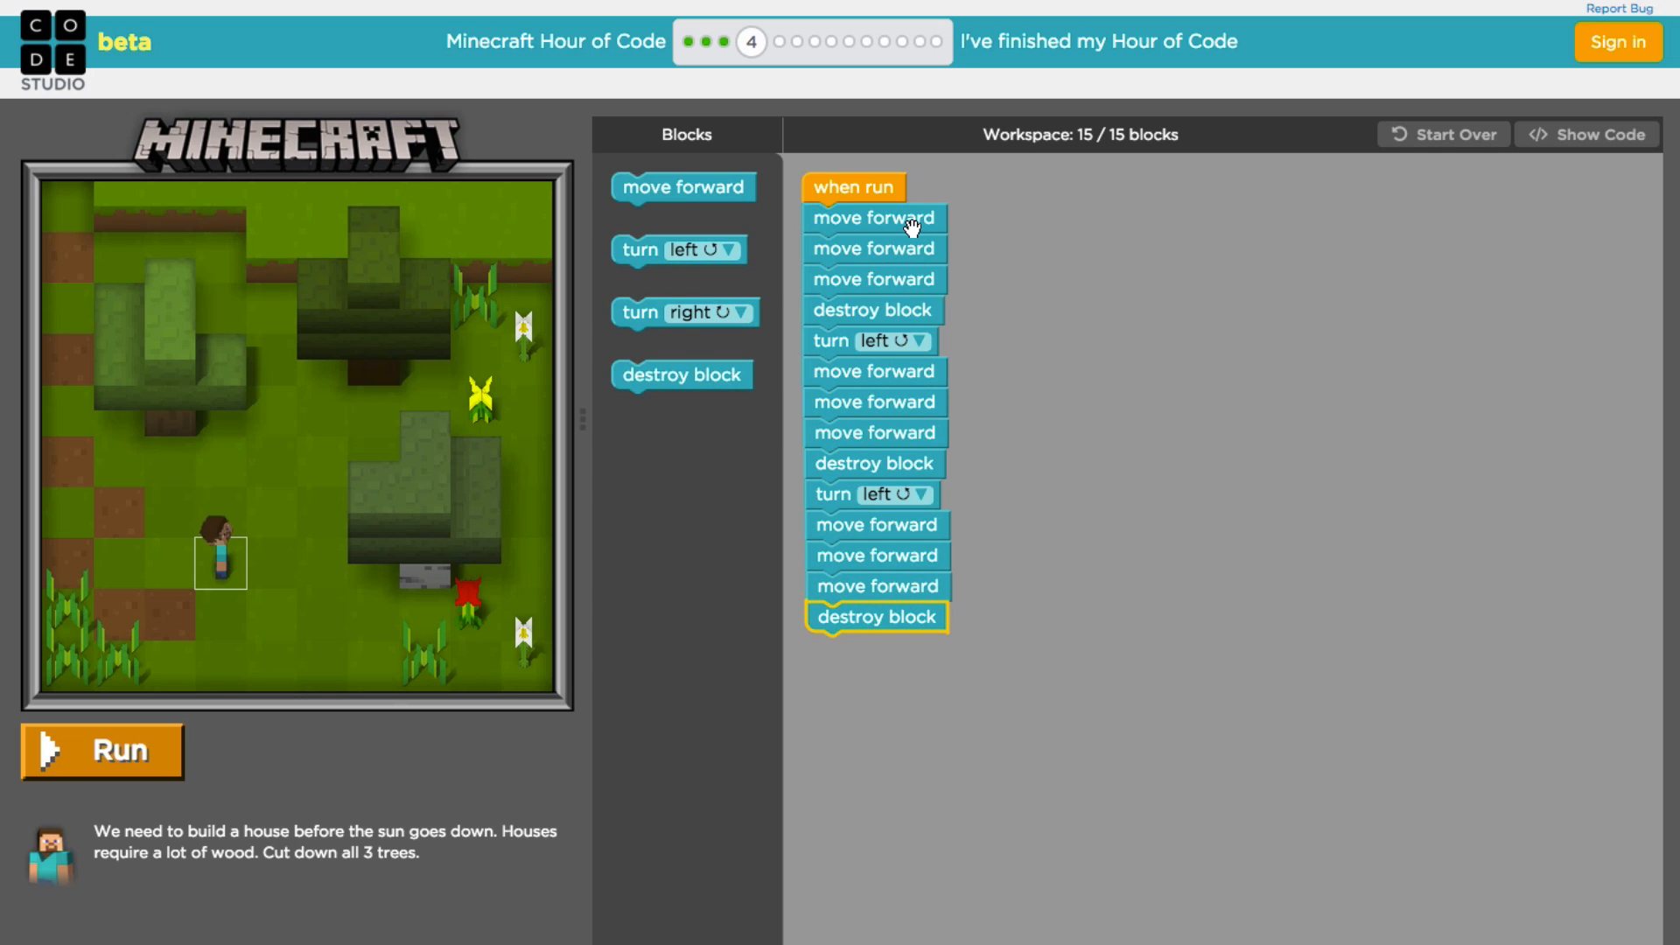
pyautogui.moveTo(939, 238)
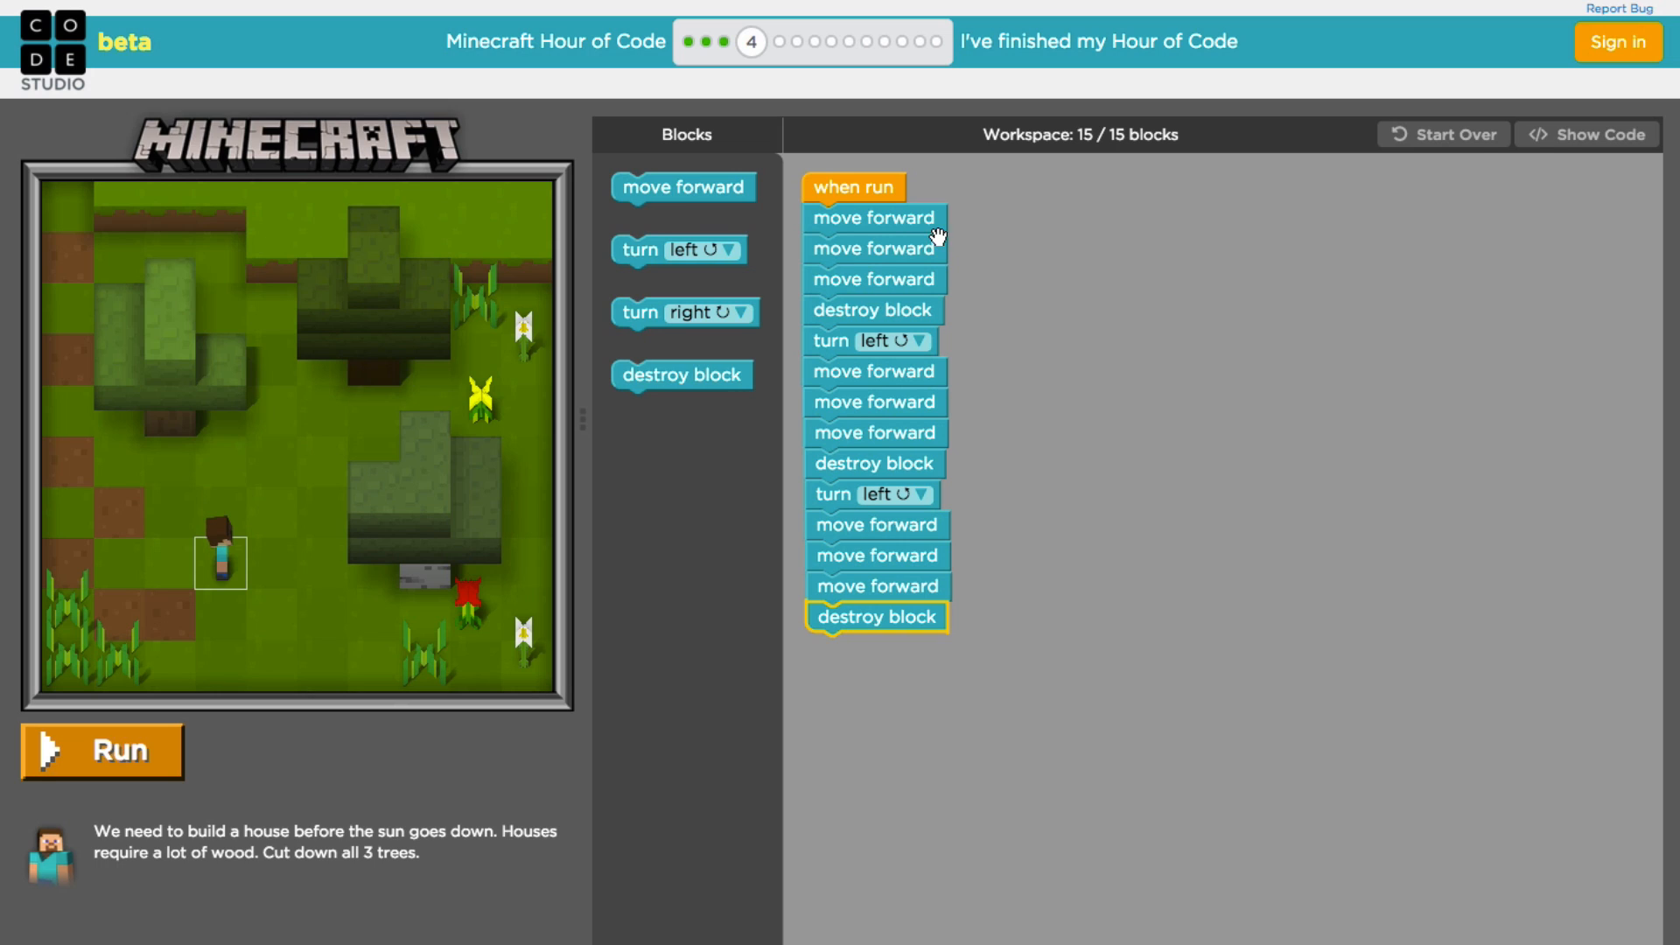
pyautogui.moveTo(938, 308)
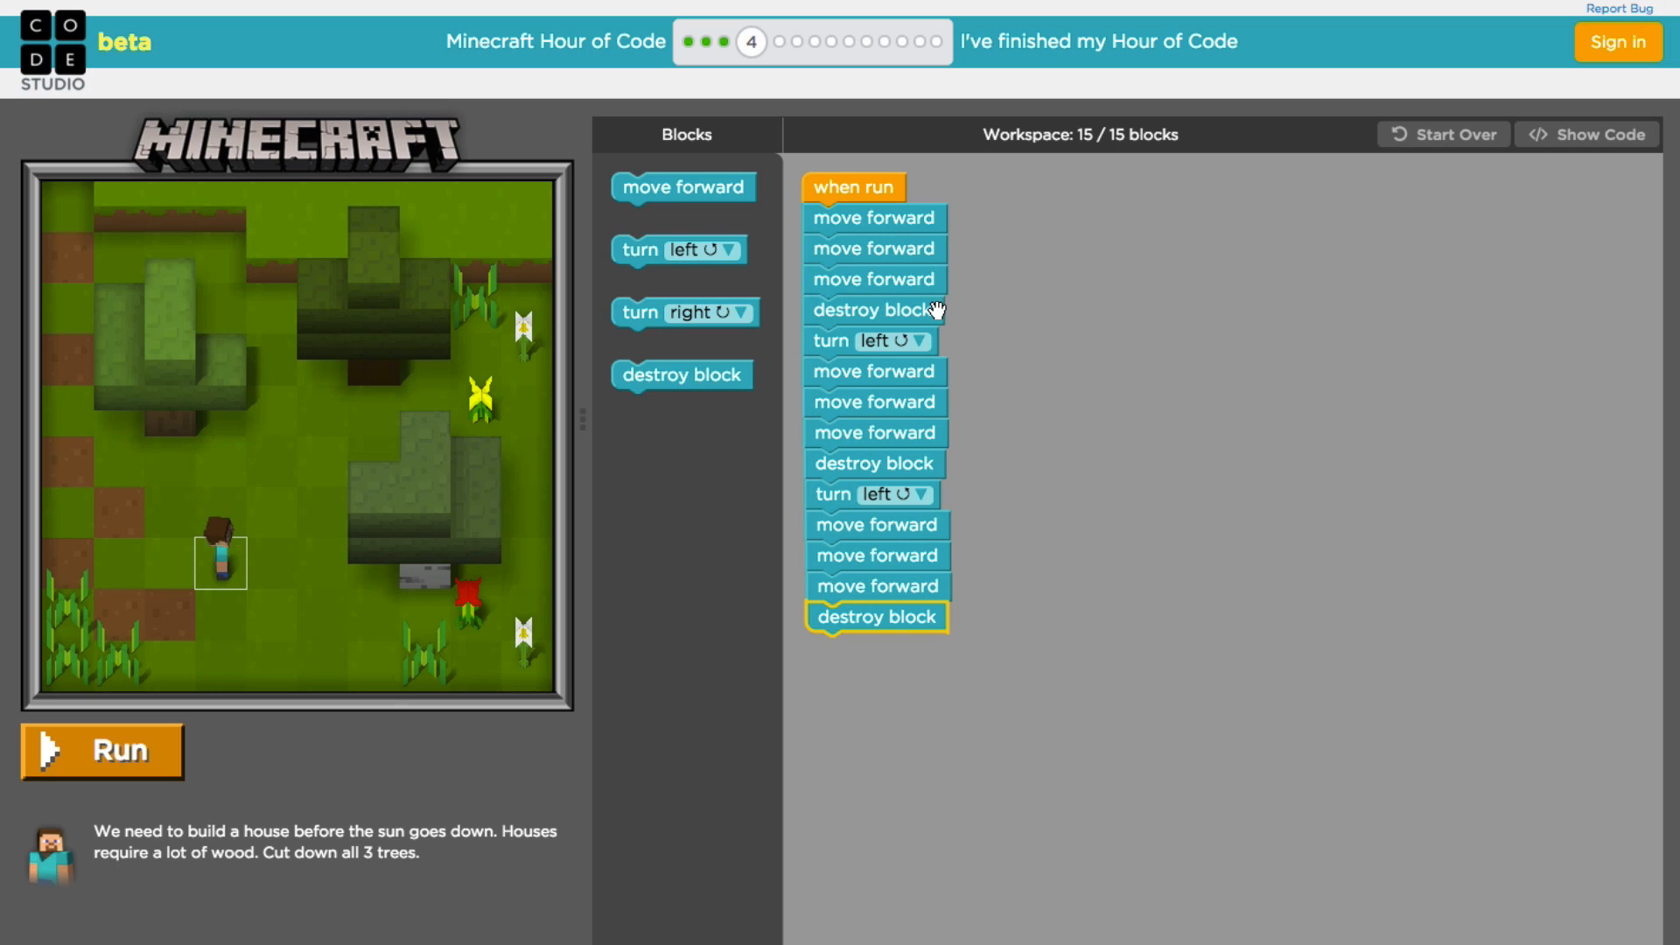
pyautogui.moveTo(944, 345)
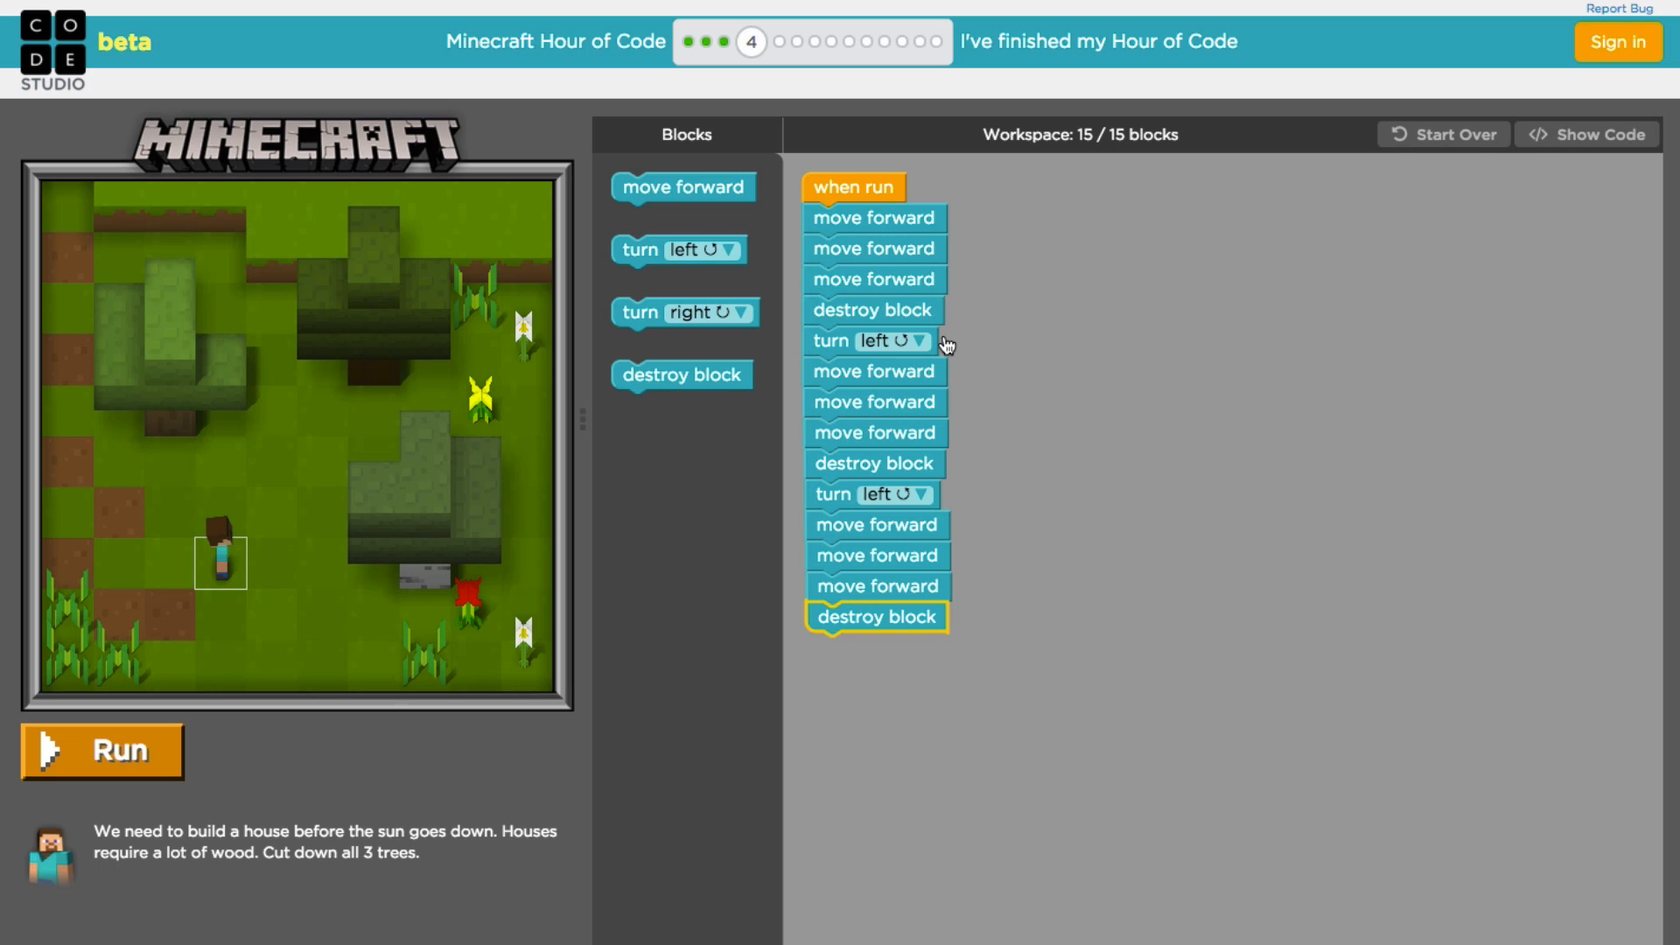
pyautogui.moveTo(943, 450)
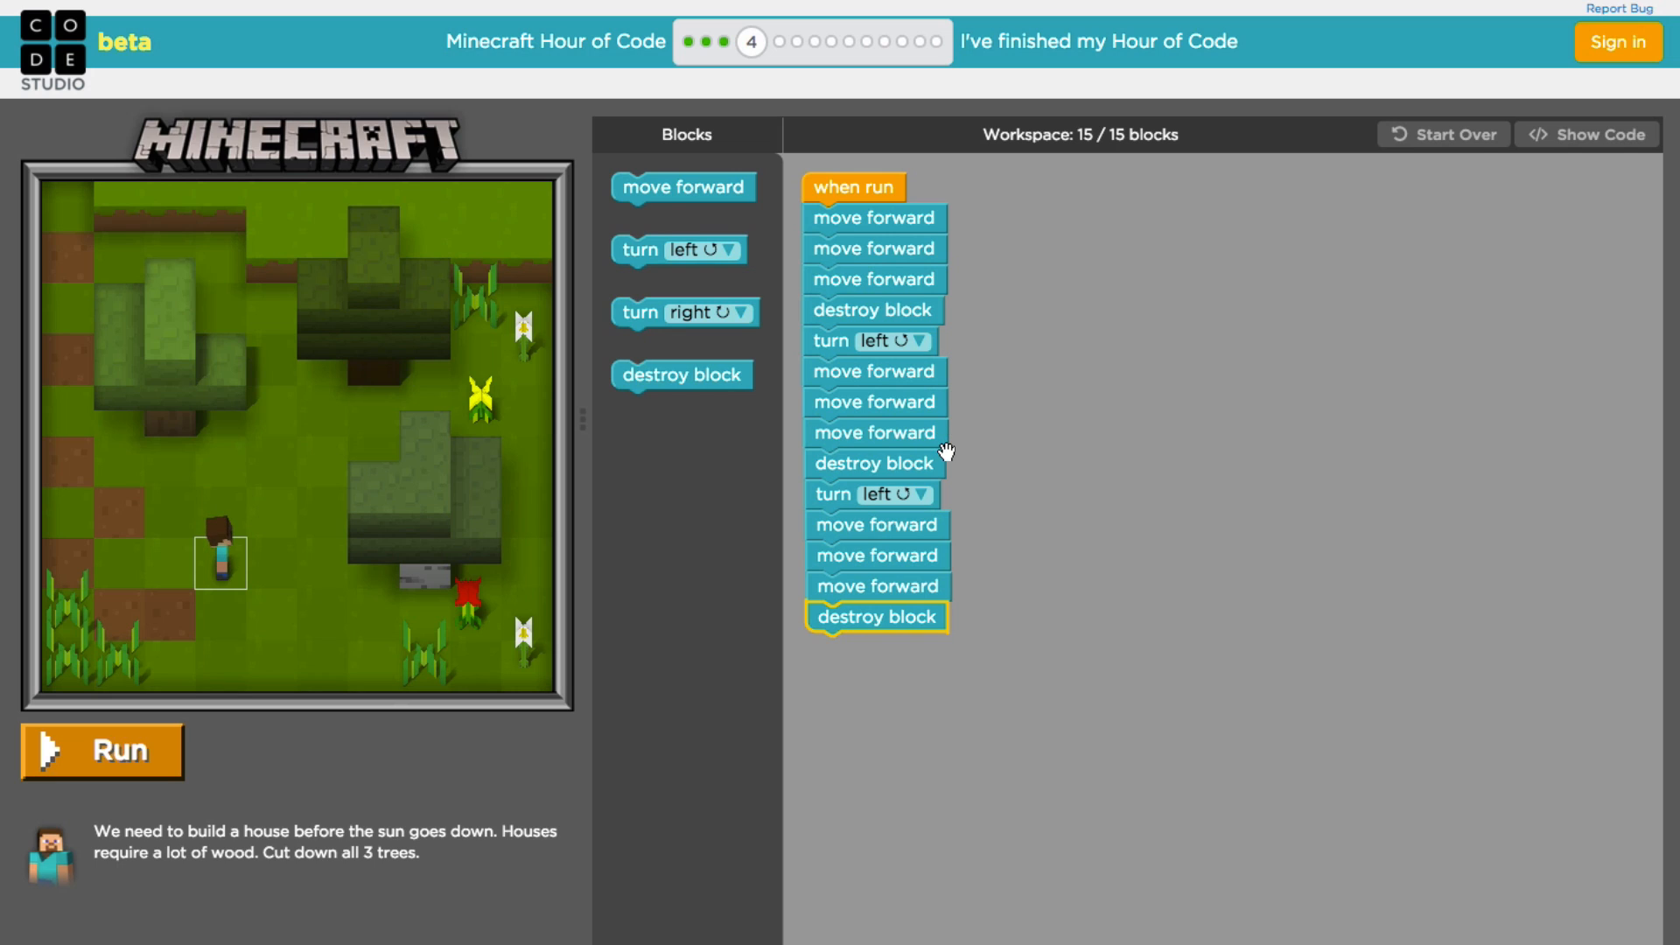
pyautogui.moveTo(945, 494)
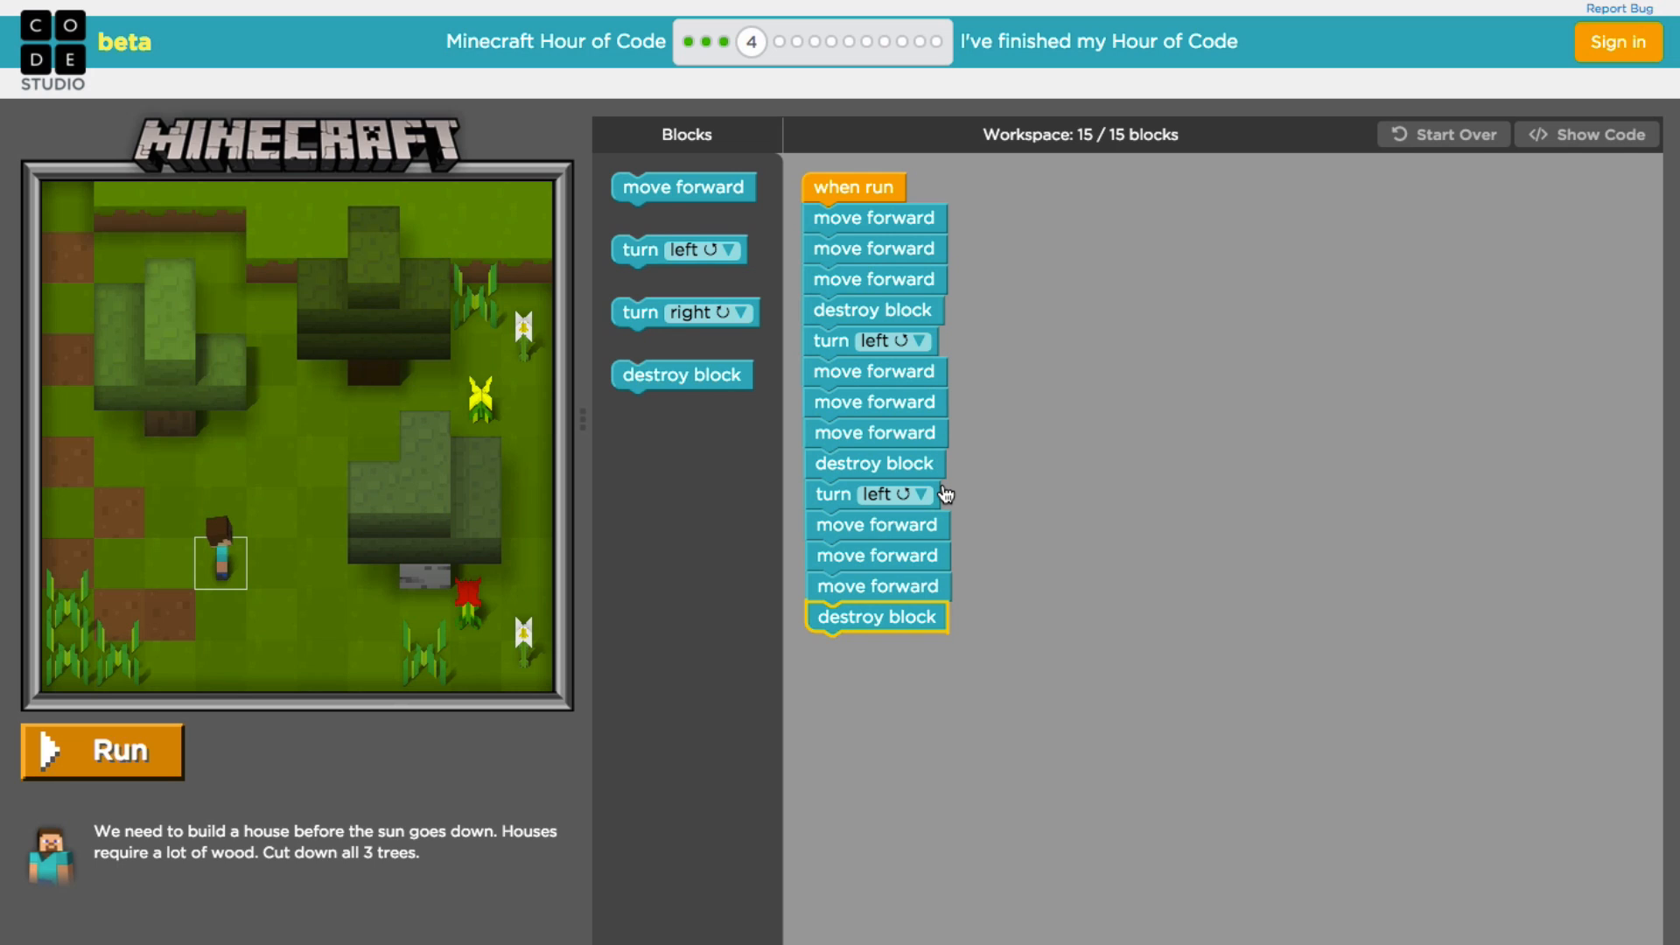
pyautogui.moveTo(919, 608)
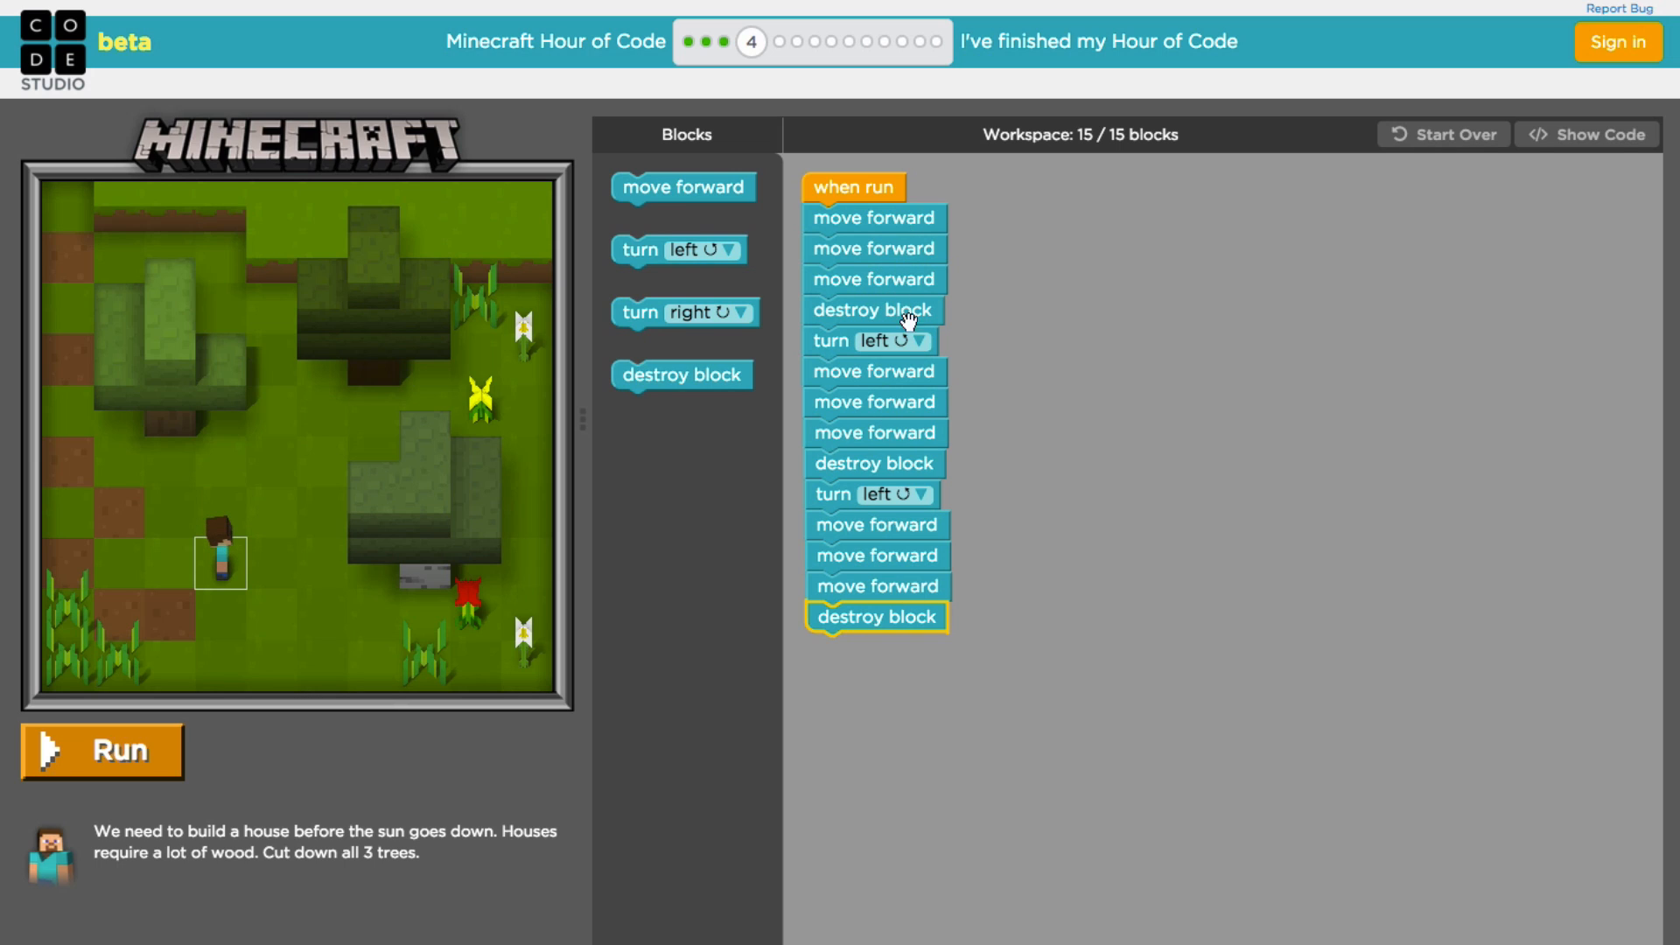
pyautogui.moveTo(905, 237)
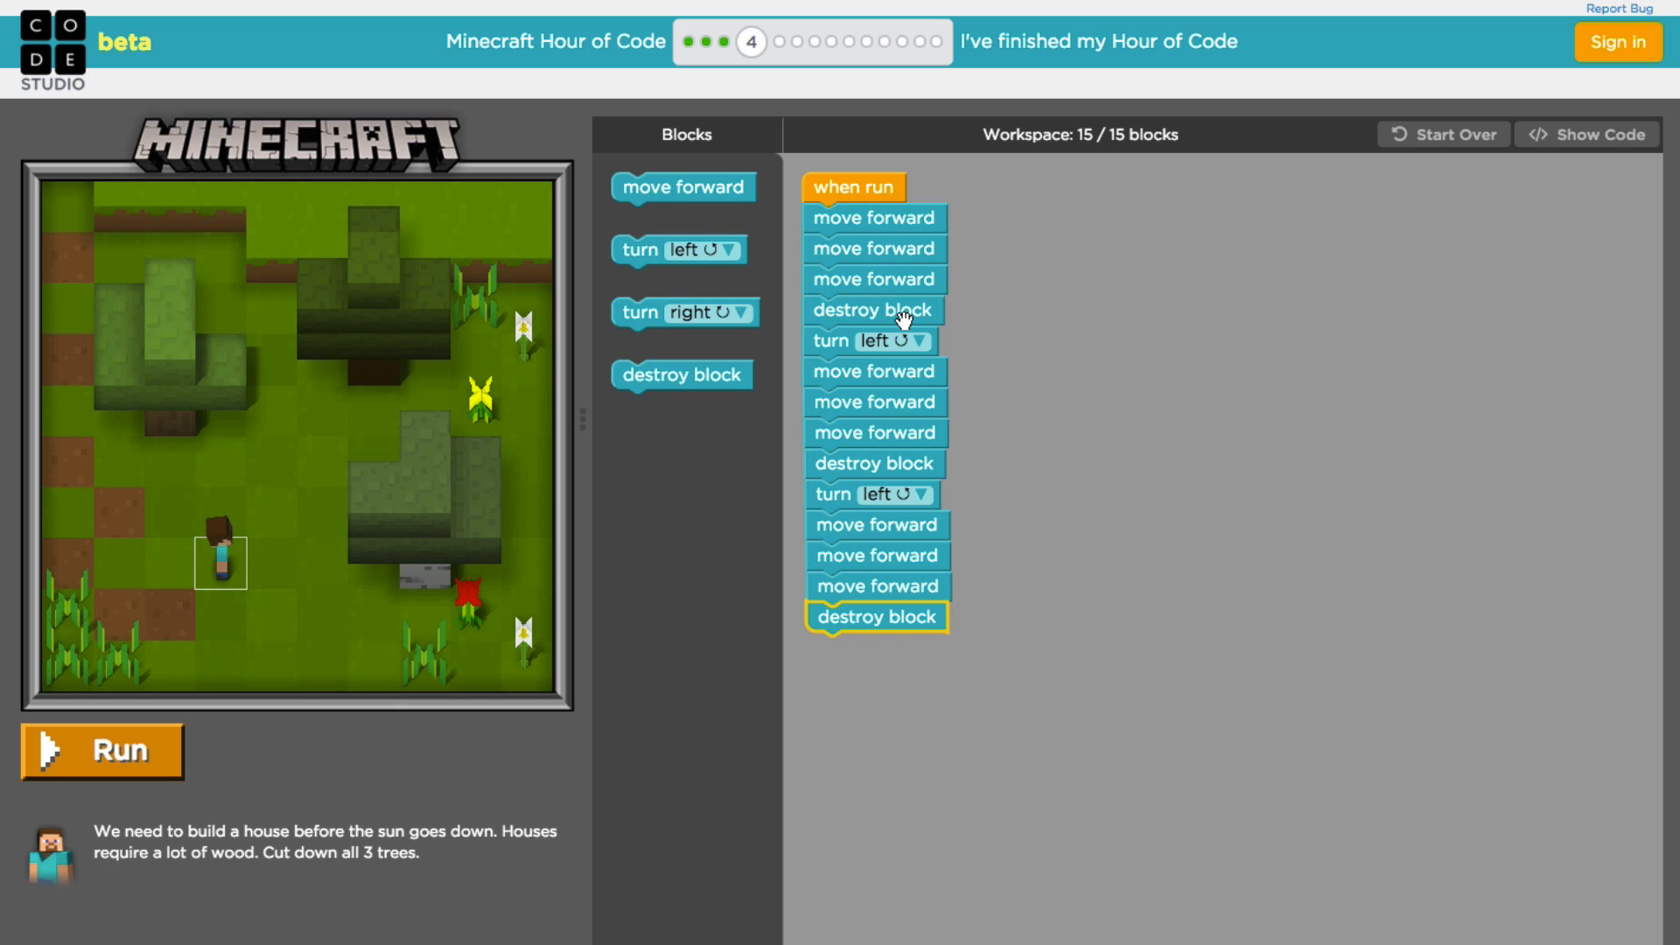
pyautogui.moveTo(340, 776)
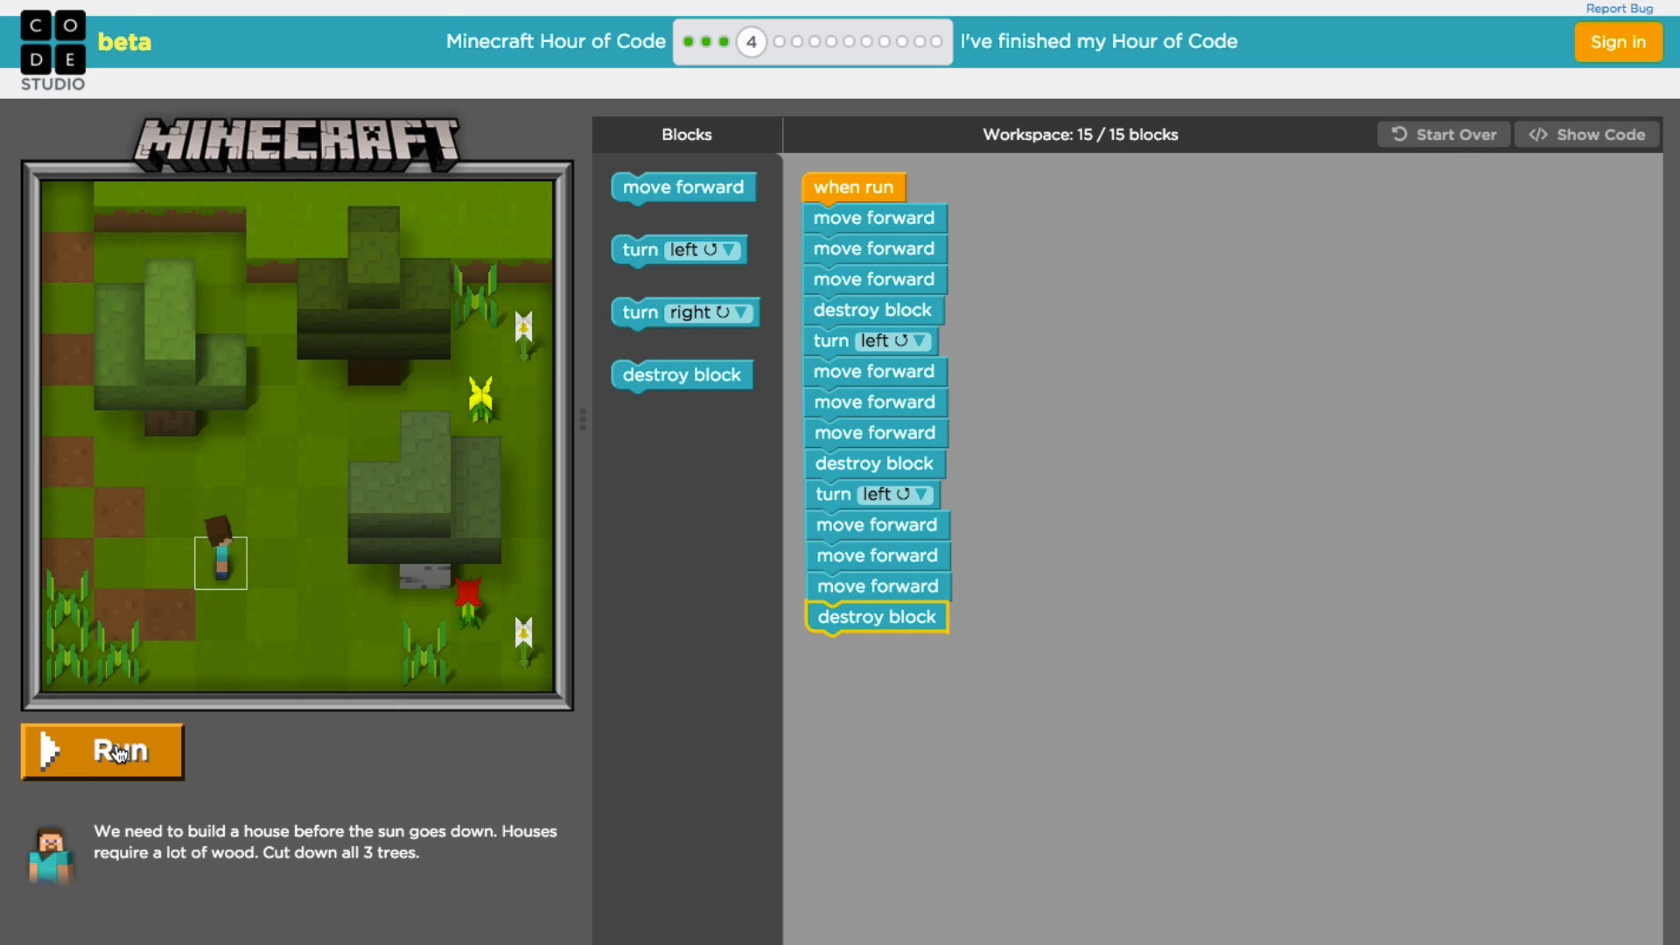
# Step: Run the tree-chopping program and view puzzle 4's 14-line JavaScript
pyautogui.click(102, 751)
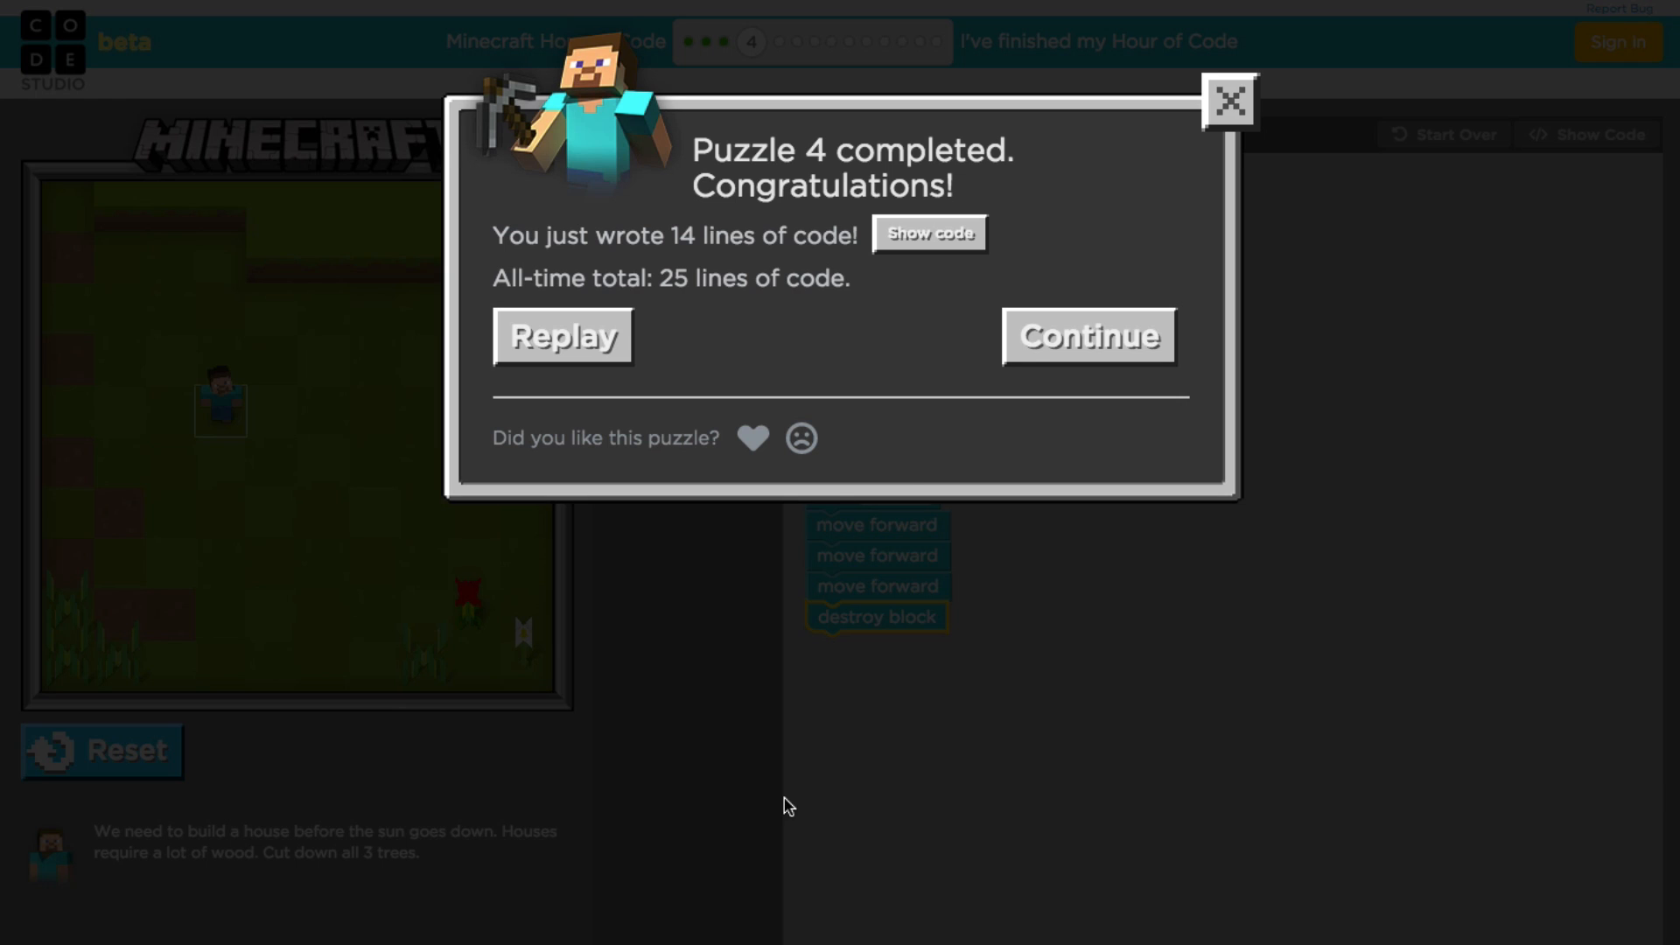
pyautogui.click(927, 233)
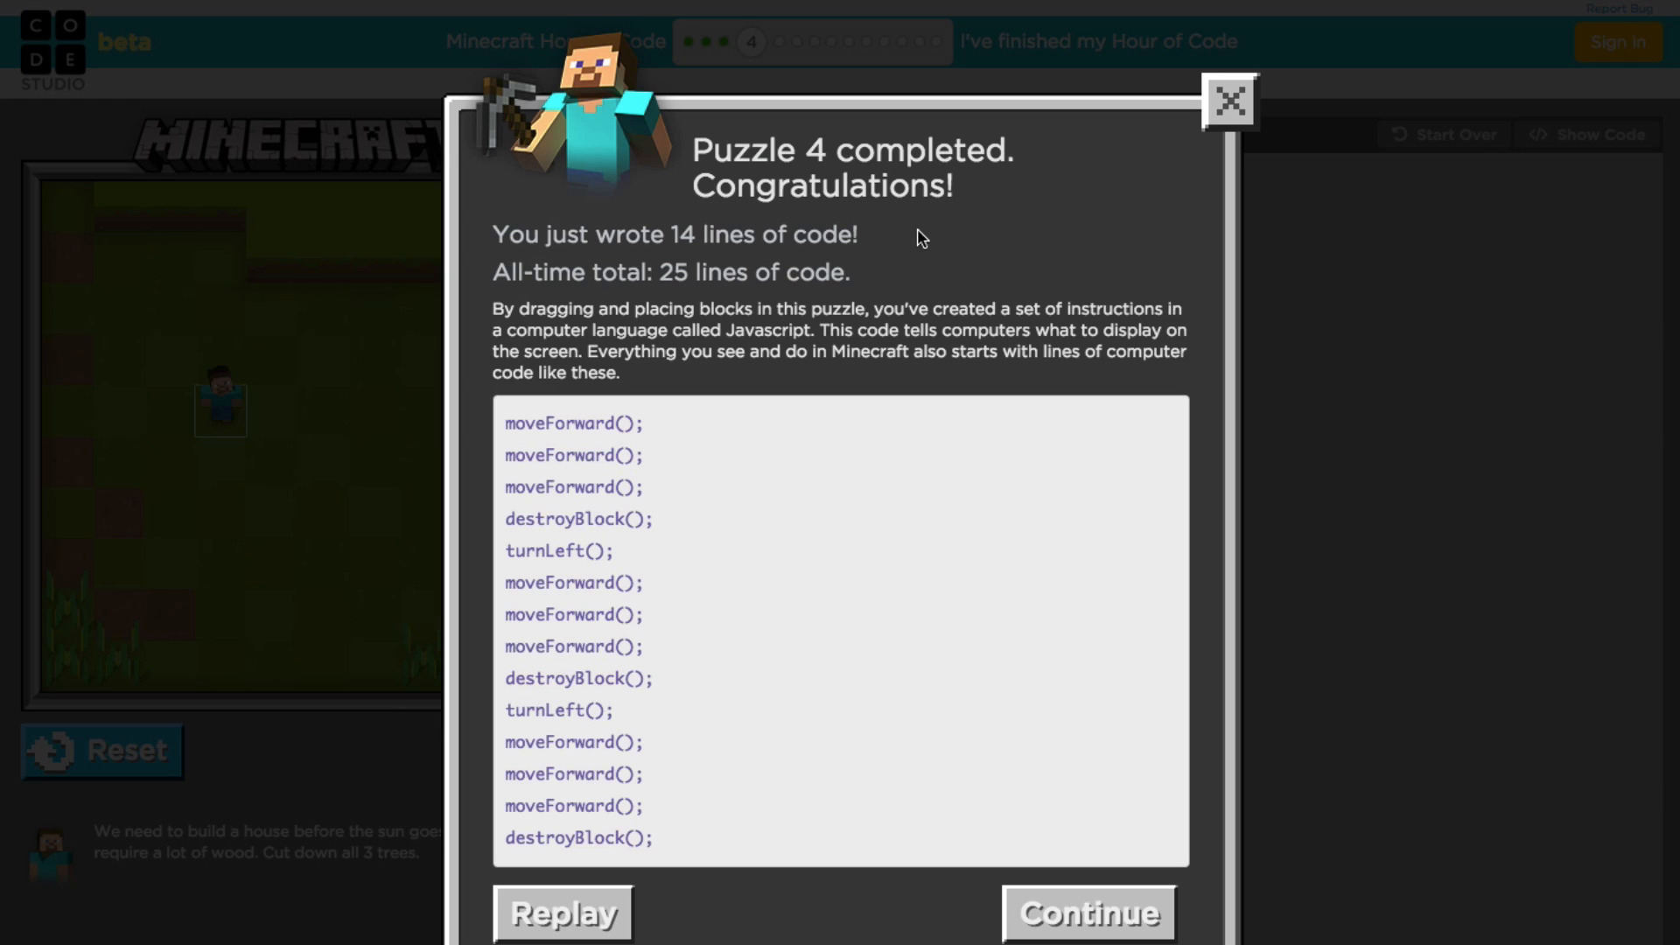
pyautogui.moveTo(700, 560)
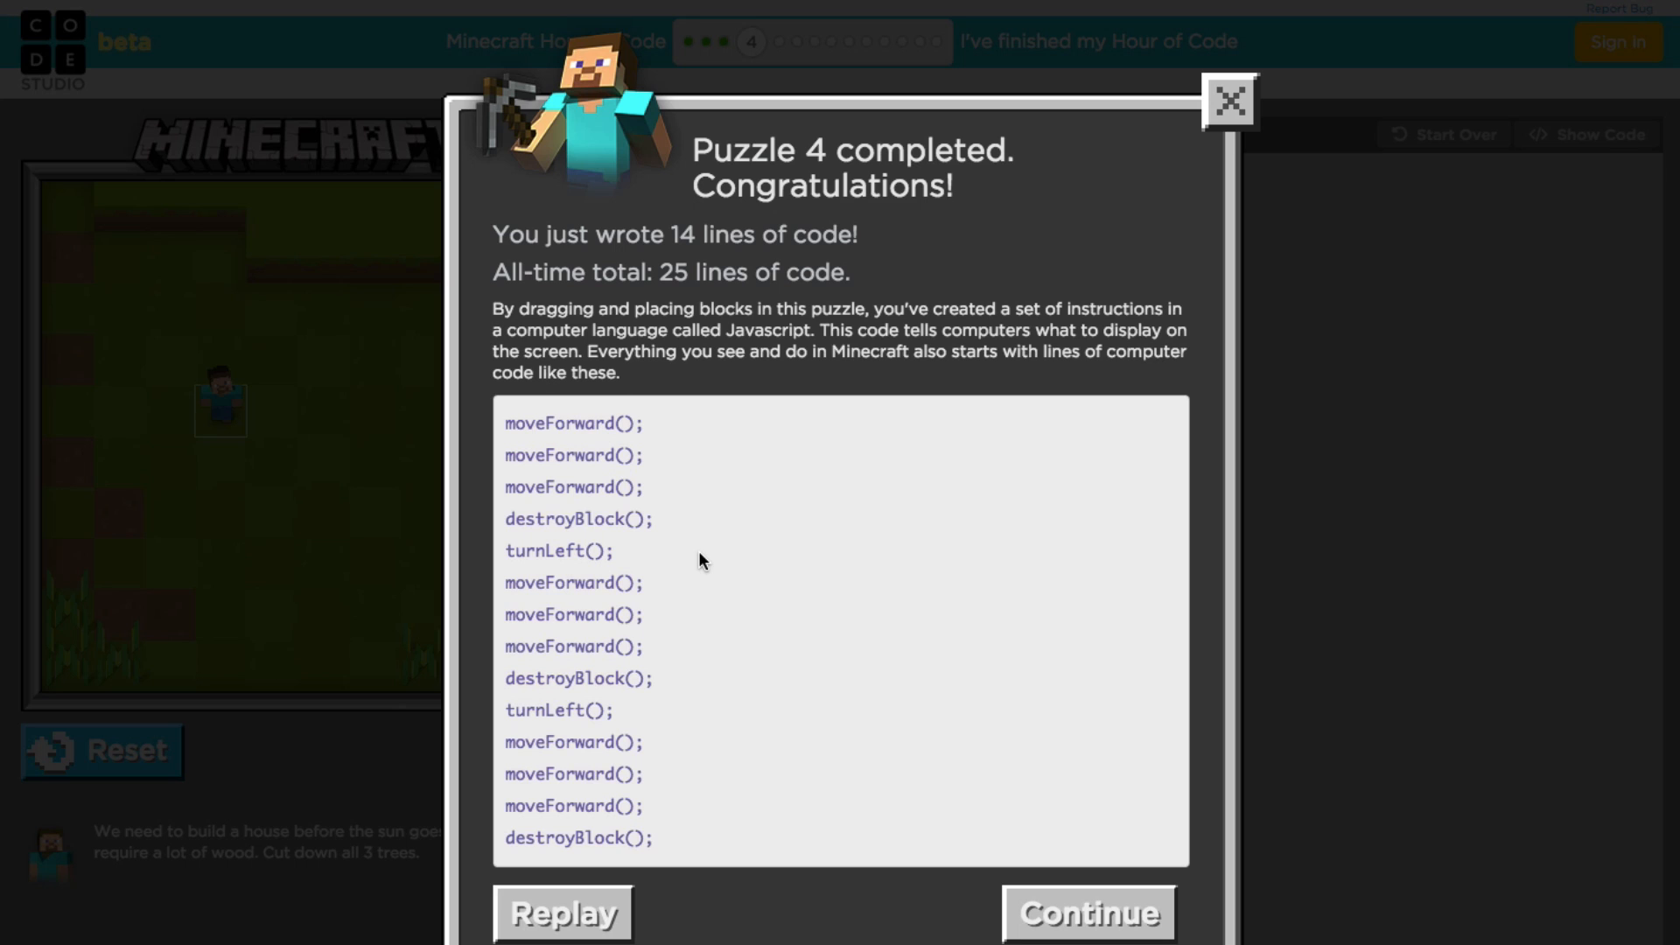
pyautogui.moveTo(715, 609)
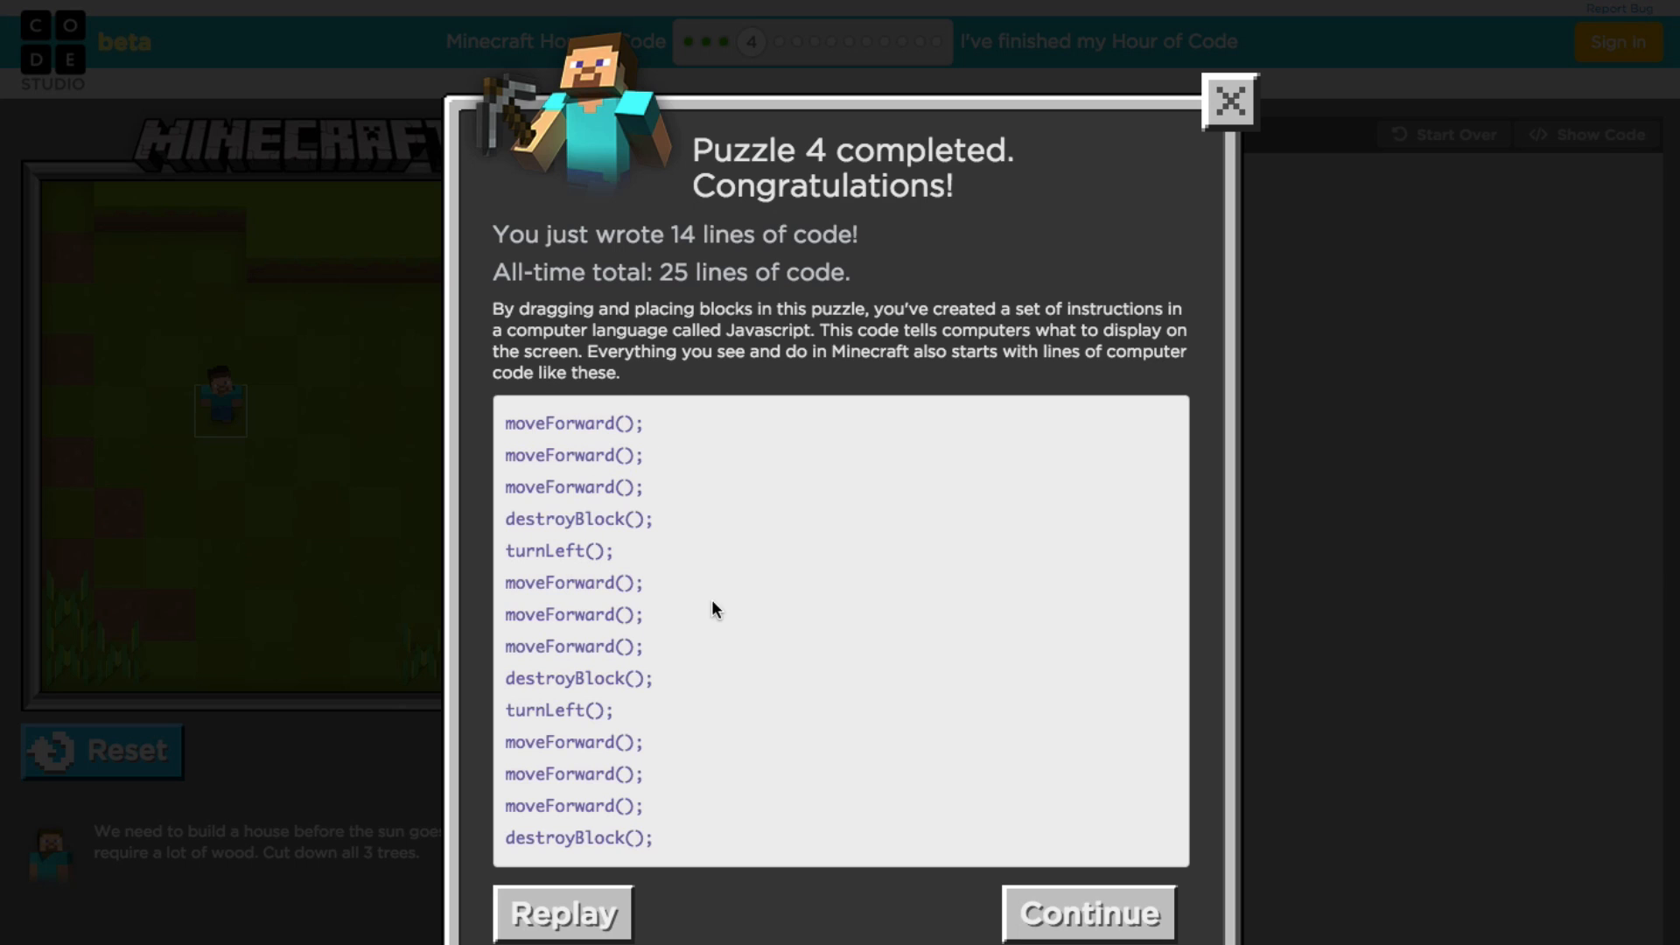
pyautogui.moveTo(654, 504)
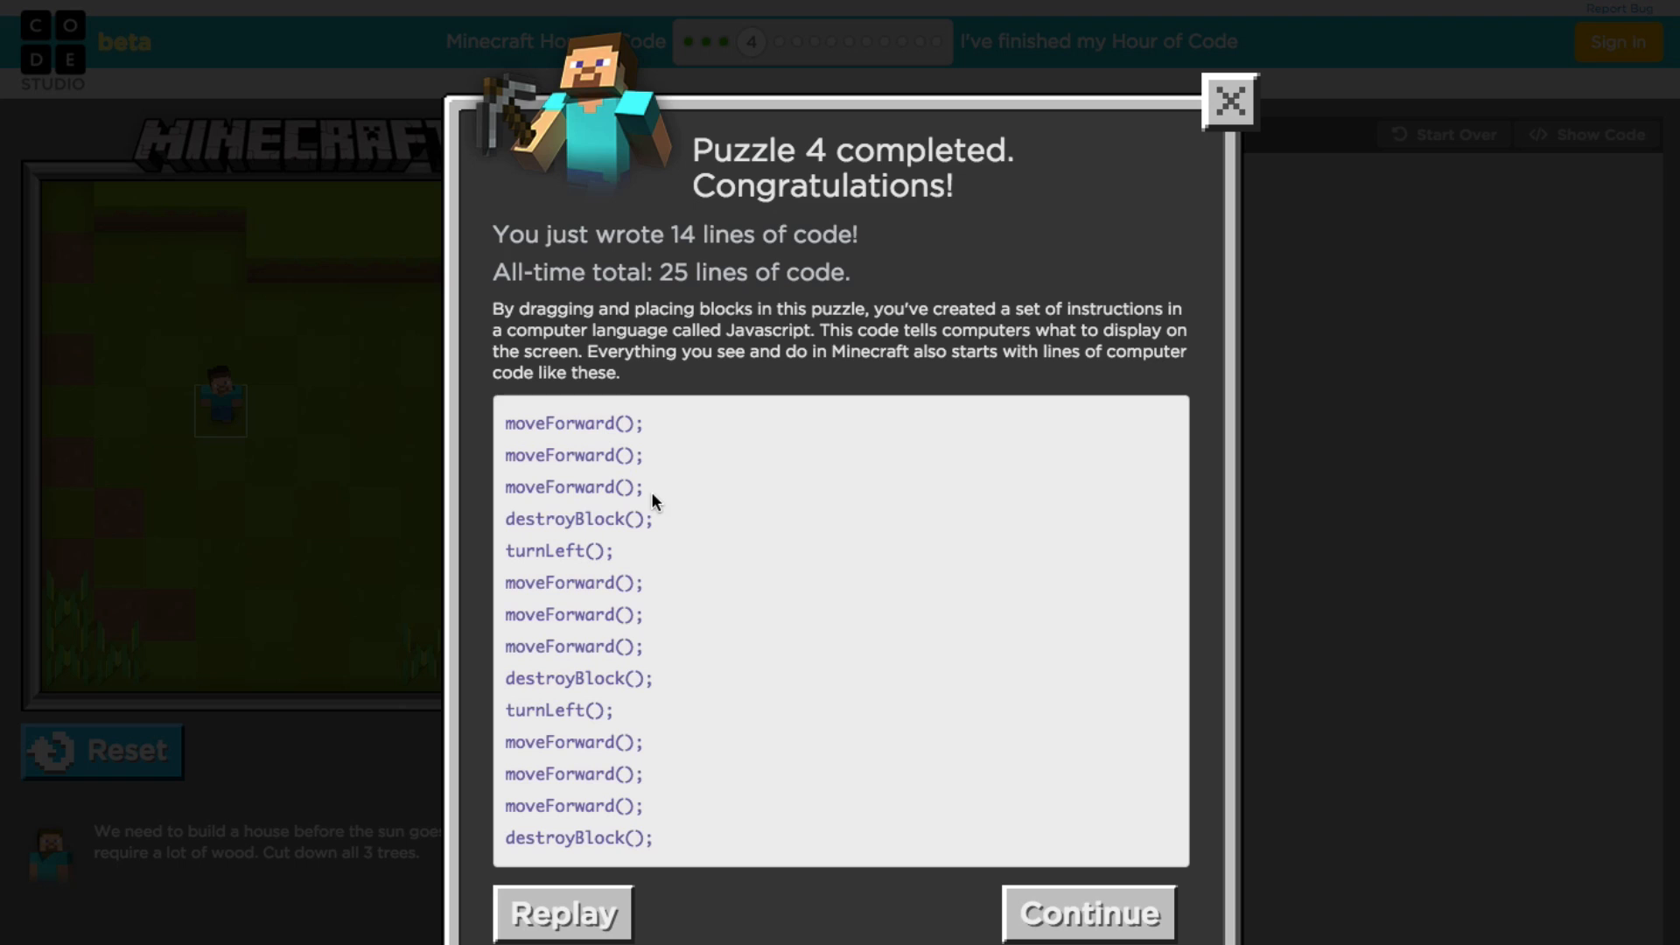
pyautogui.moveTo(852, 539)
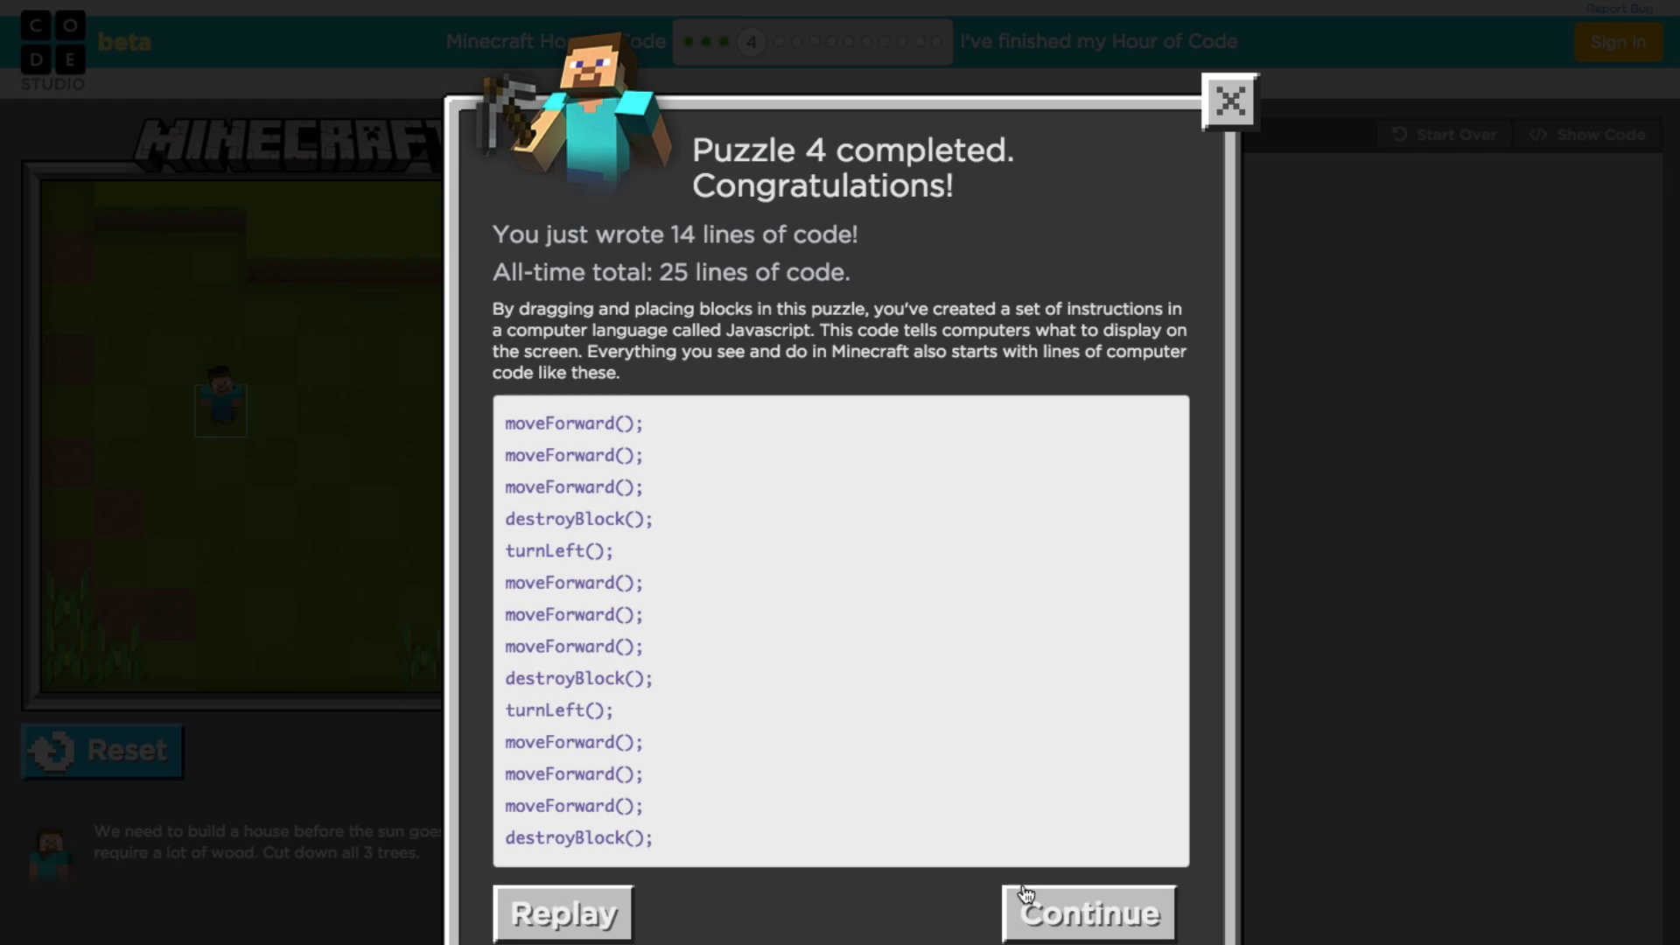
# Step: Continue from puzzle 4 to the Repeat loops video for puzzle 5
pyautogui.click(1086, 914)
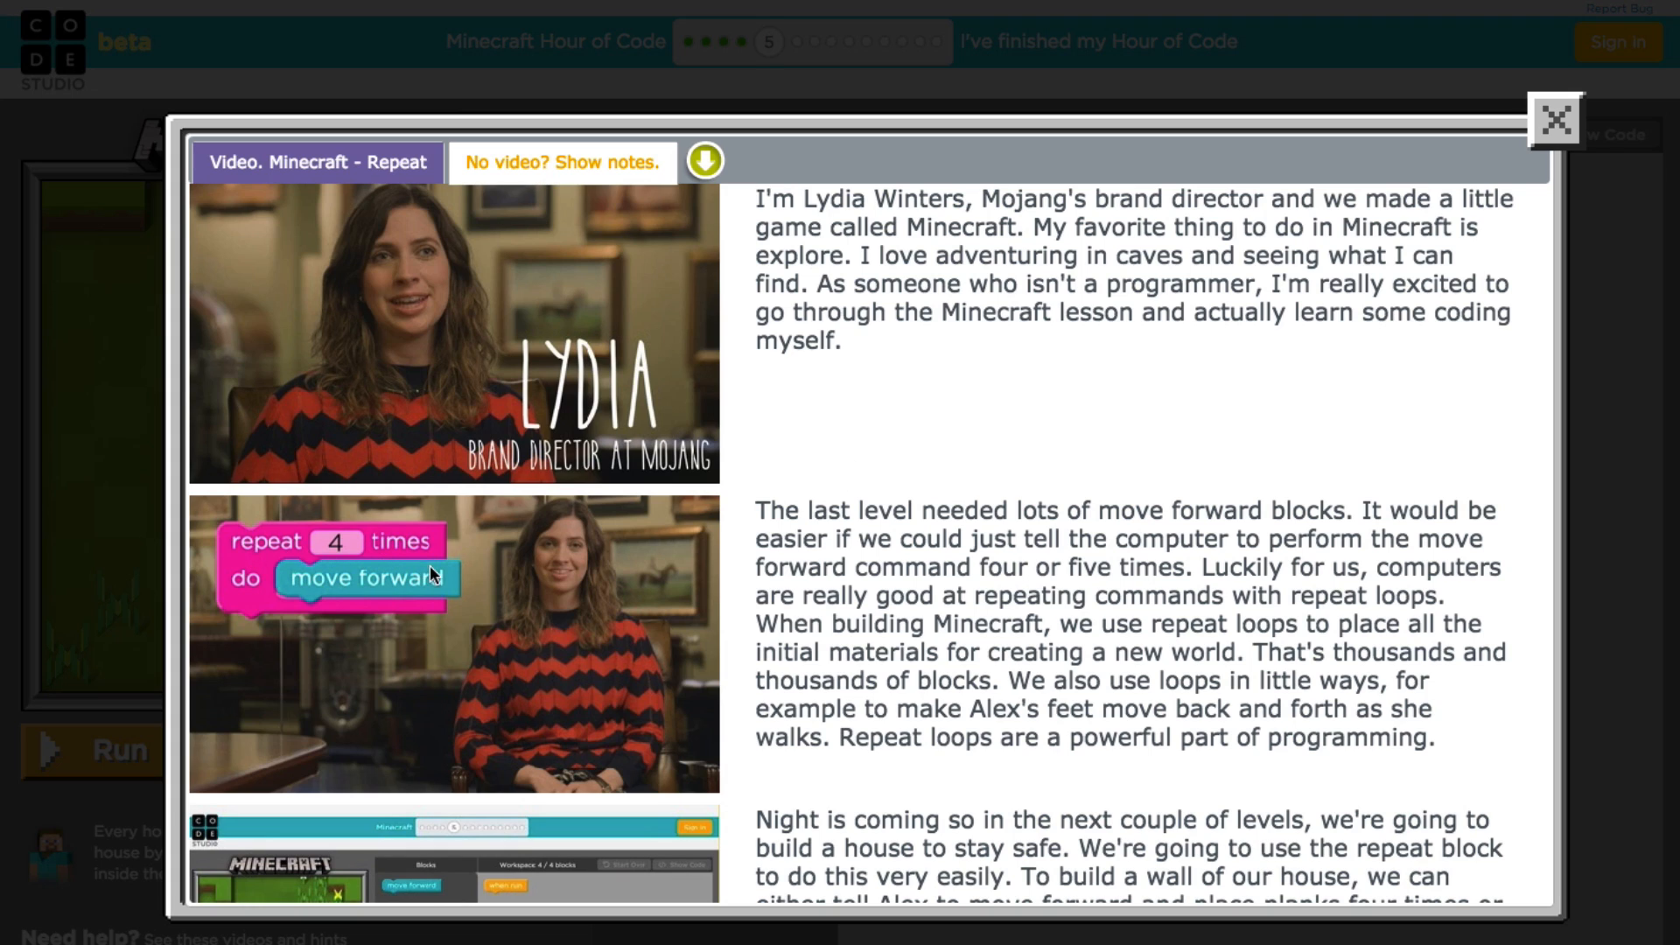
pyautogui.moveTo(266, 509)
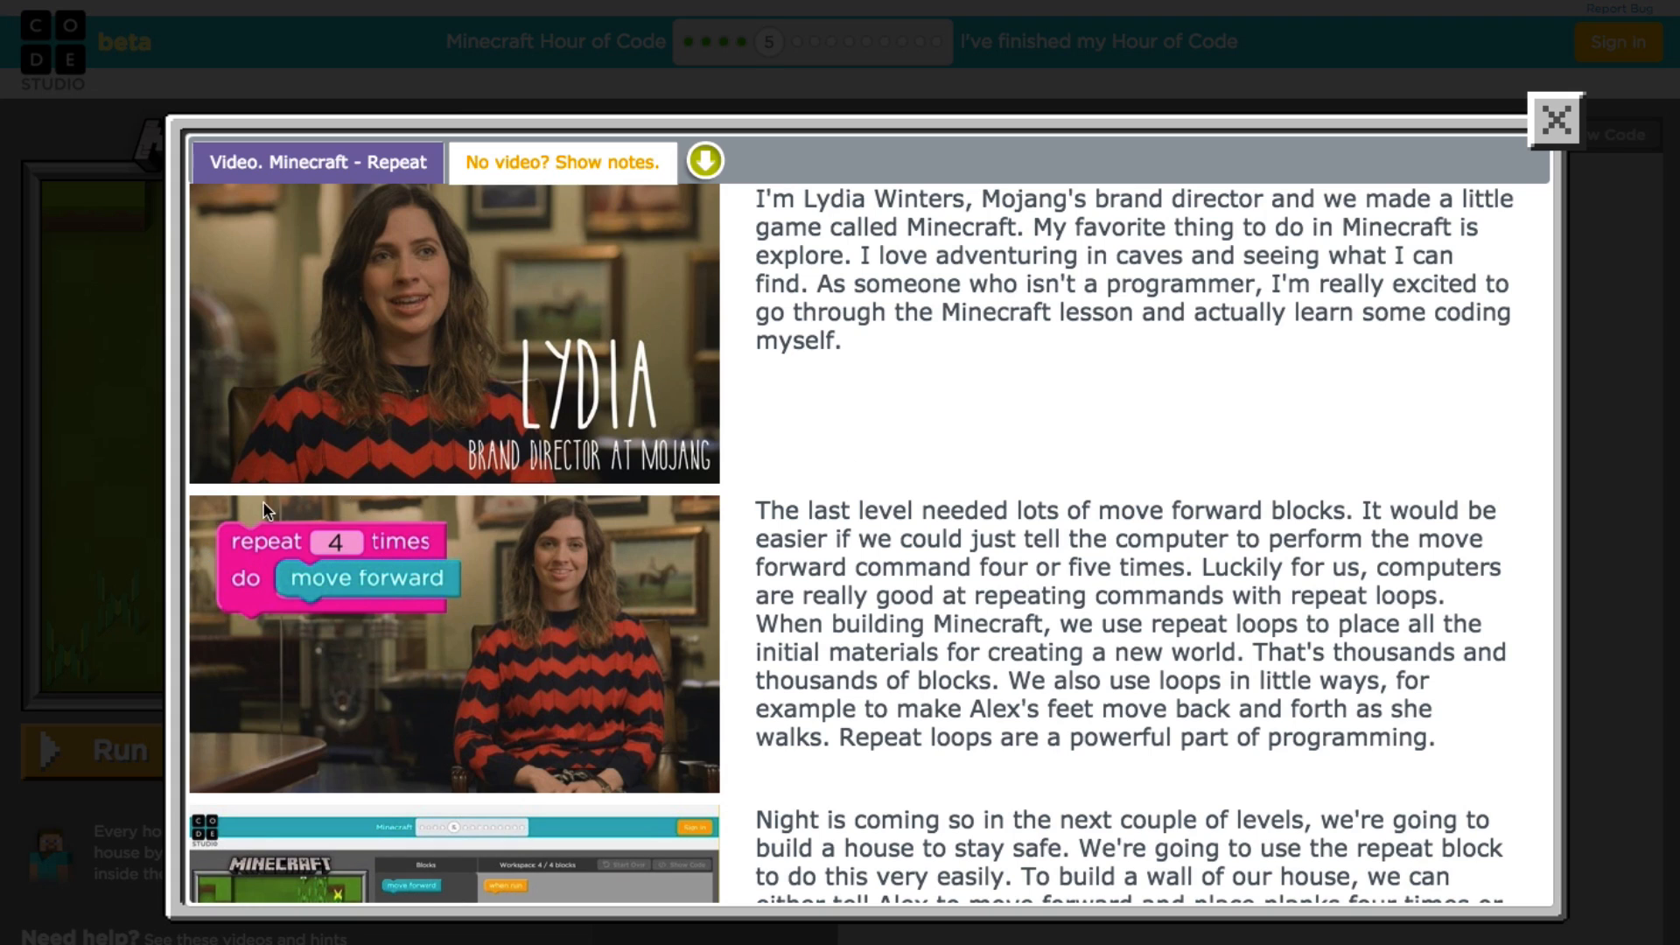
pyautogui.moveTo(438, 651)
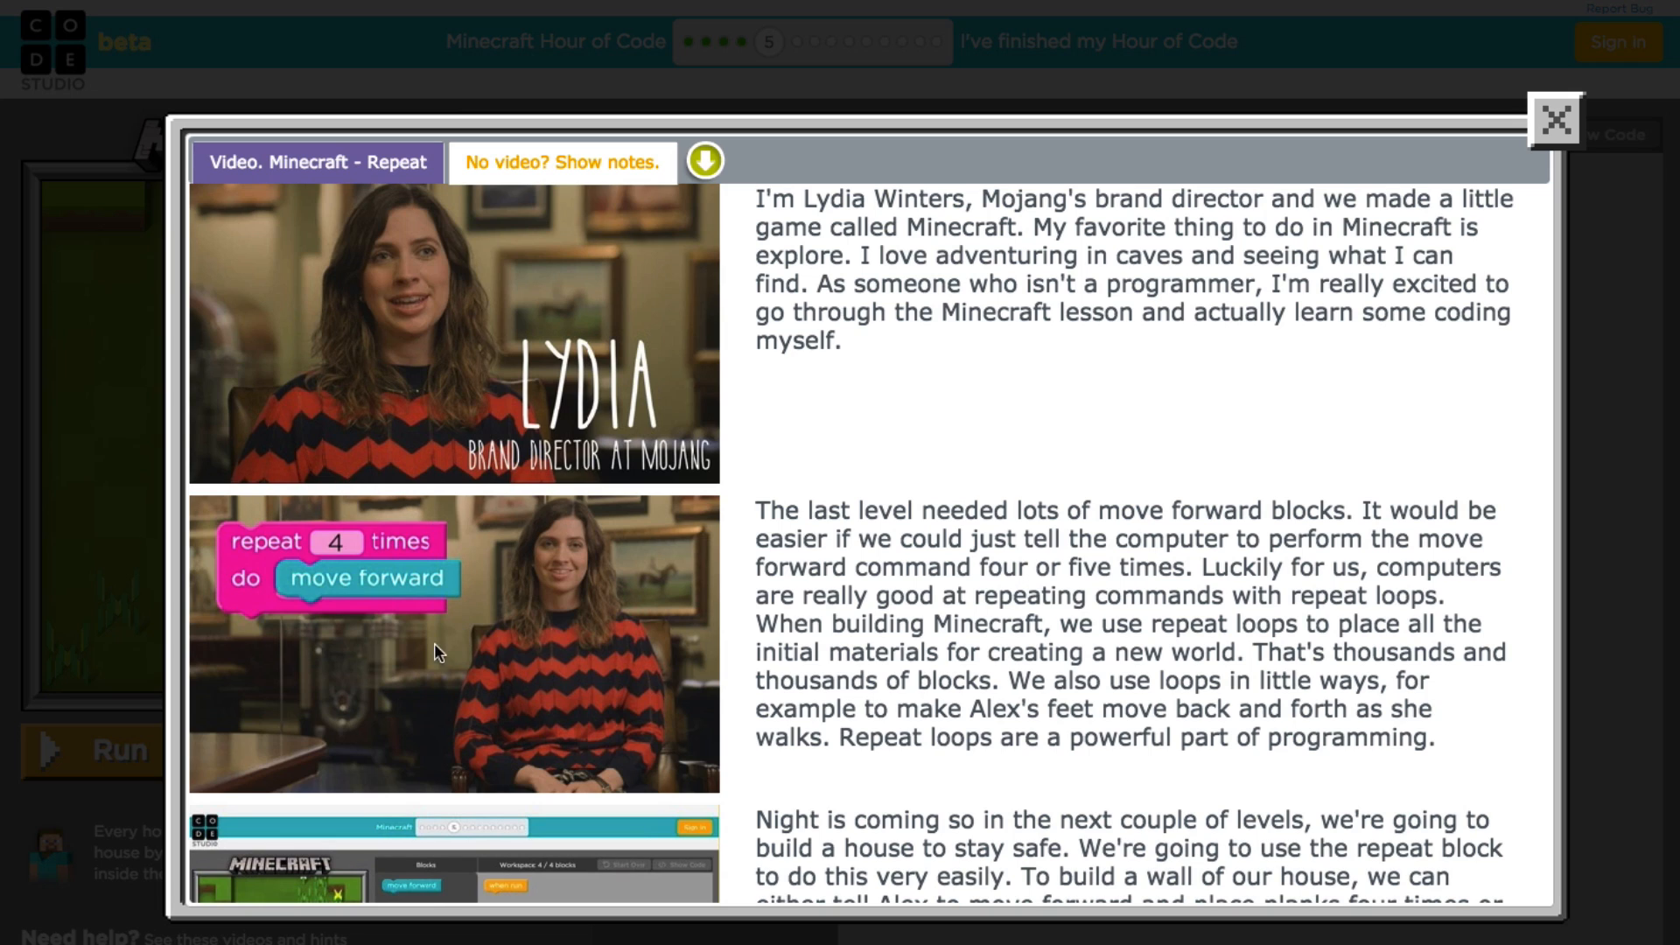
pyautogui.moveTo(1227, 367)
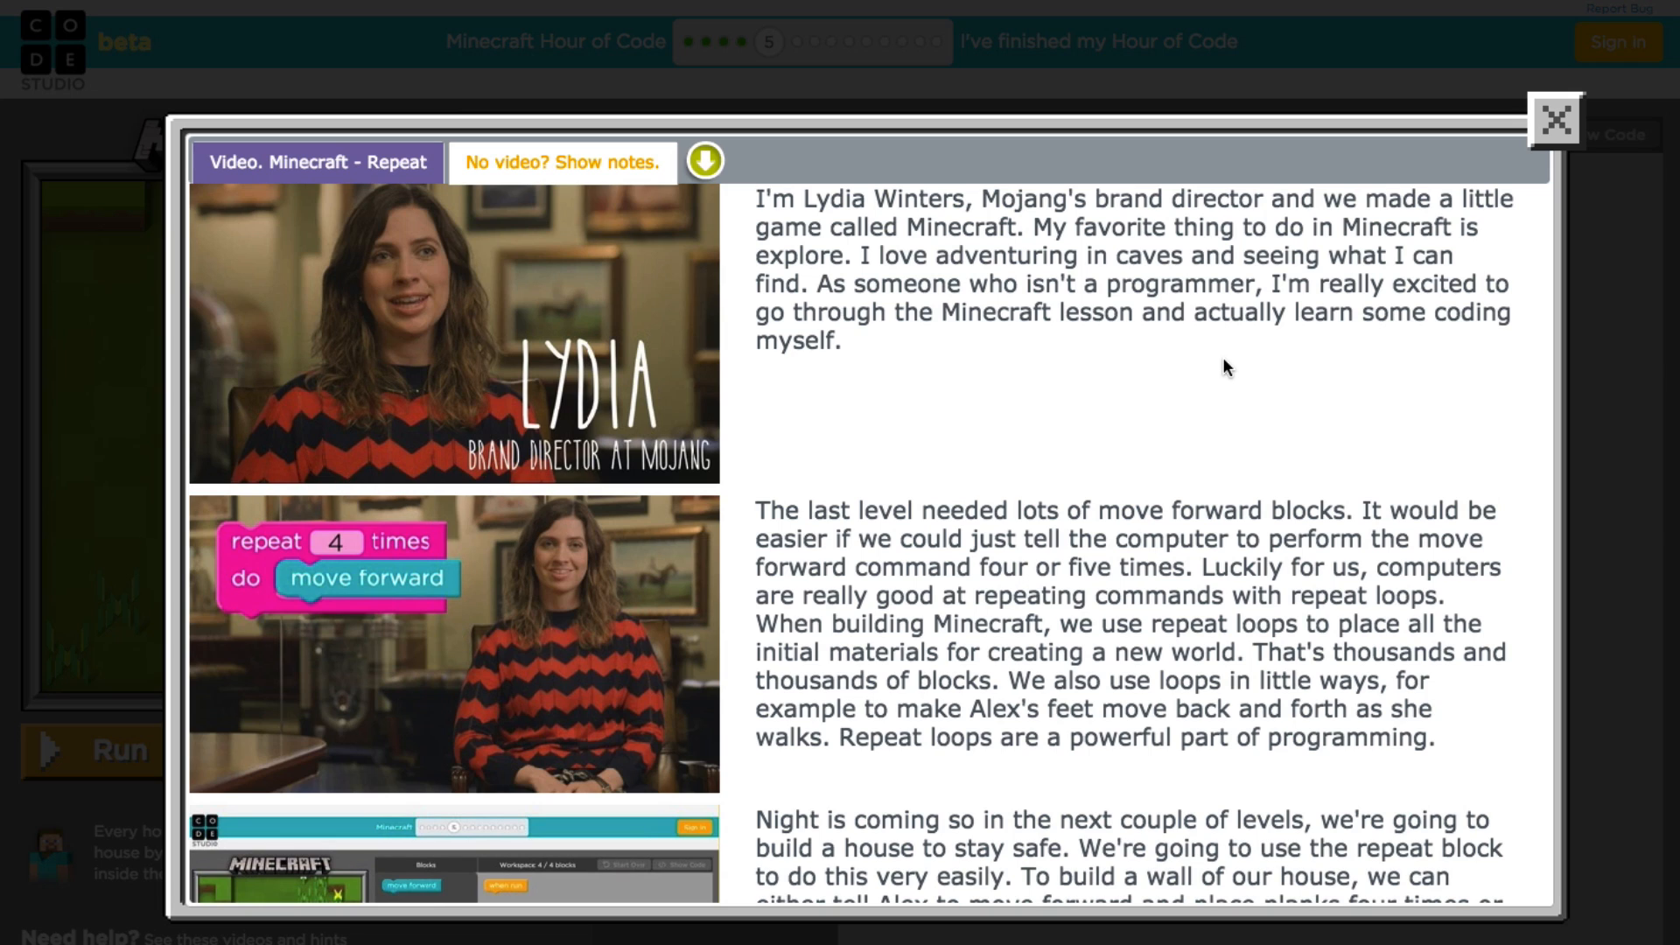
pyautogui.moveTo(1672, 220)
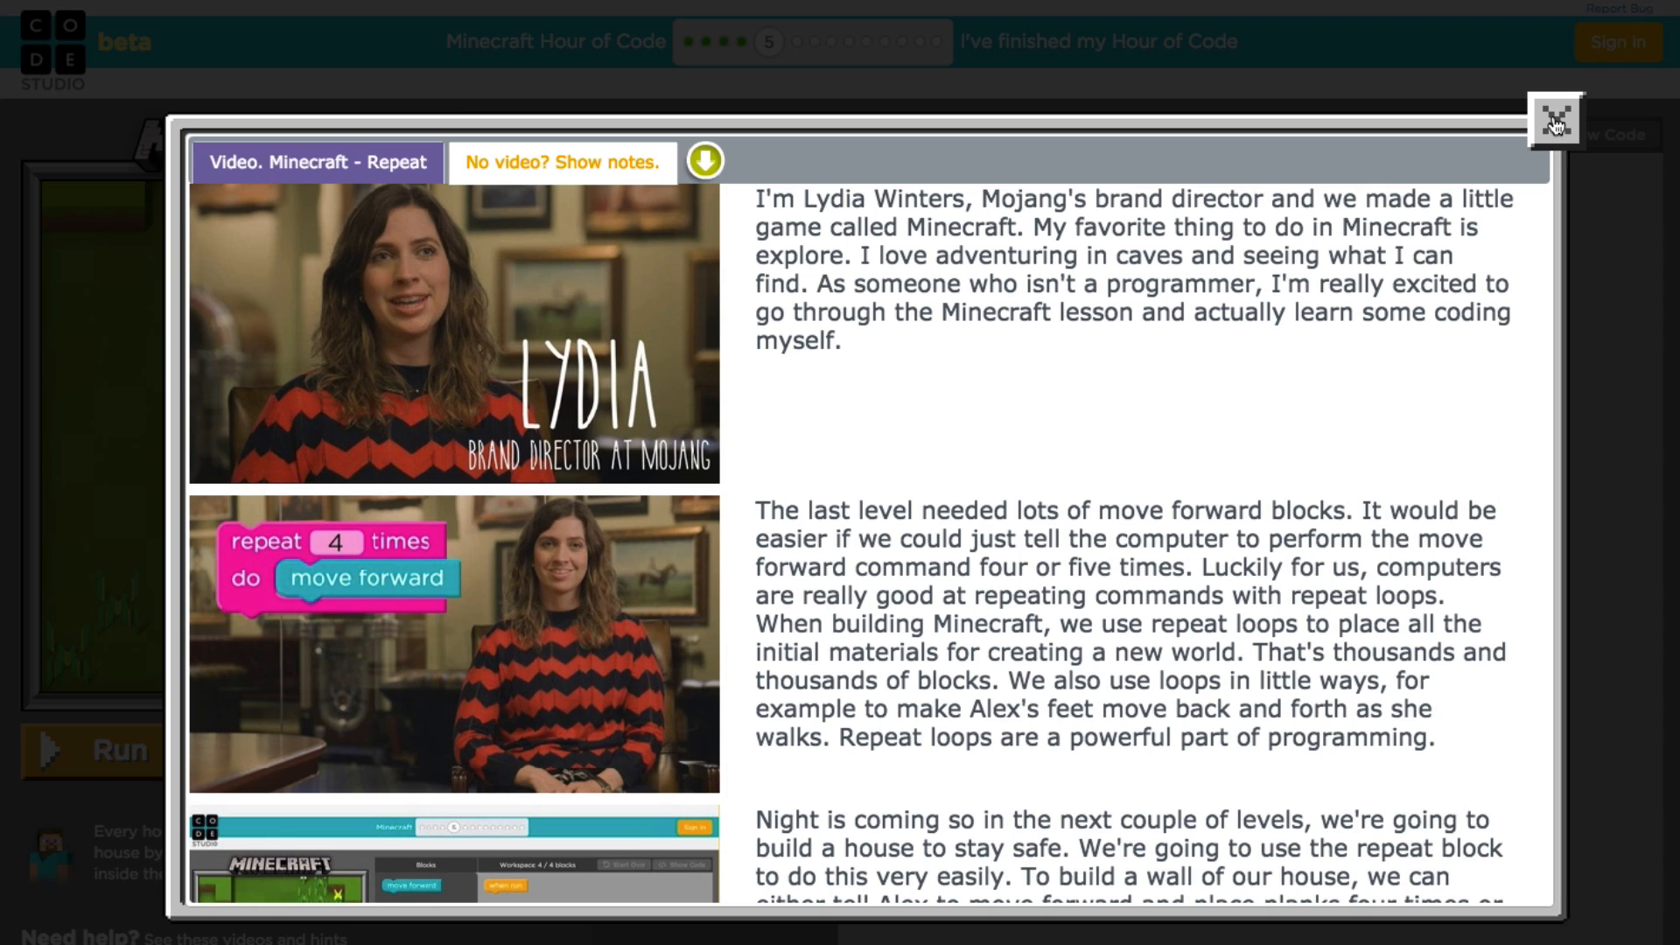
# Step: Close the Repeat video to reveal puzzle 5's wall-building instructions
pyautogui.click(1552, 117)
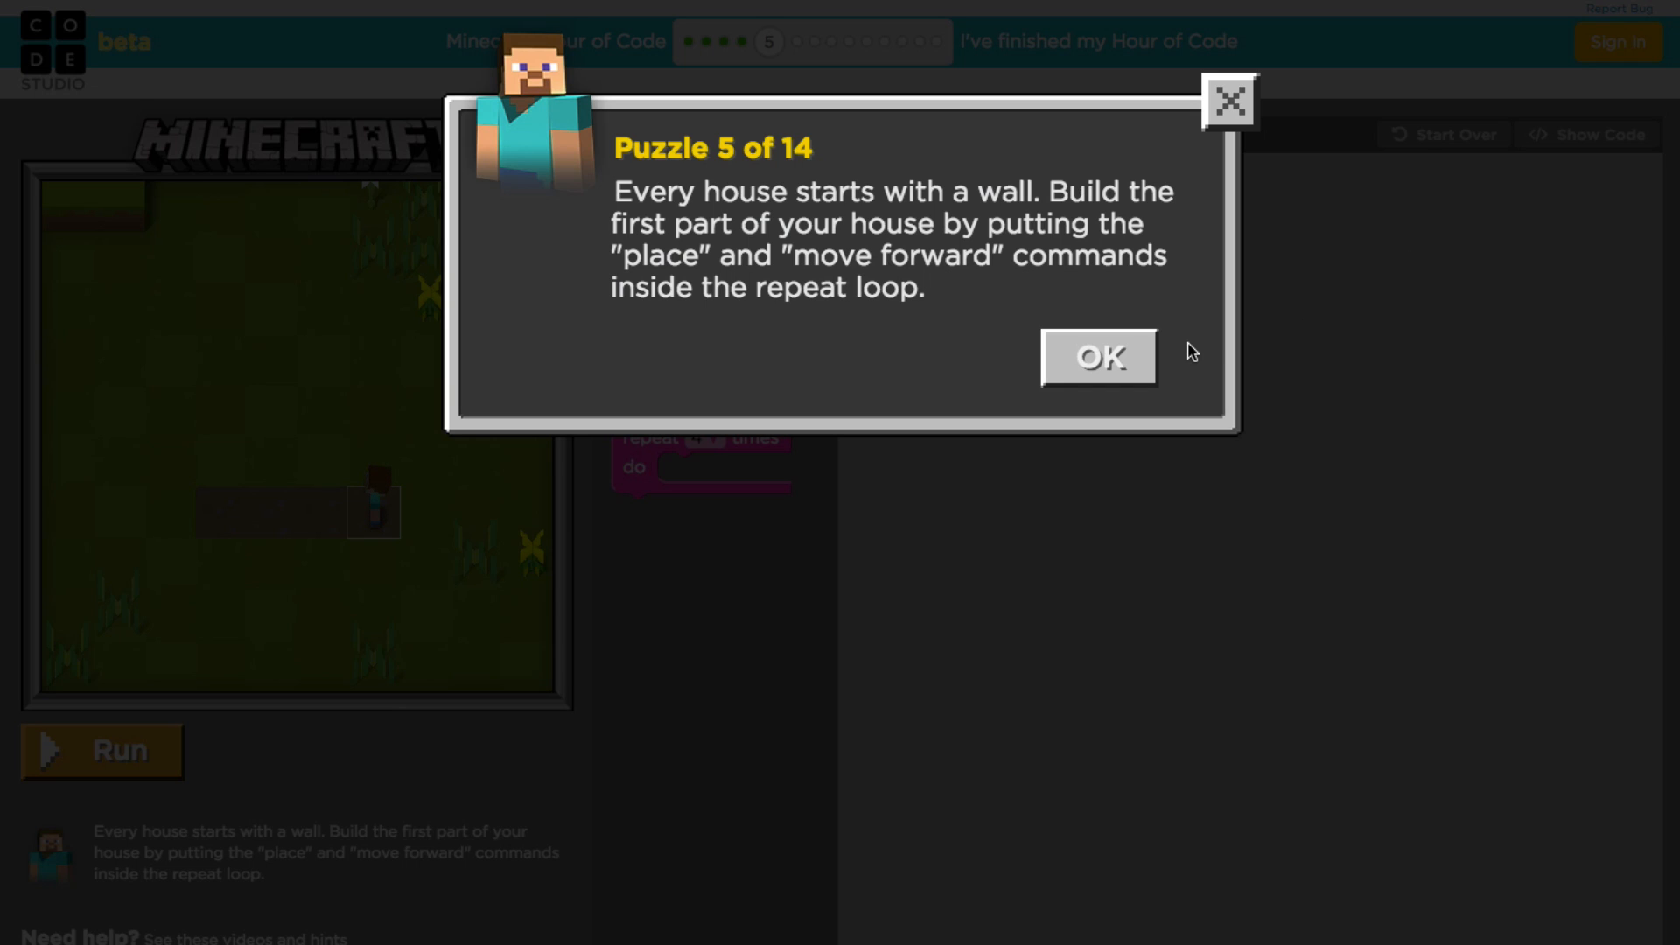
pyautogui.moveTo(1097, 383)
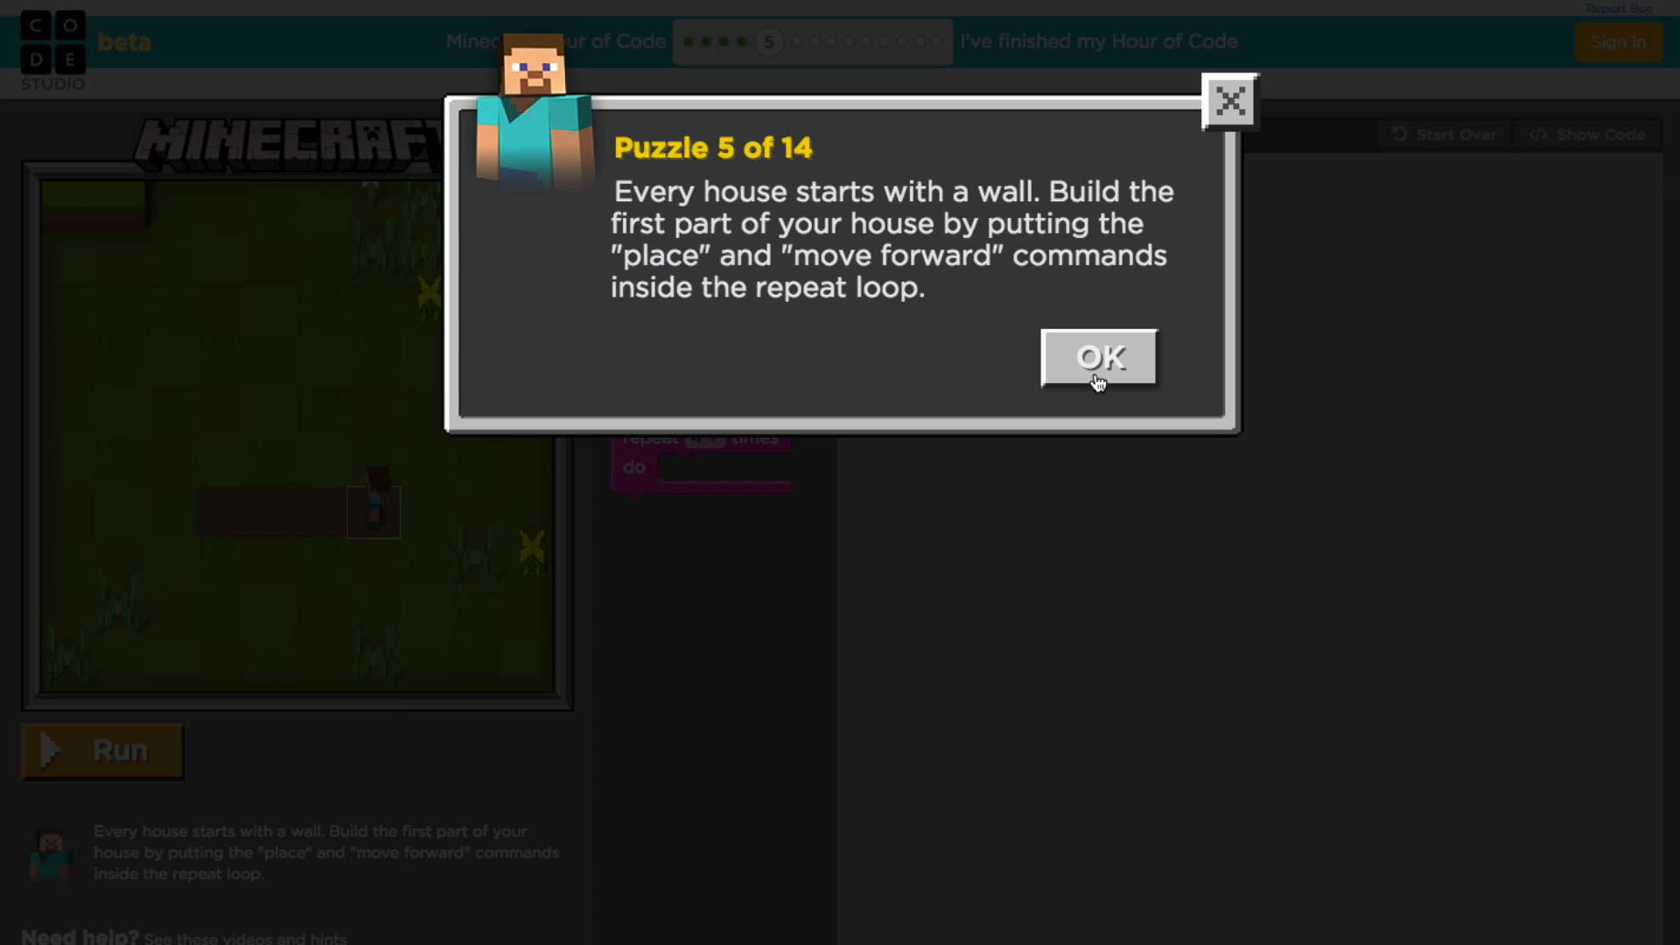
# Step: Run puzzle 5's repeat loop holding only move forward, triggering the place-blocks hint
pyautogui.click(1097, 357)
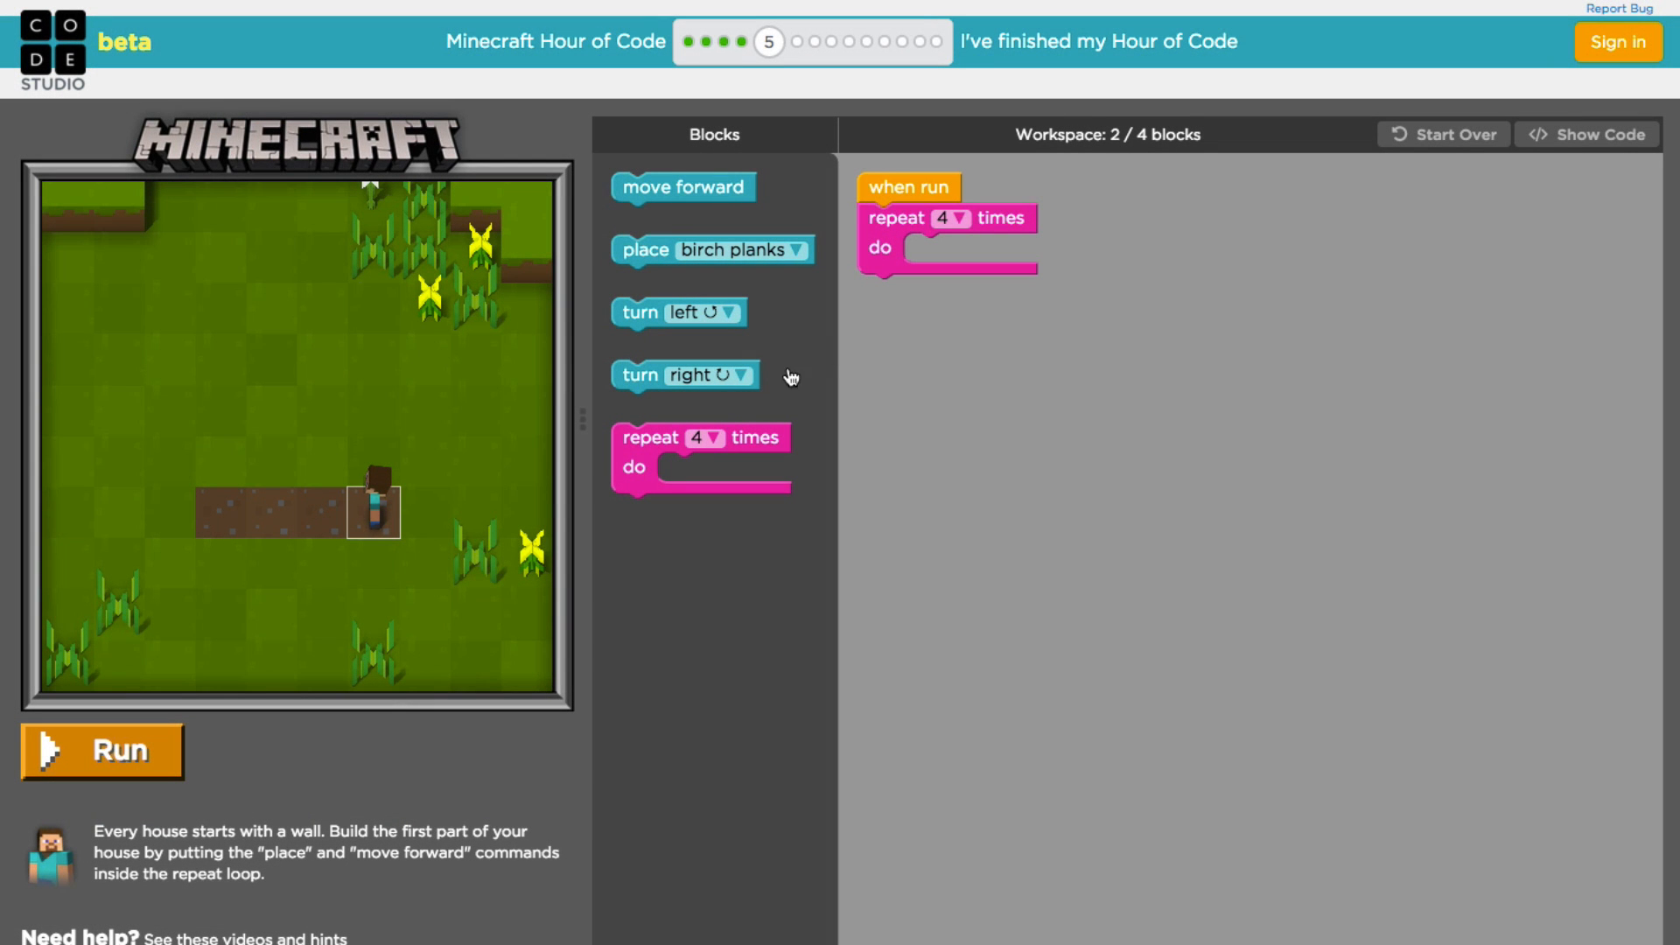
pyautogui.moveTo(496, 452)
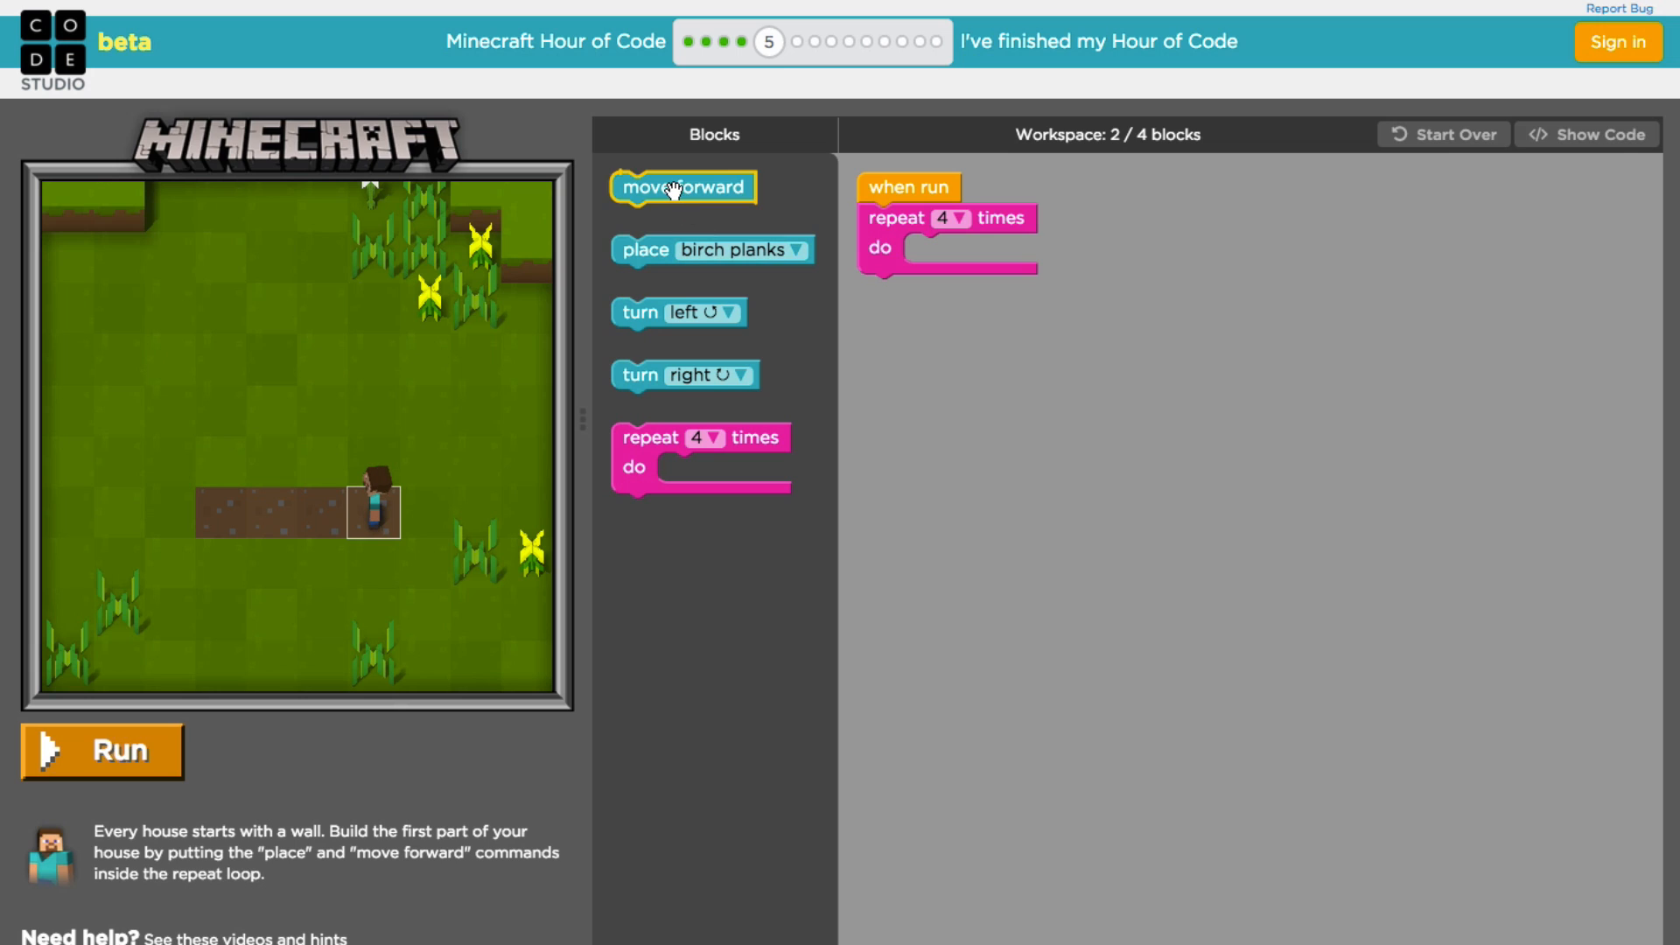
pyautogui.moveTo(683, 187); pyautogui.dragTo(973, 254)
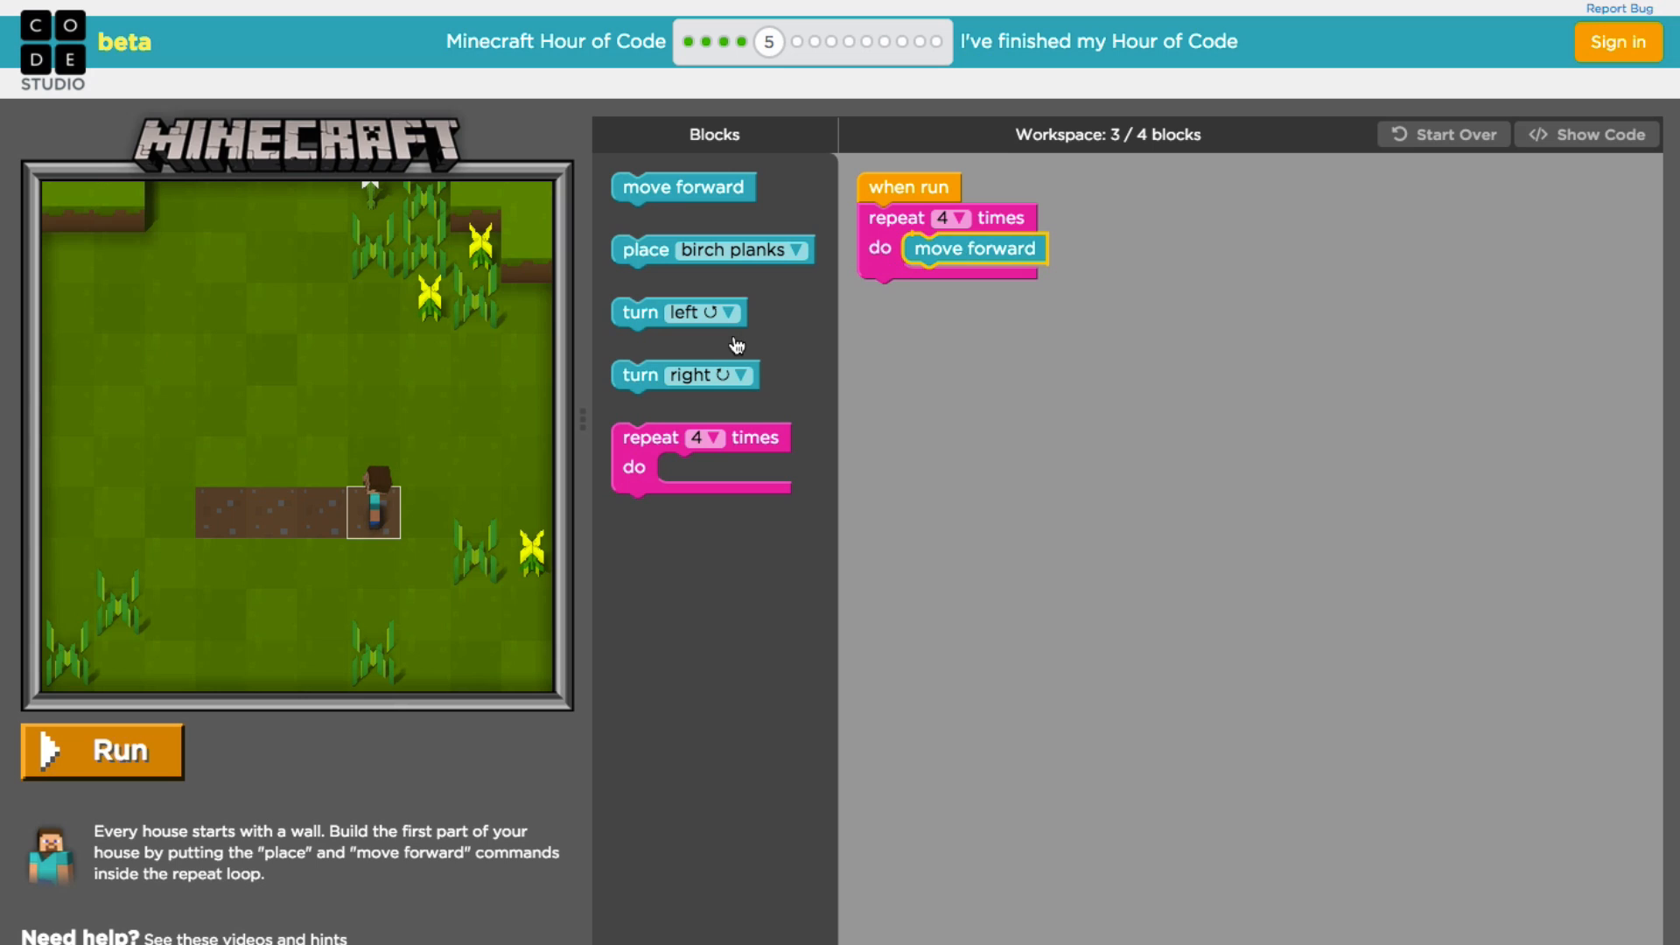
pyautogui.moveTo(385, 526)
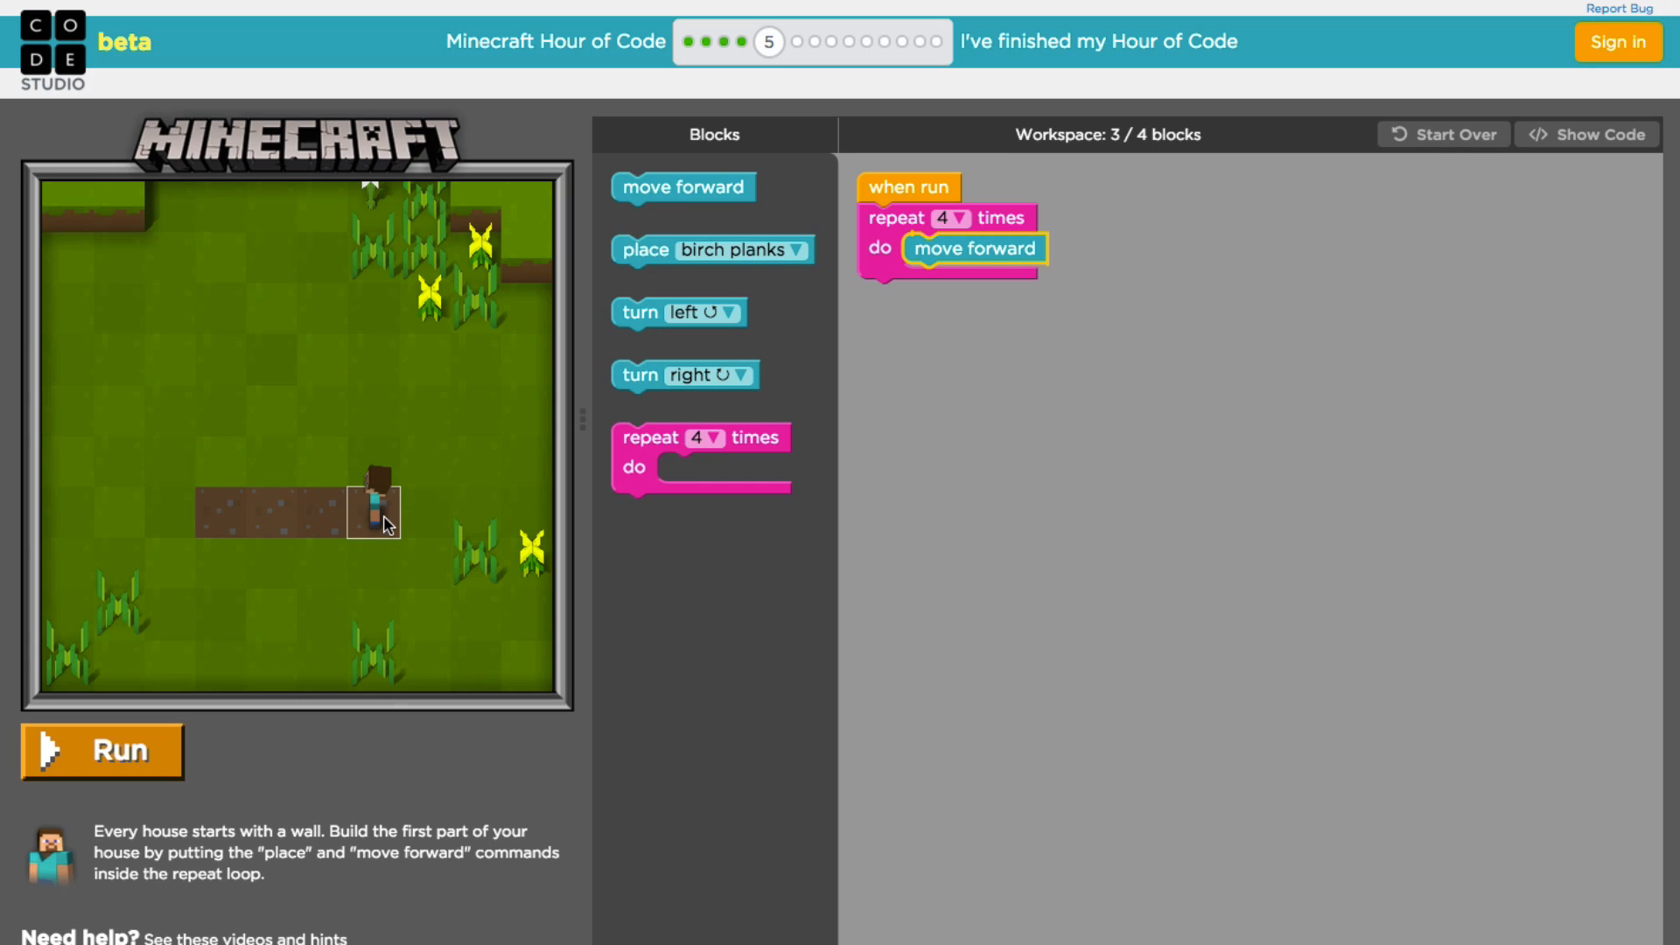
pyautogui.moveTo(325, 524)
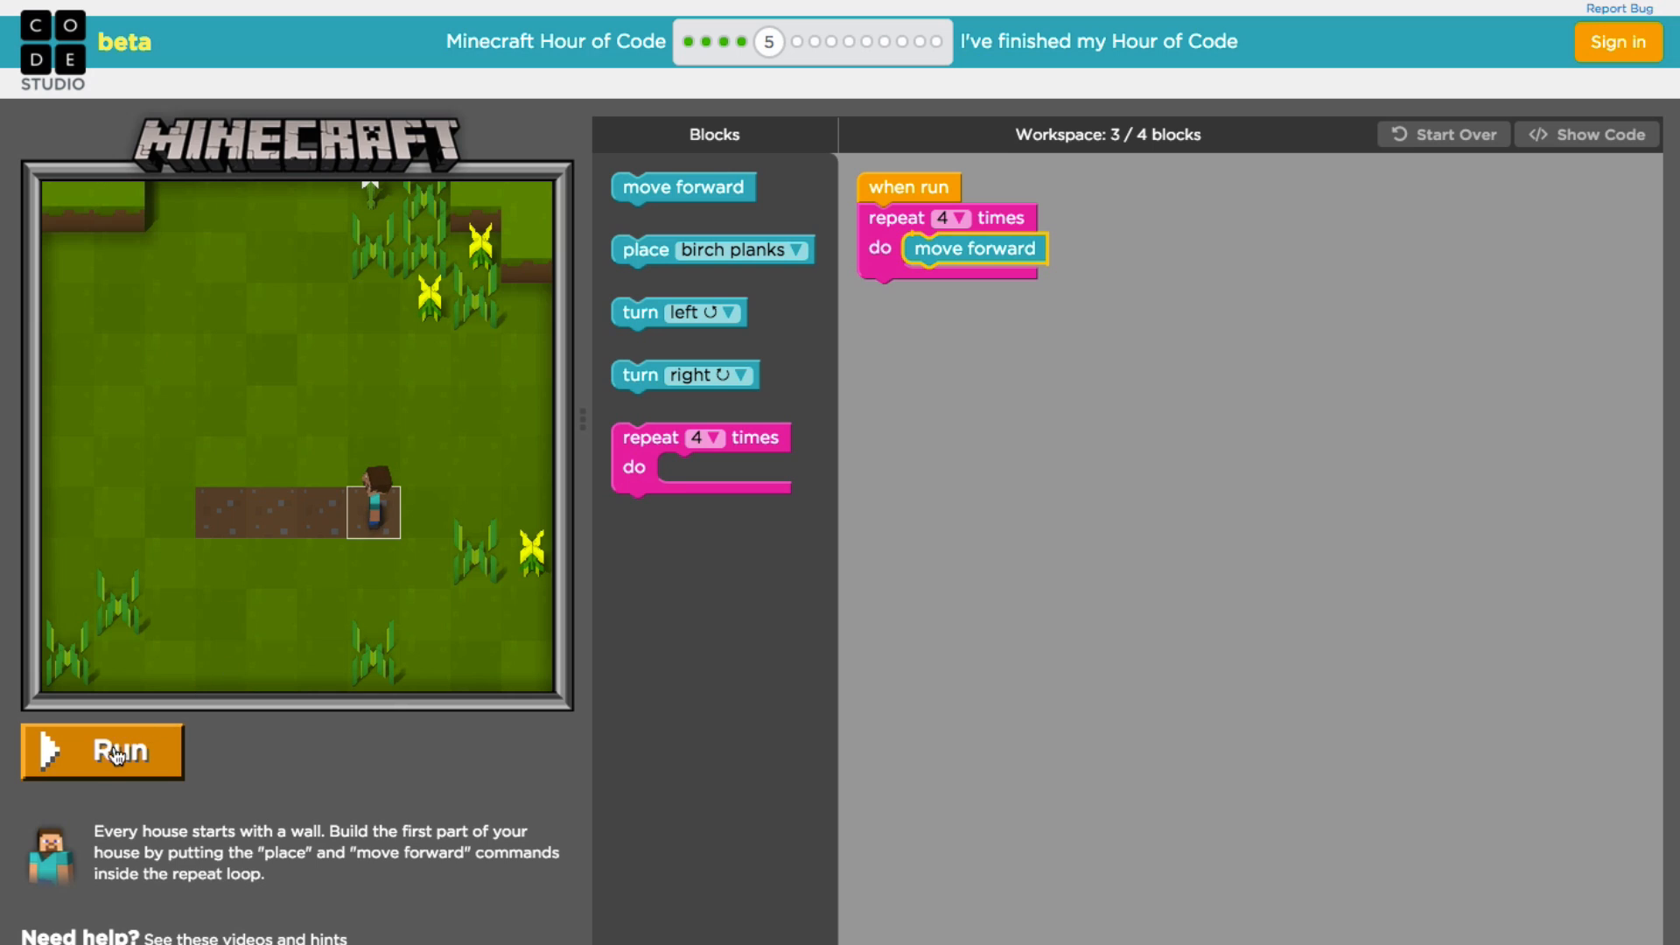
pyautogui.click(102, 751)
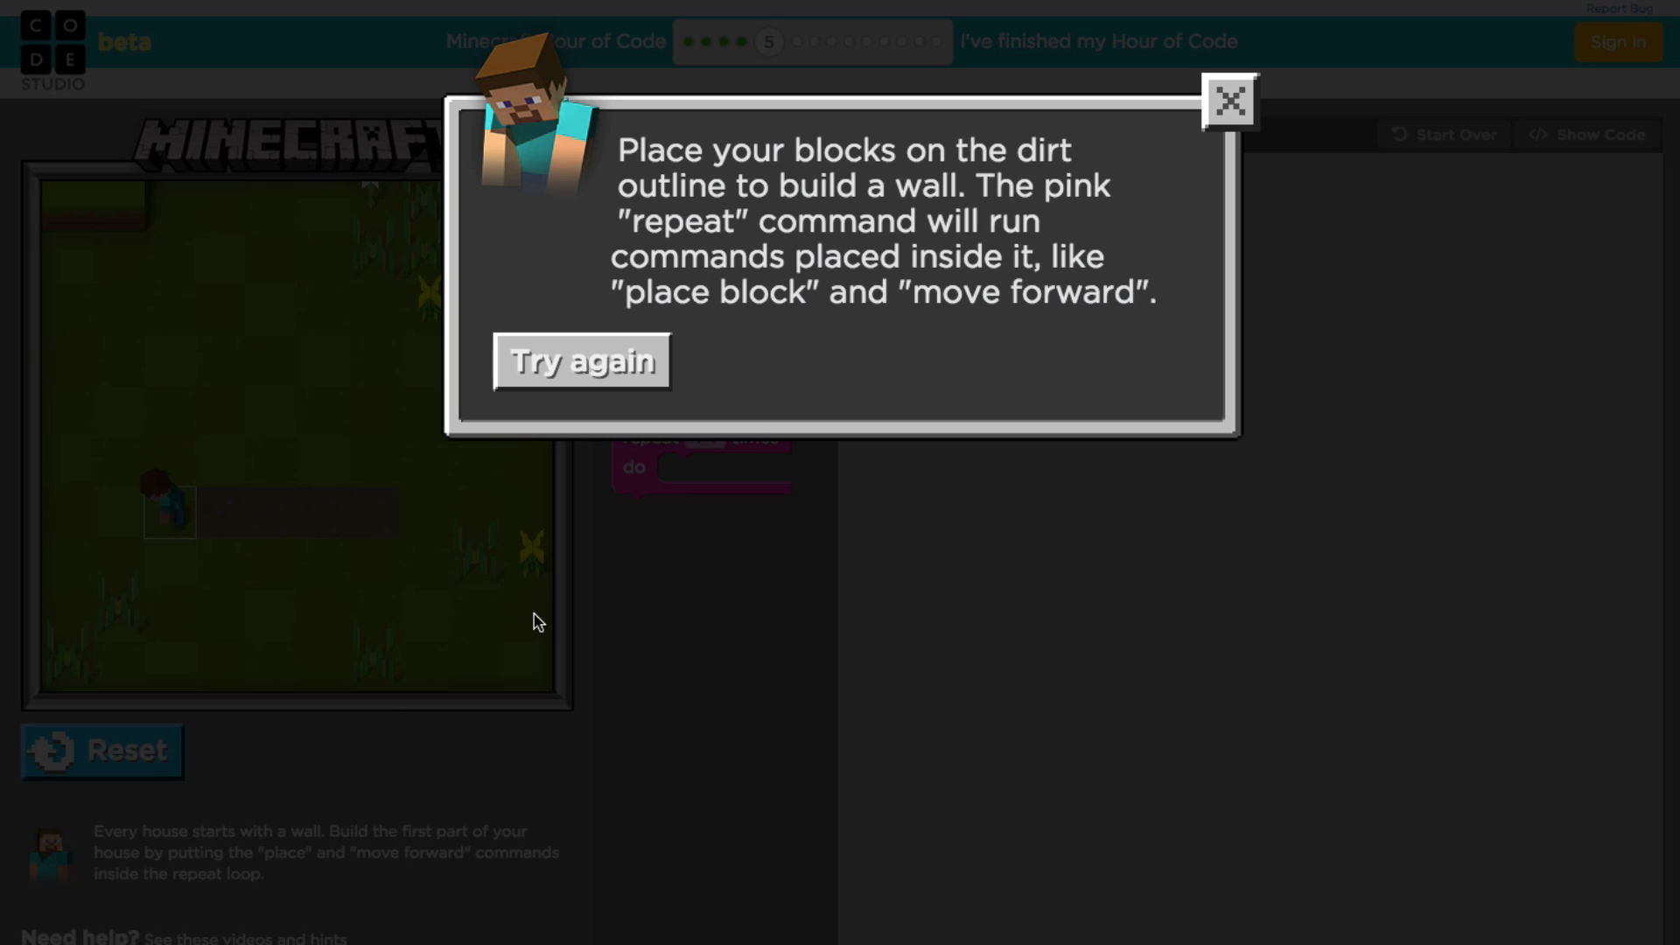
# Step: Add place birch planks above move forward in the repeat loop and run it to start the wall
pyautogui.click(1229, 102)
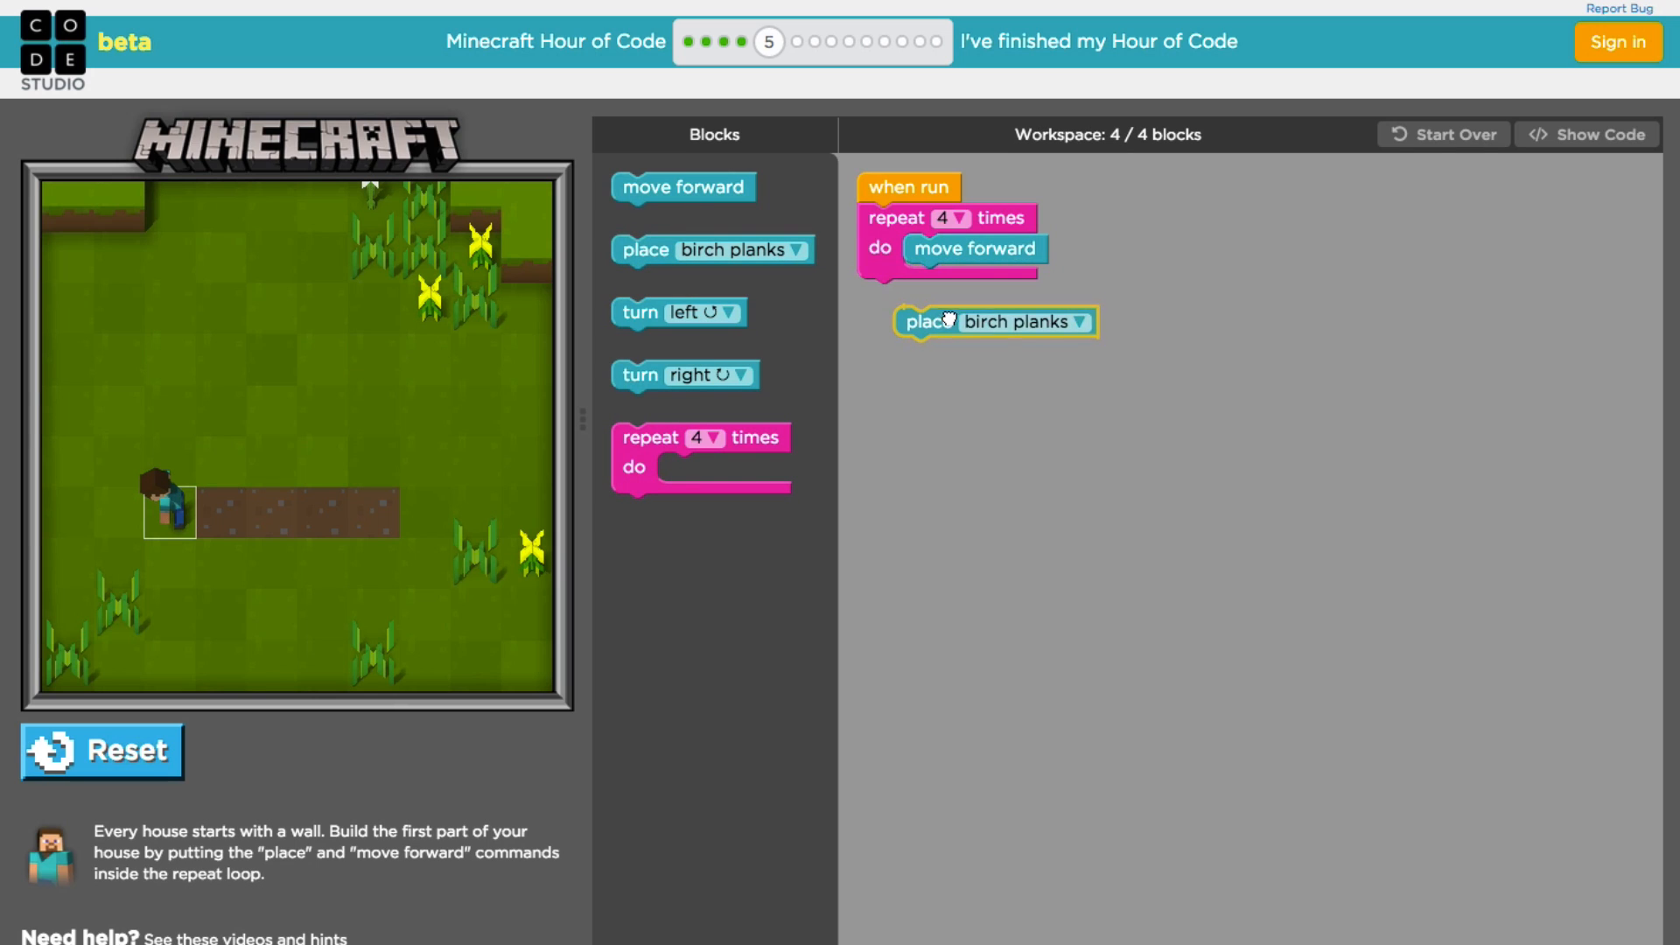
pyautogui.moveTo(994, 323); pyautogui.dragTo(1001, 280)
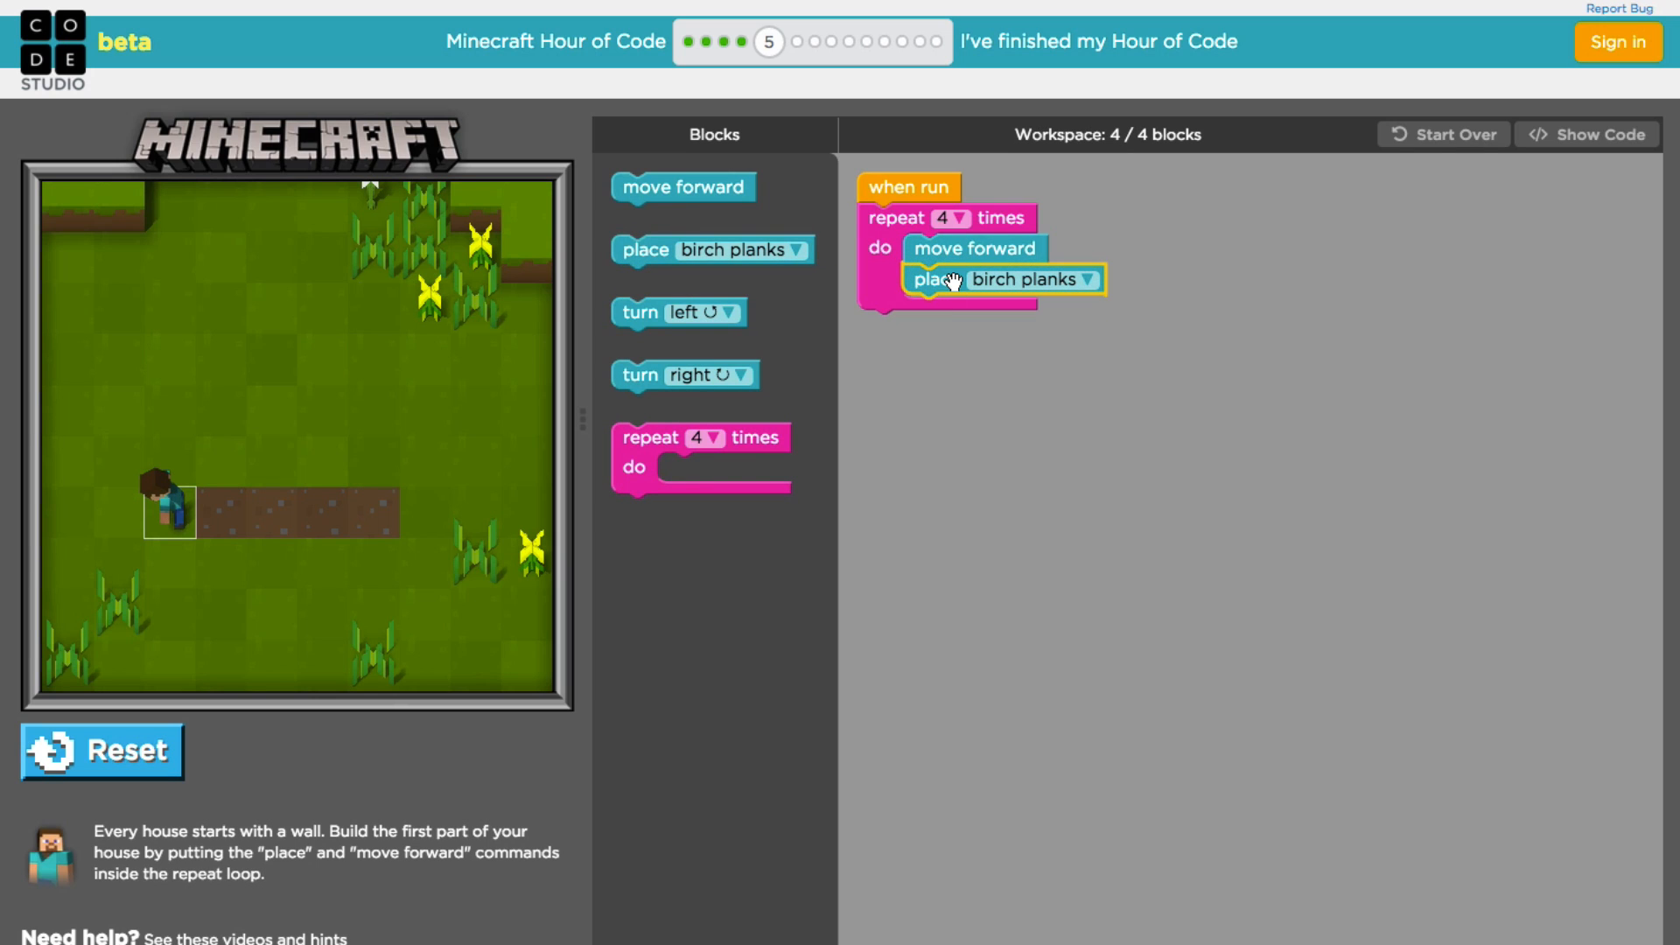
pyautogui.click(102, 751)
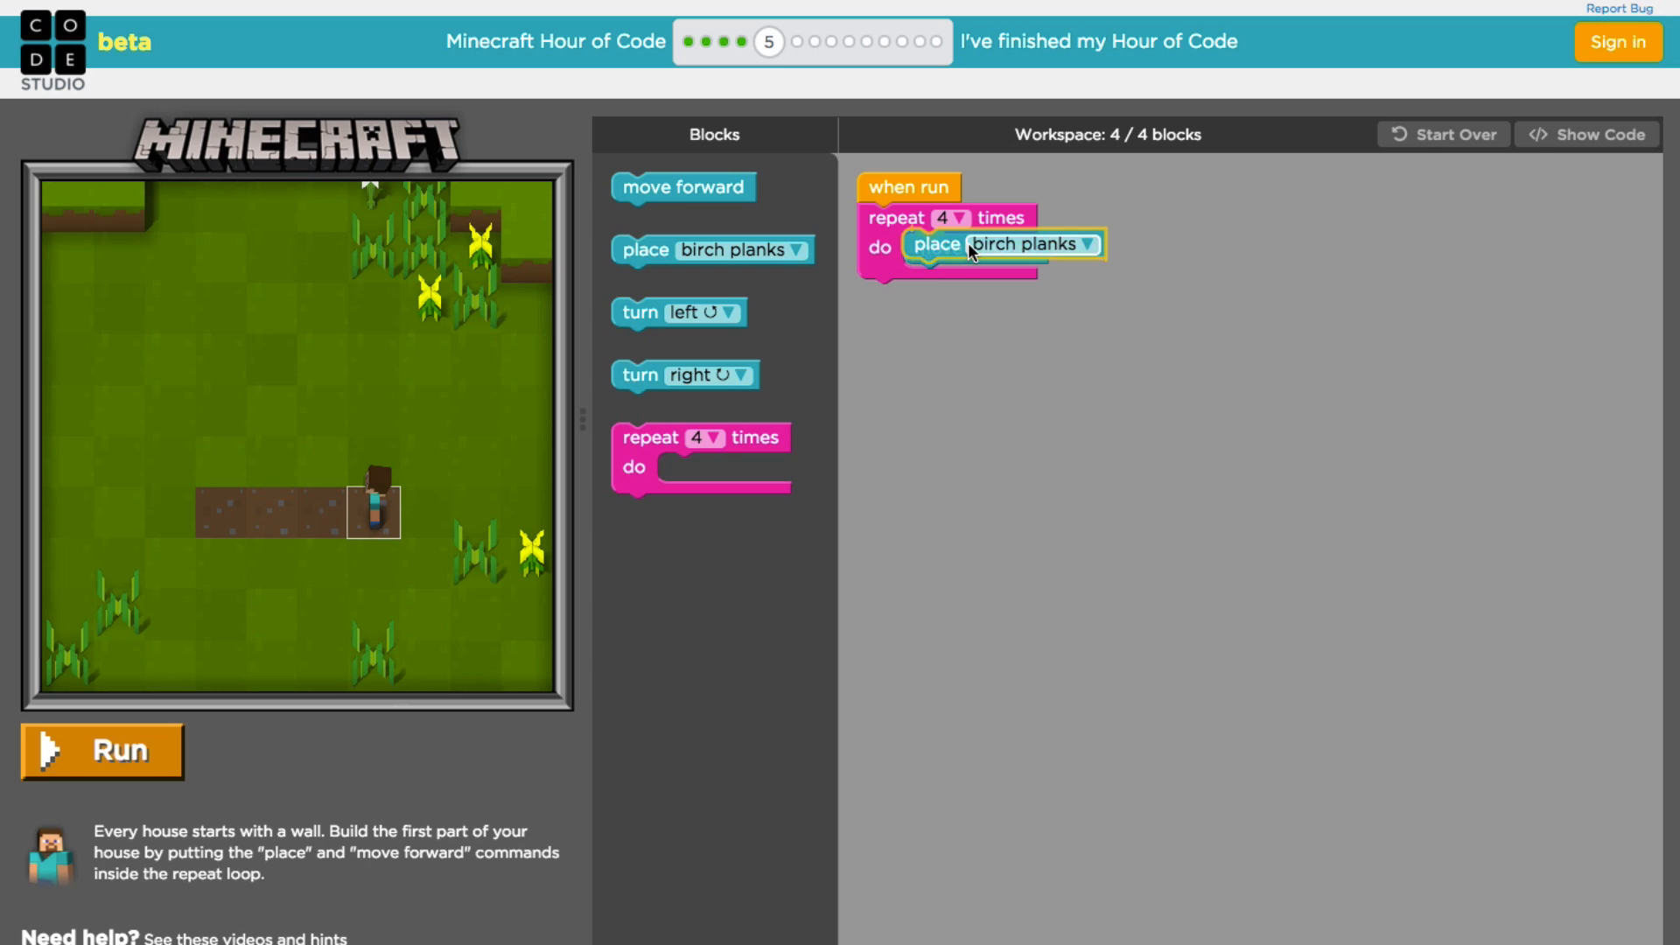
pyautogui.moveTo(684, 187); pyautogui.dragTo(975, 278)
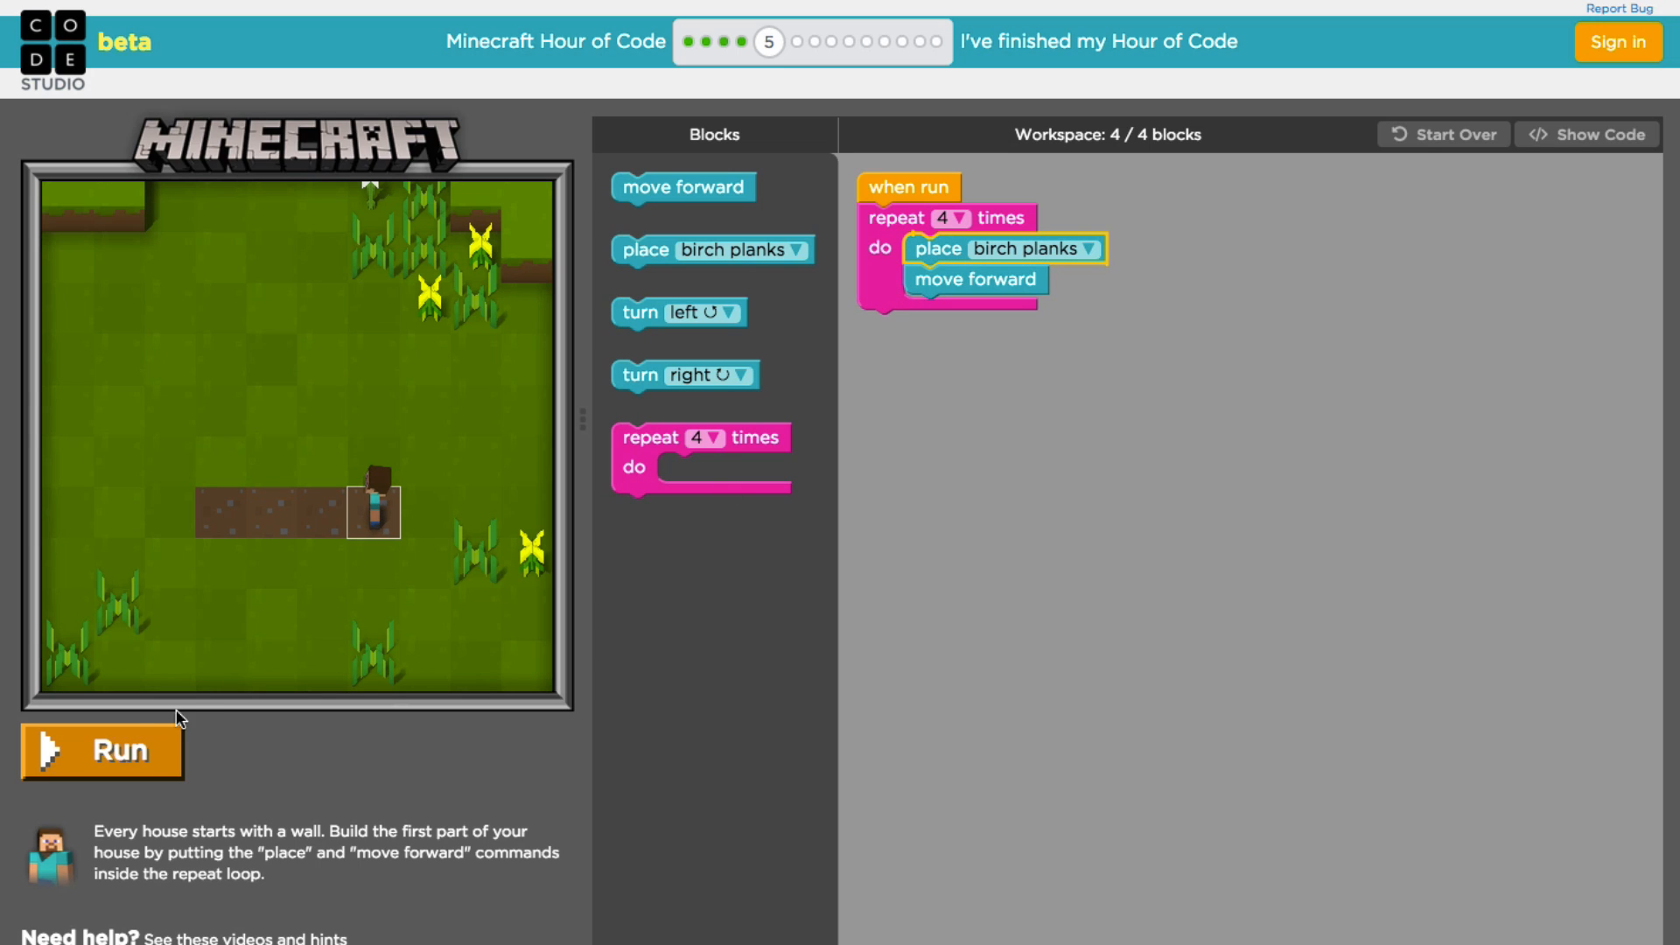
pyautogui.click(101, 751)
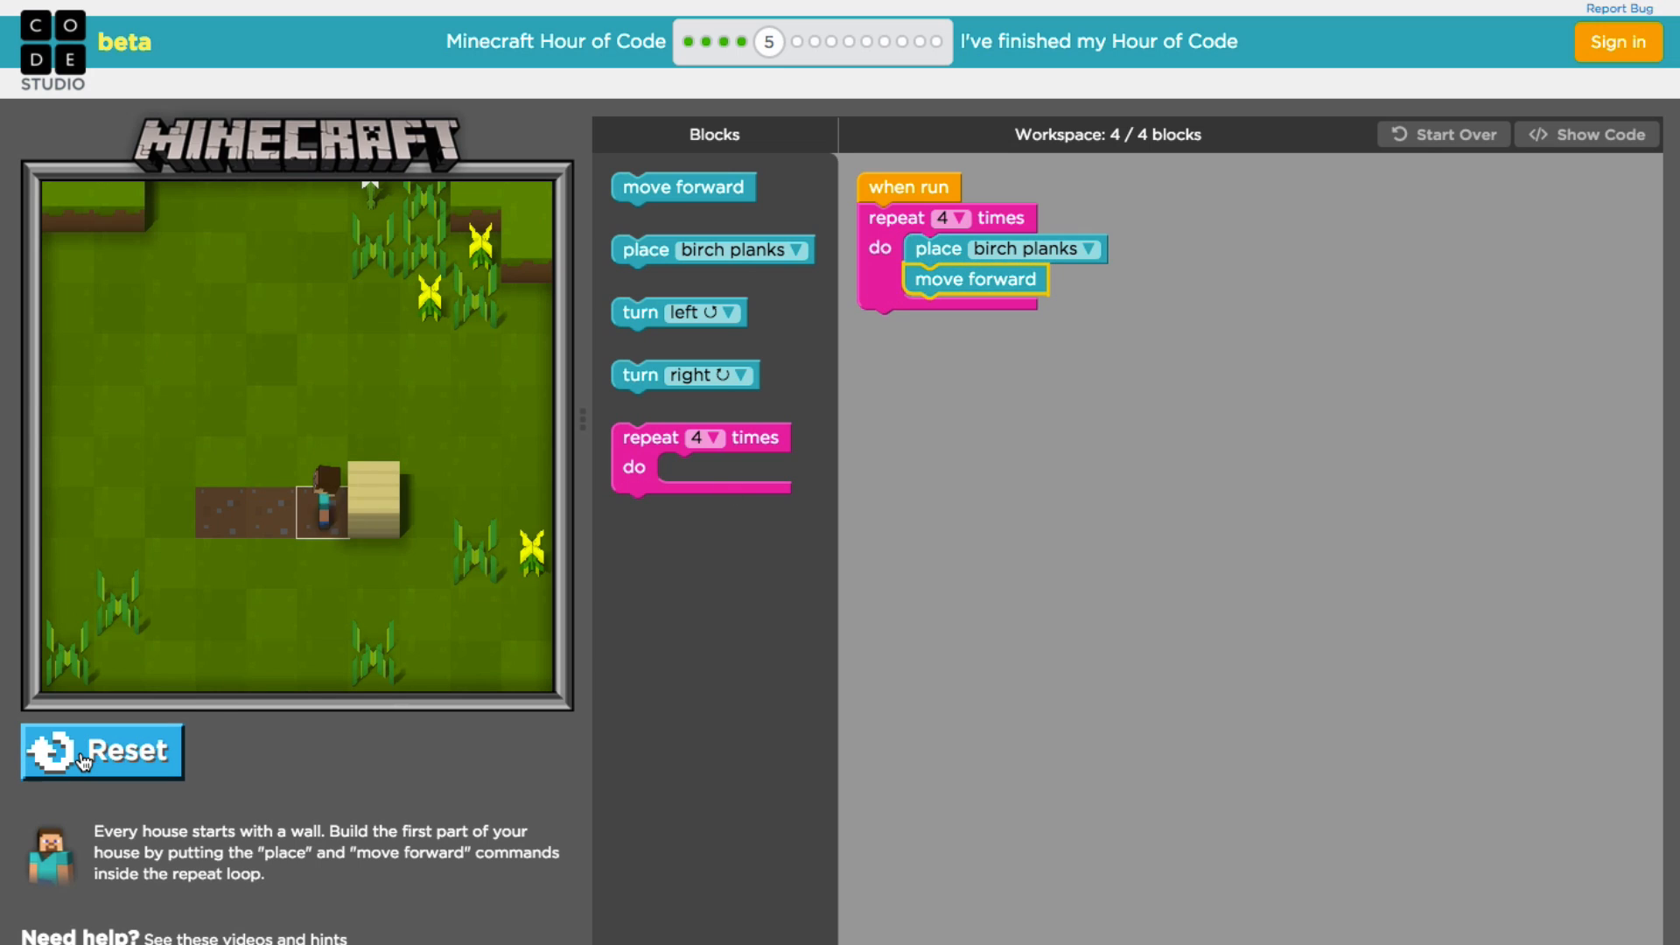